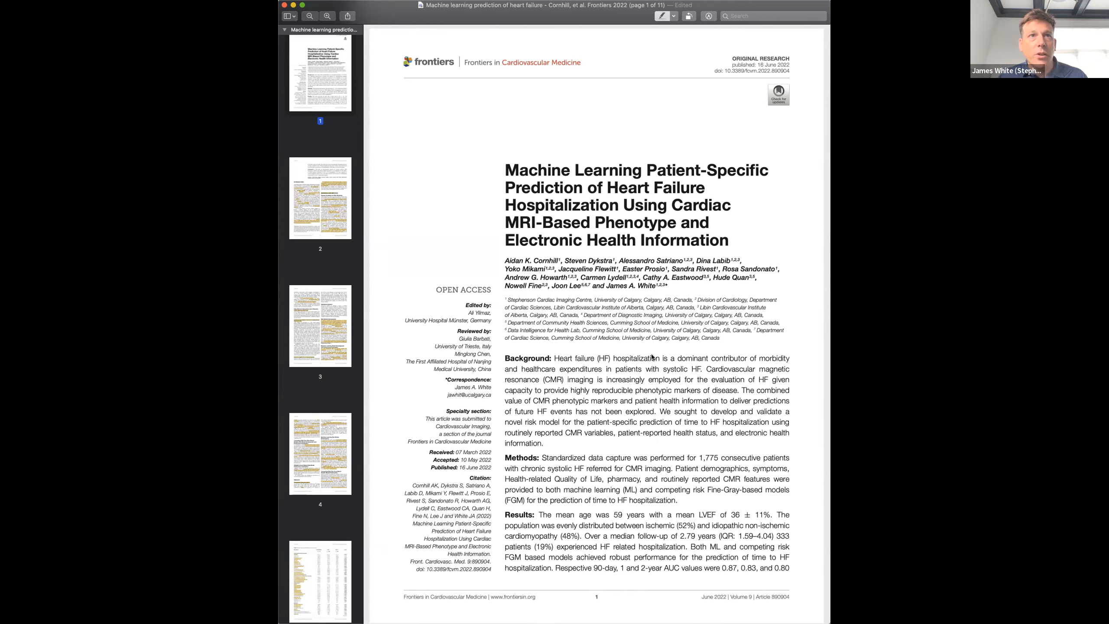
mouse_move(715, 377)
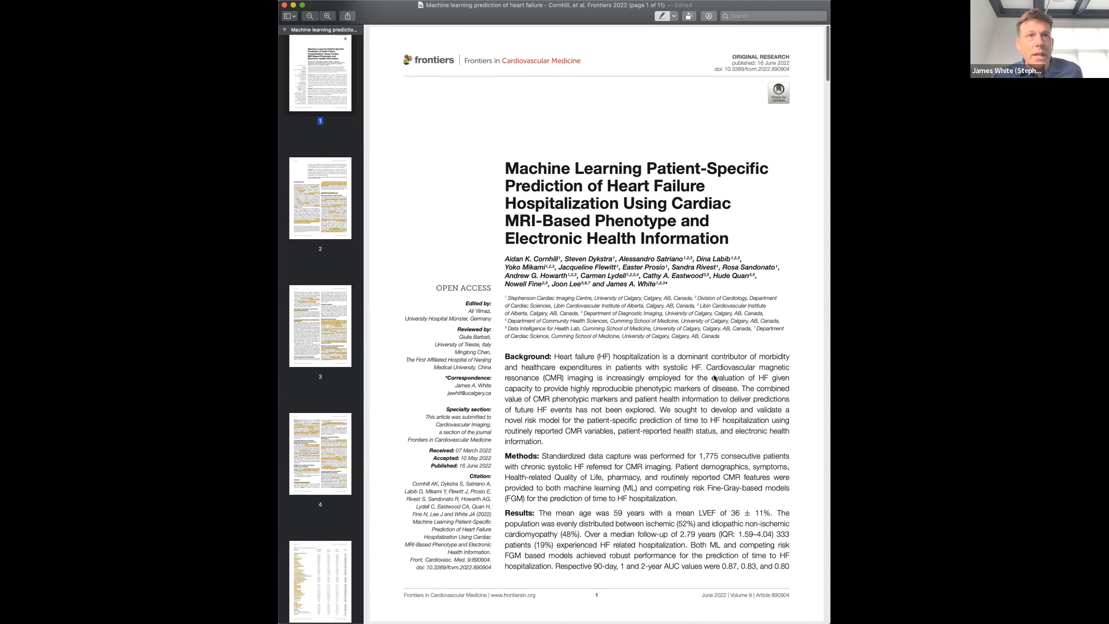
scroll(down, 3)
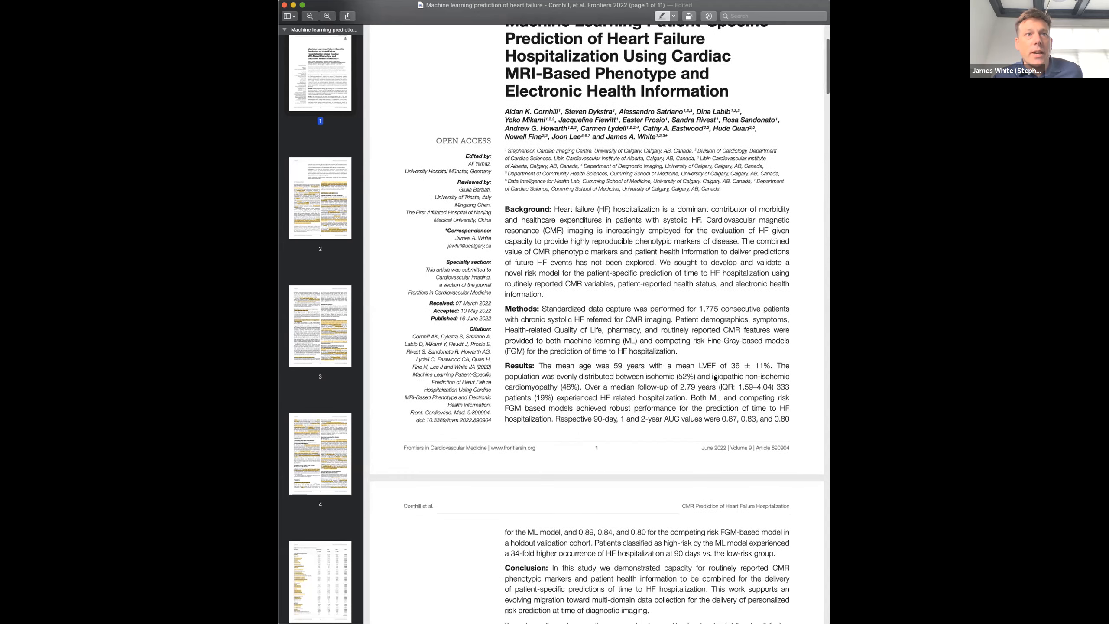
scroll(down, 3)
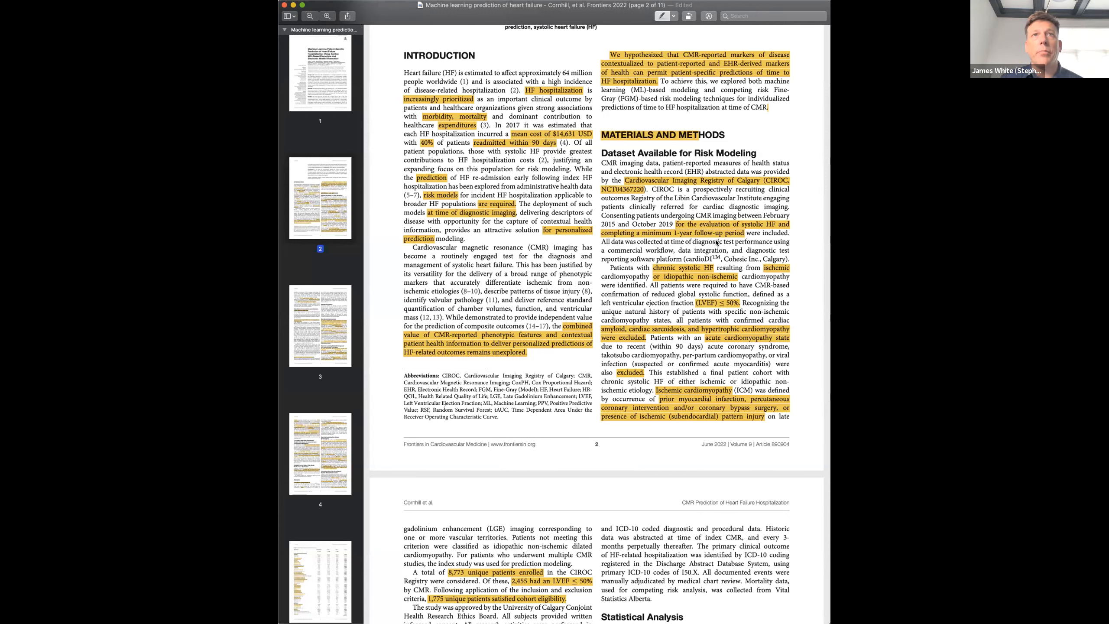
scroll(down, 3)
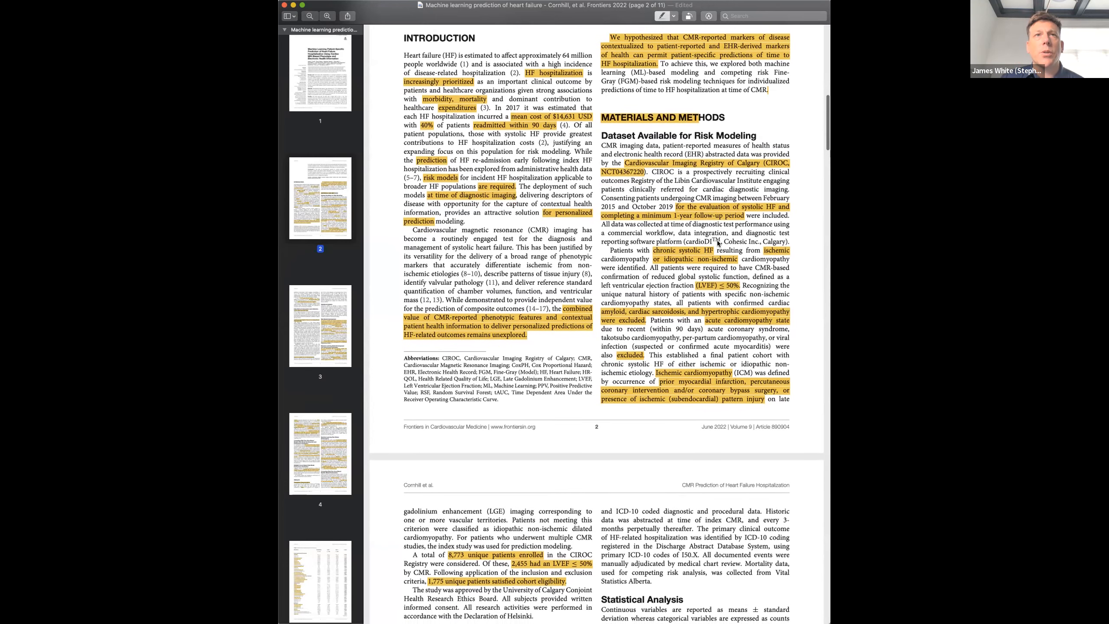
scroll(down, 3)
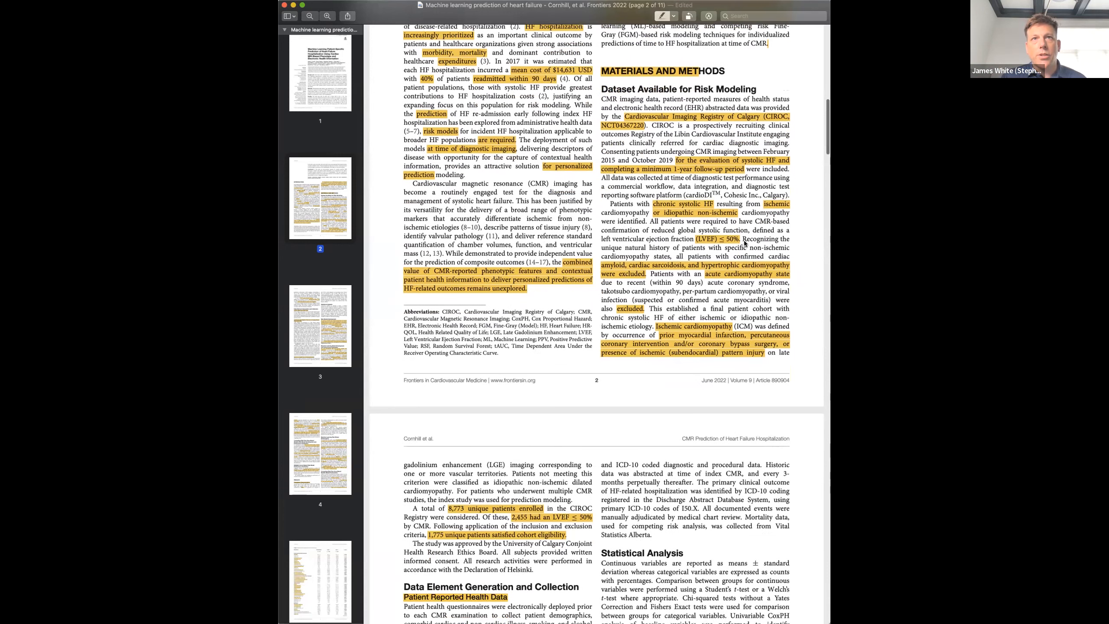
scroll(down, 3)
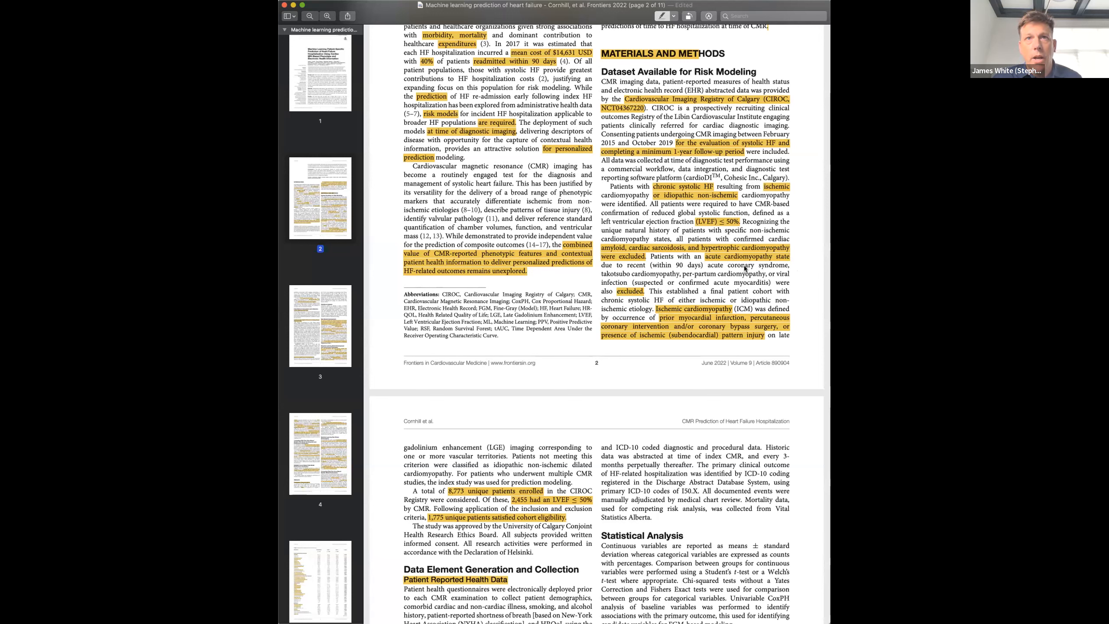
mouse_move(774, 296)
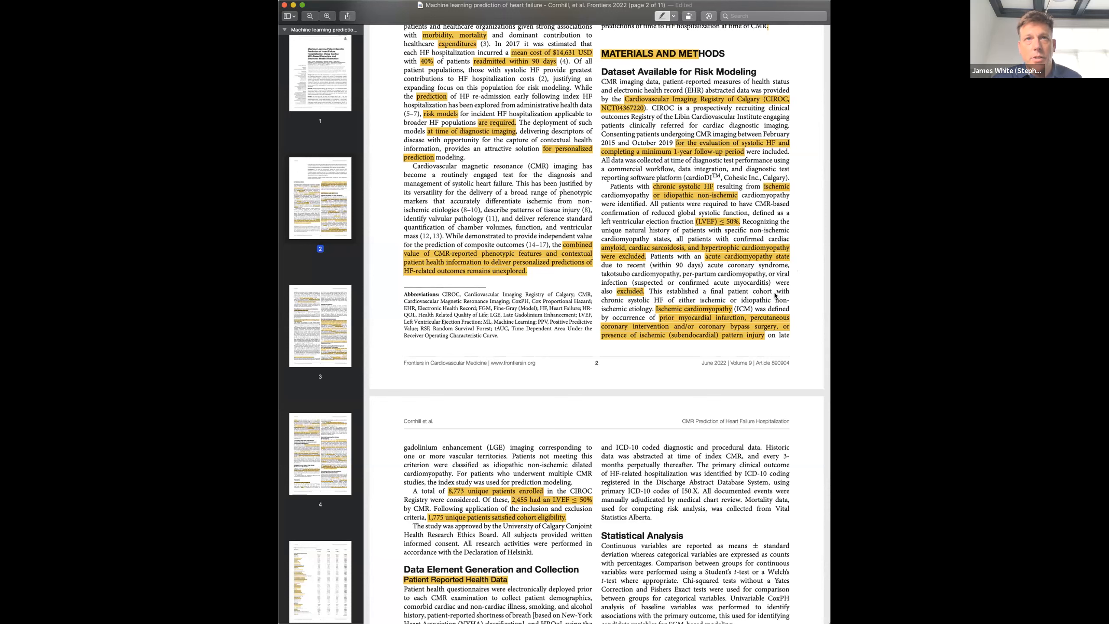
mouse_move(774, 296)
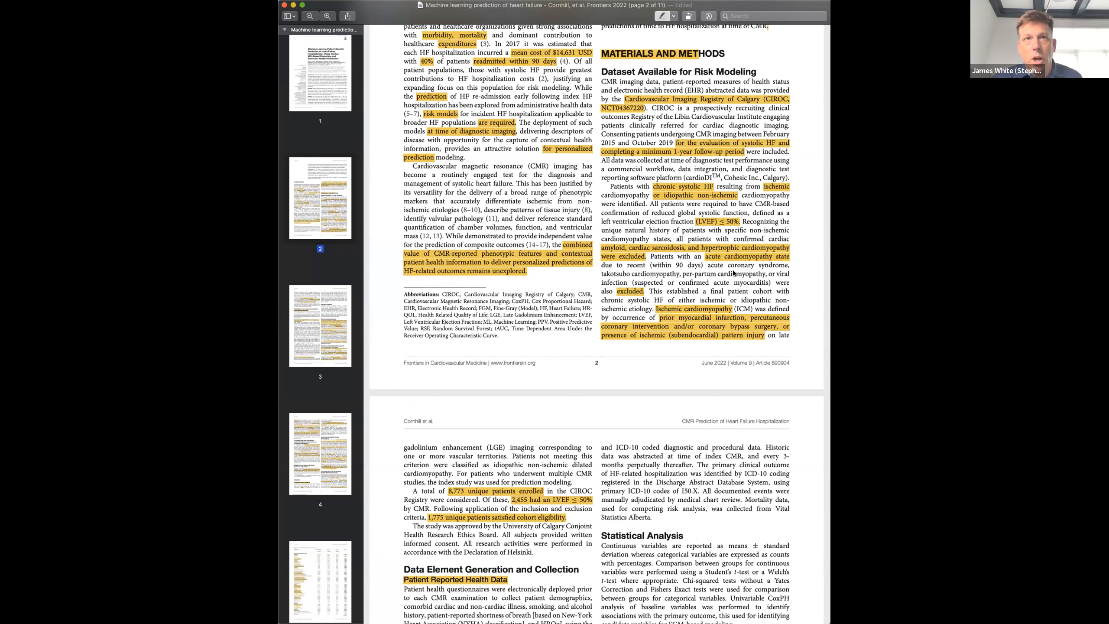
scroll(down, 3)
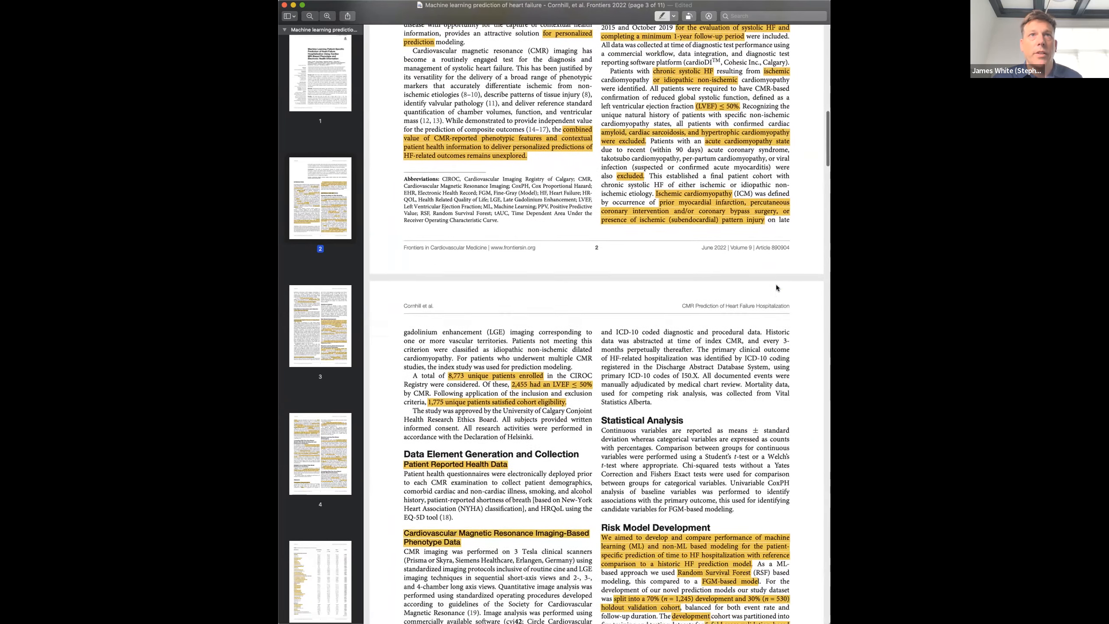
scroll(down, 3)
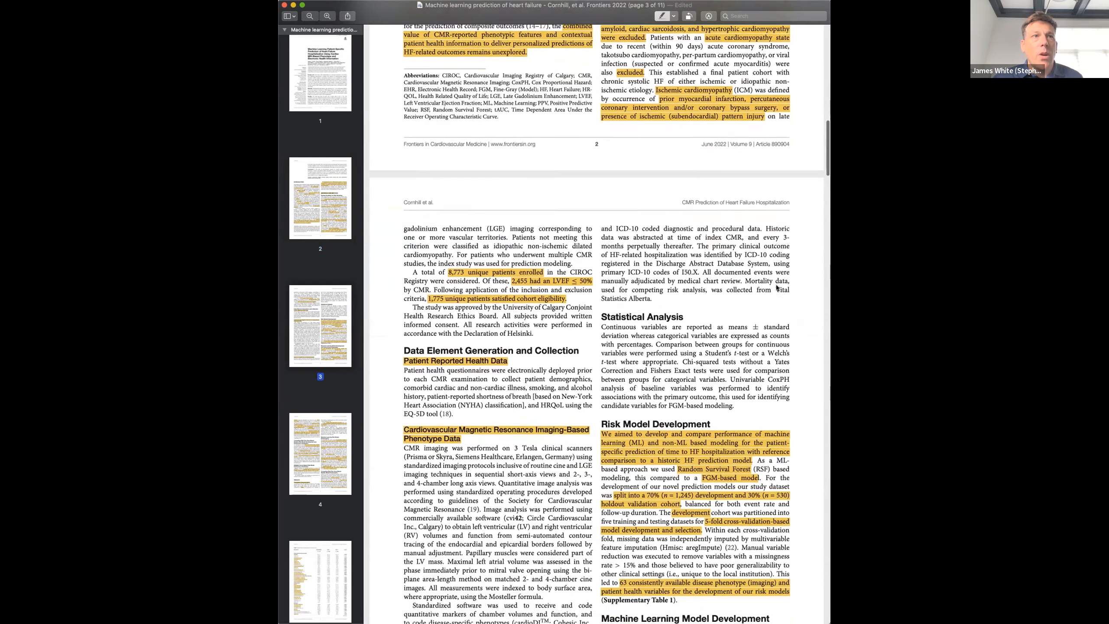
scroll(down, 3)
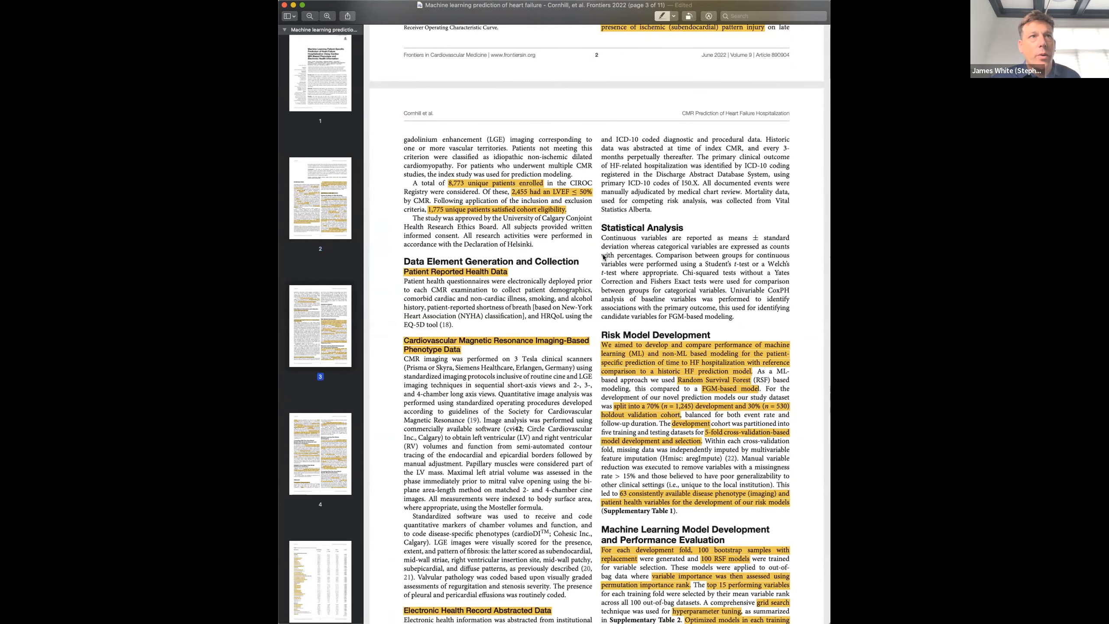
scroll(down, 3)
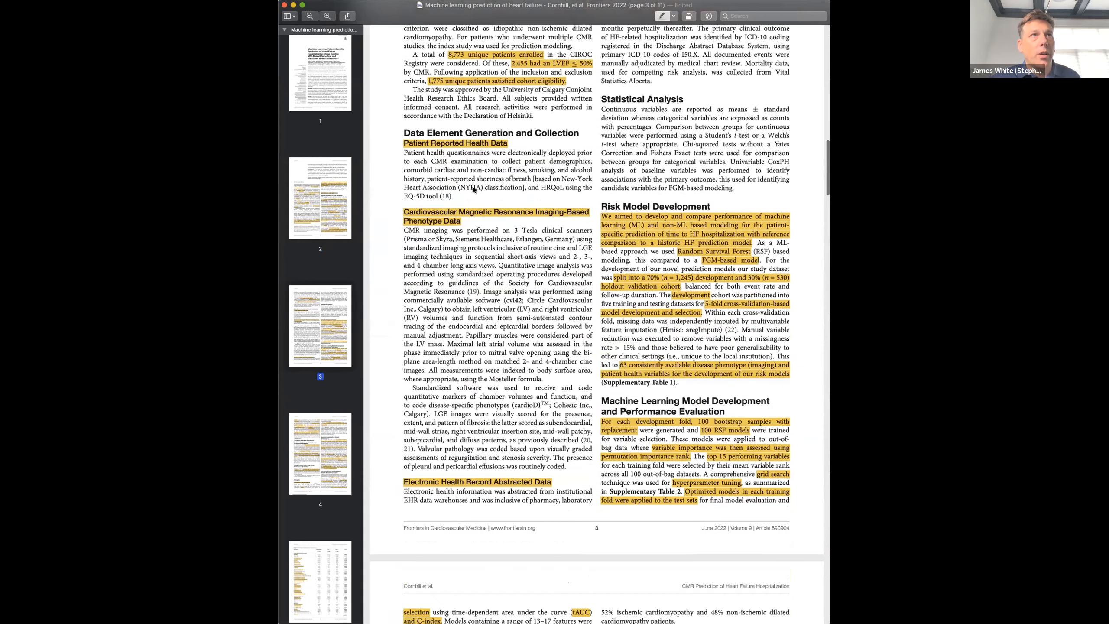
scroll(down, 3)
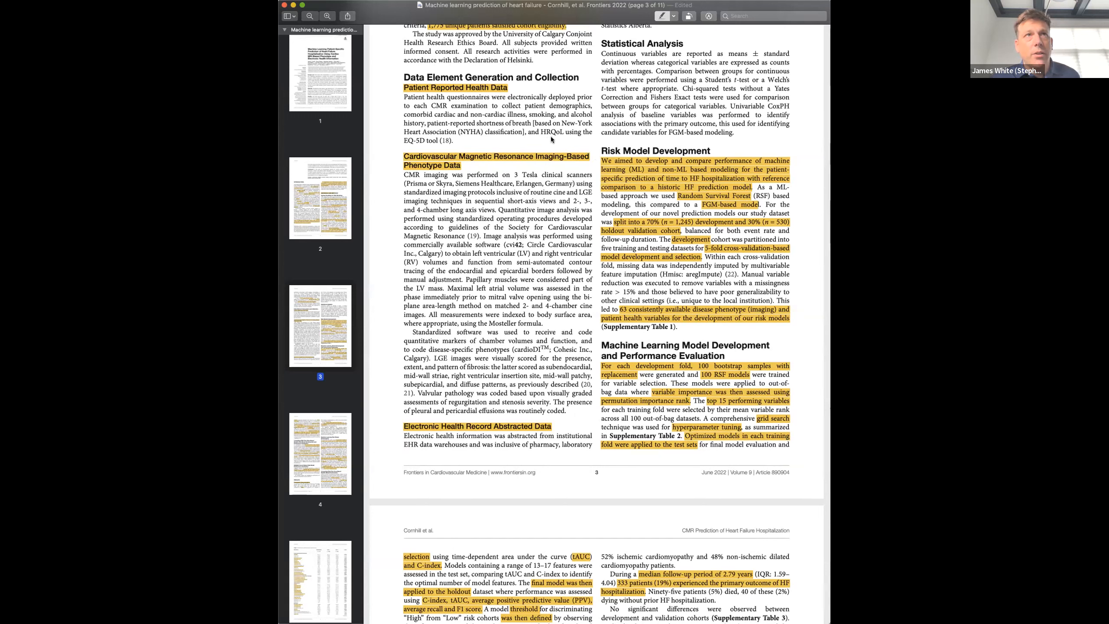
mouse_move(449, 132)
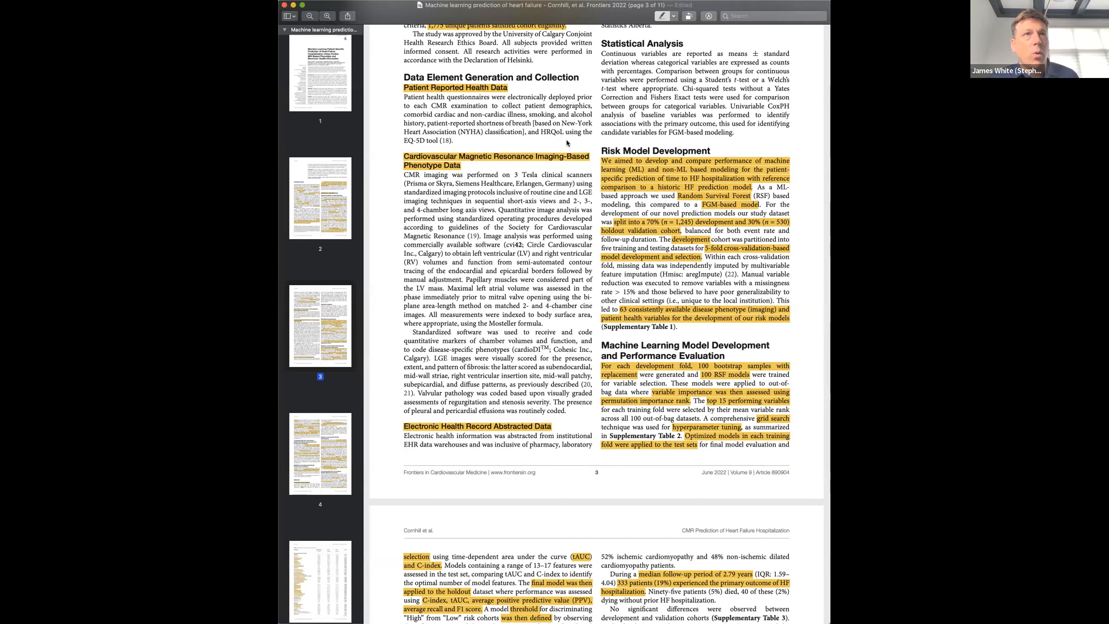
mouse_move(534, 187)
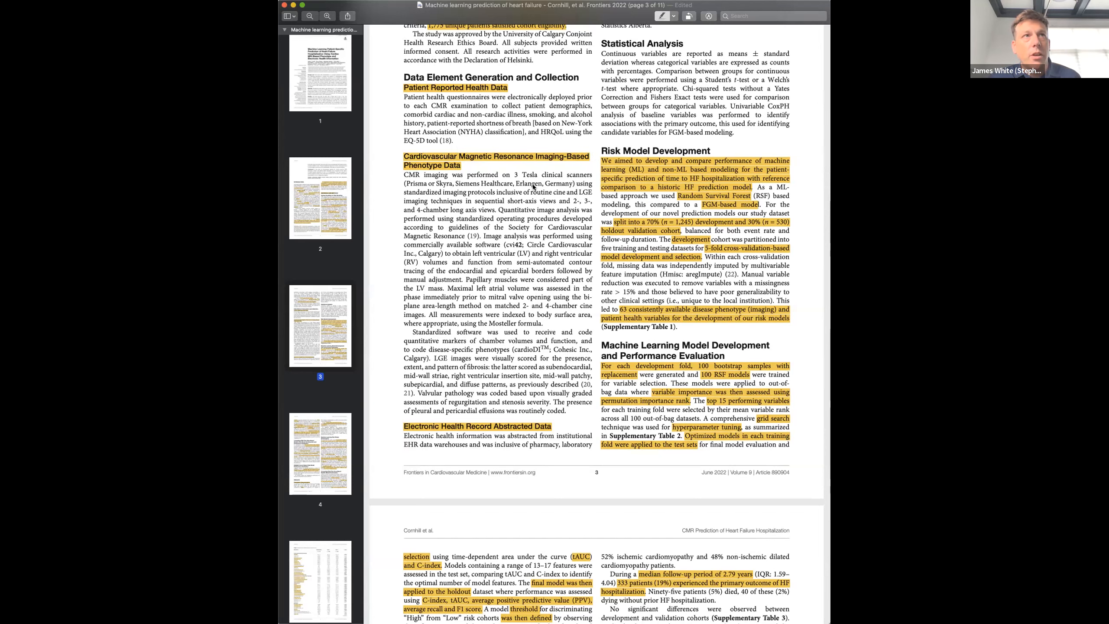
scroll(down, 3)
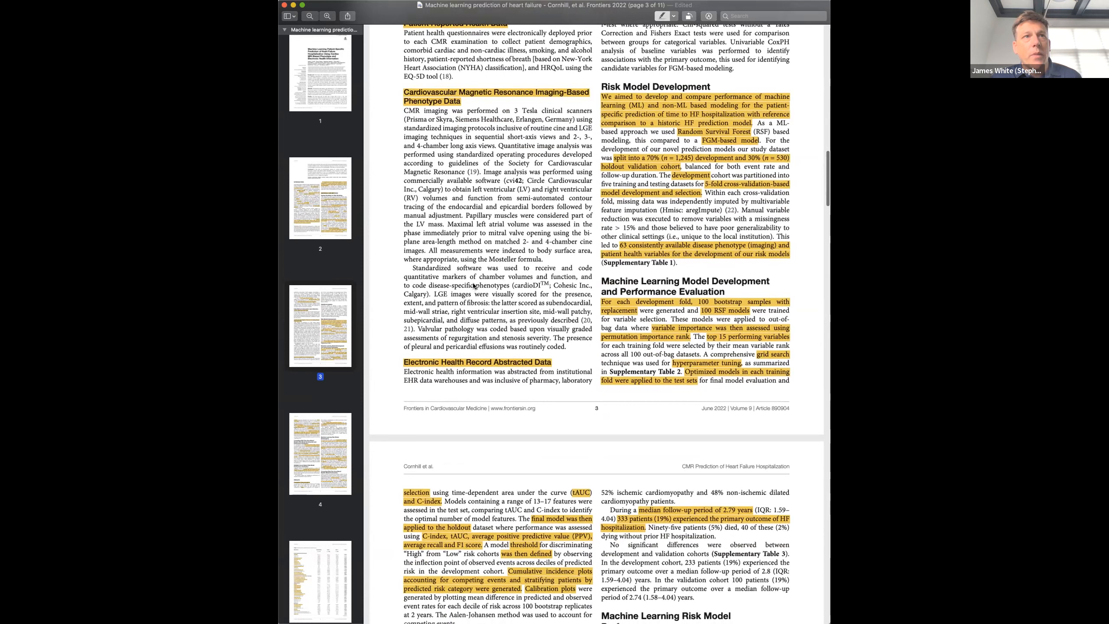
mouse_move(498, 287)
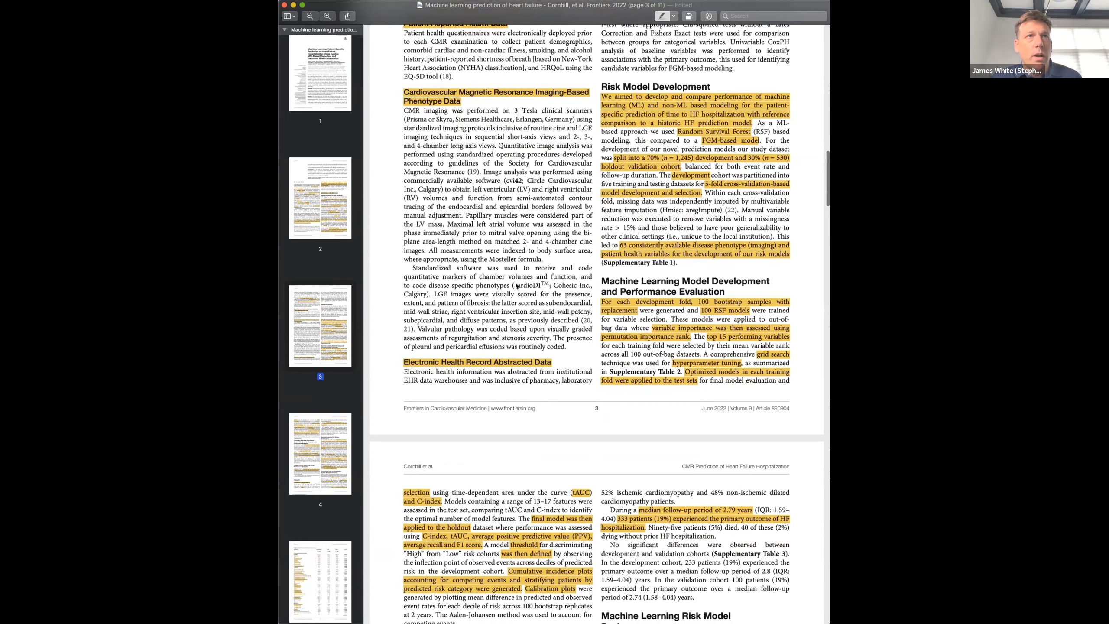
mouse_move(527, 284)
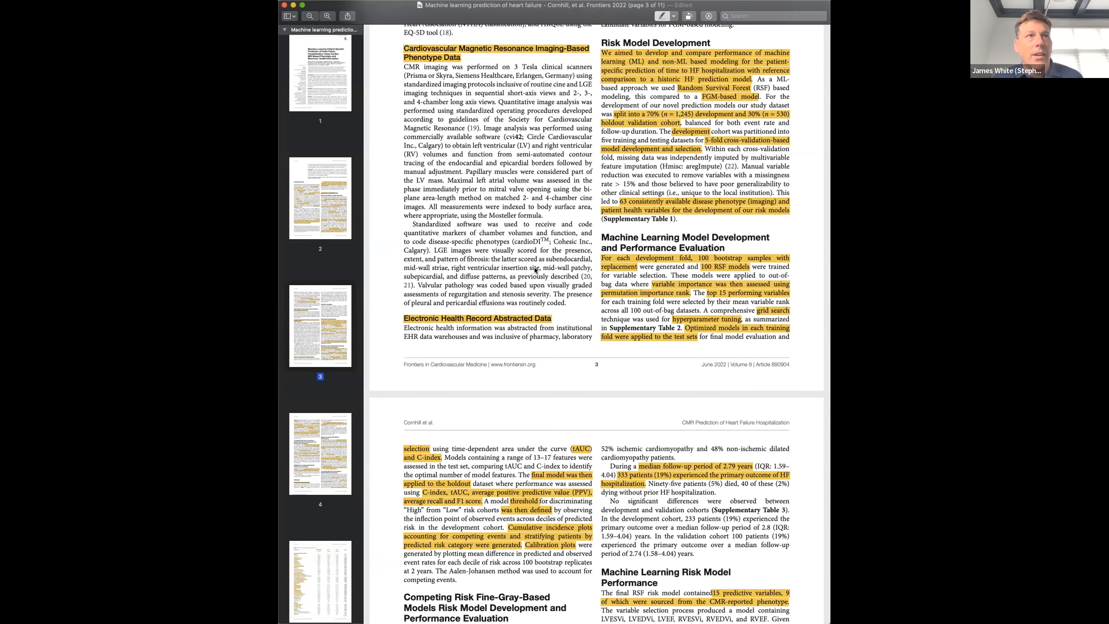
scroll(down, 3)
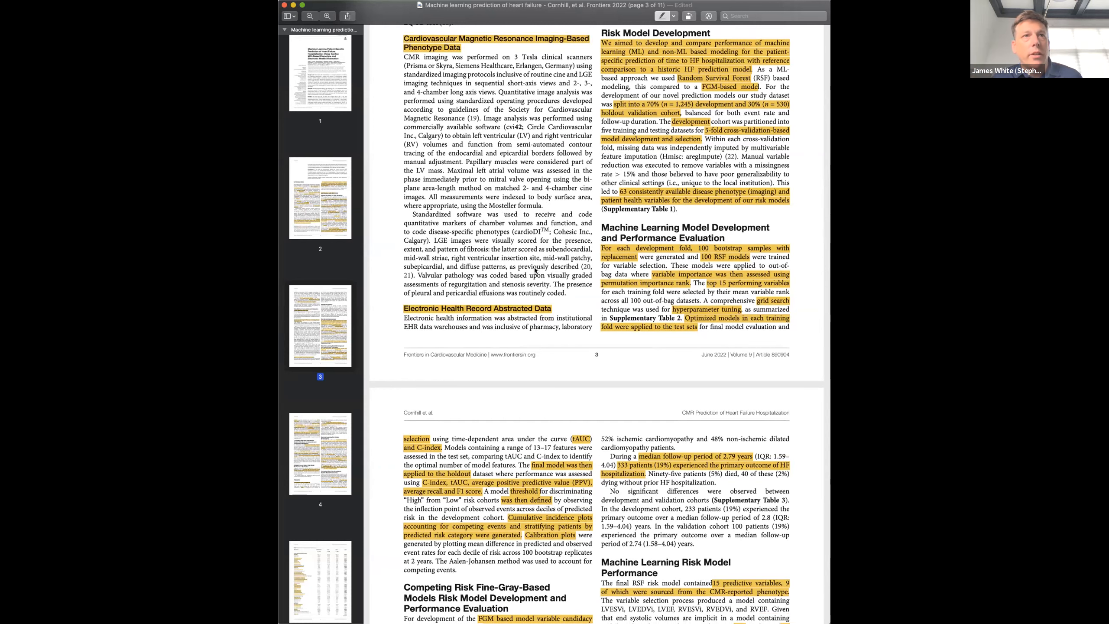
mouse_move(571, 302)
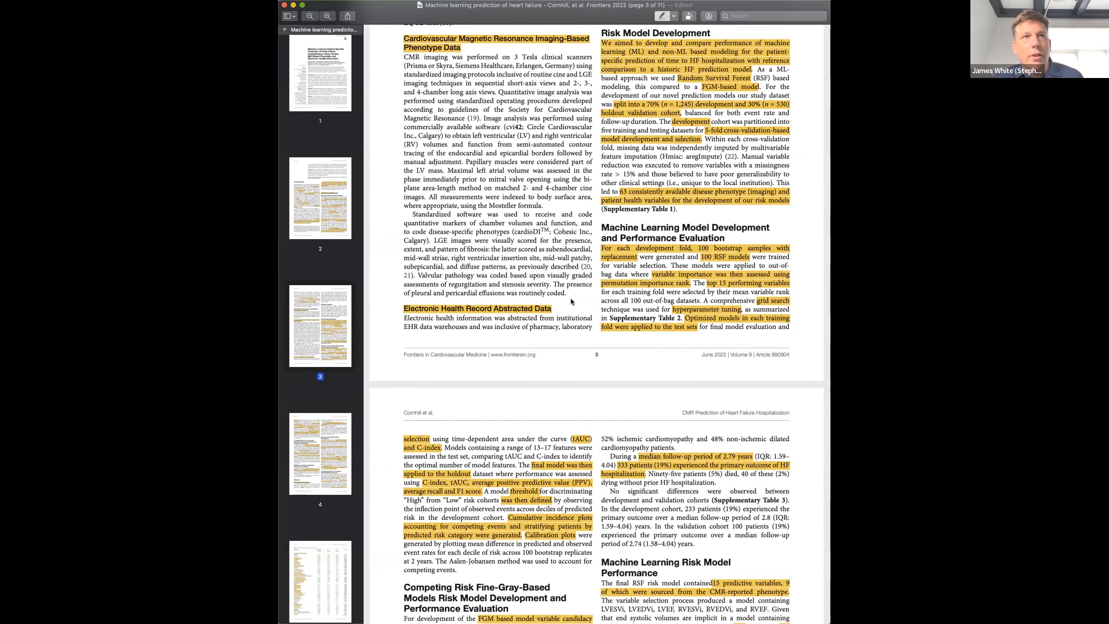
scroll(down, 3)
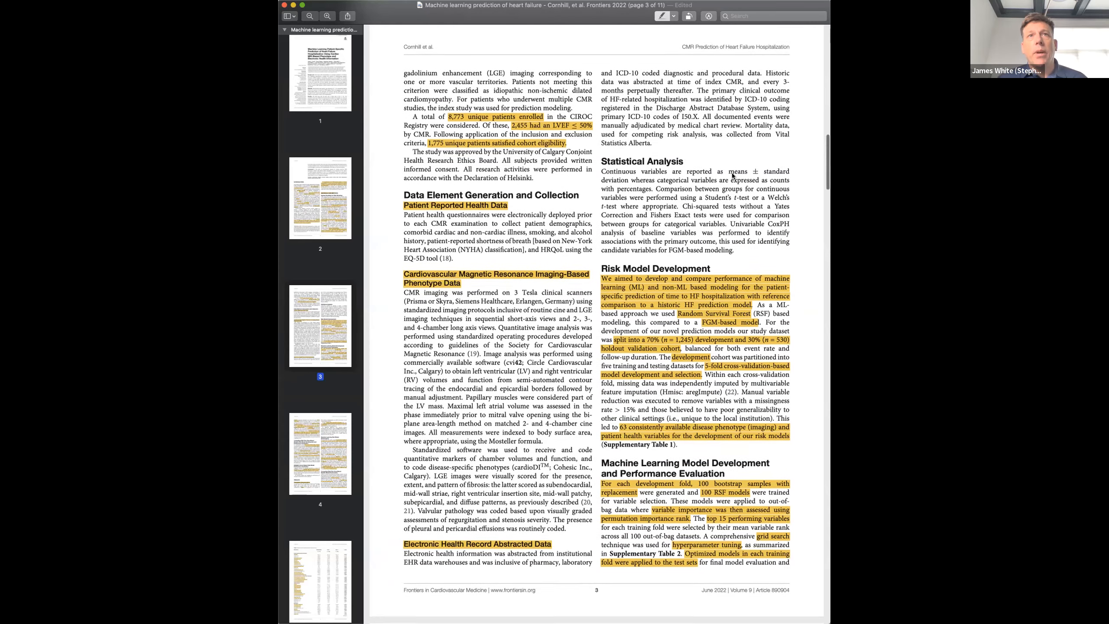
scroll(down, 3)
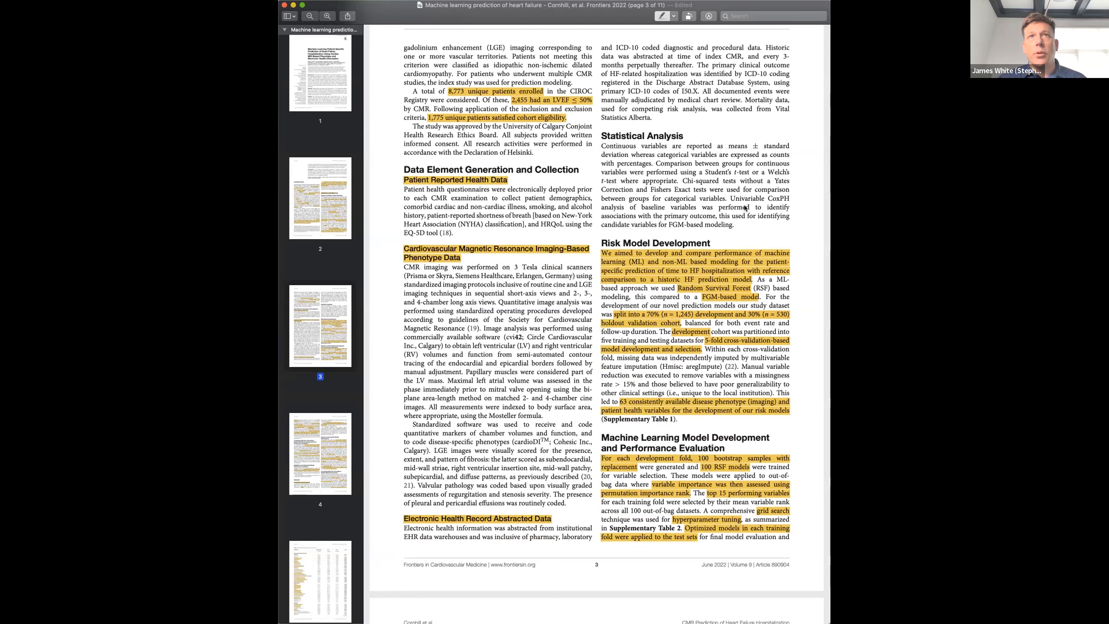
scroll(down, 3)
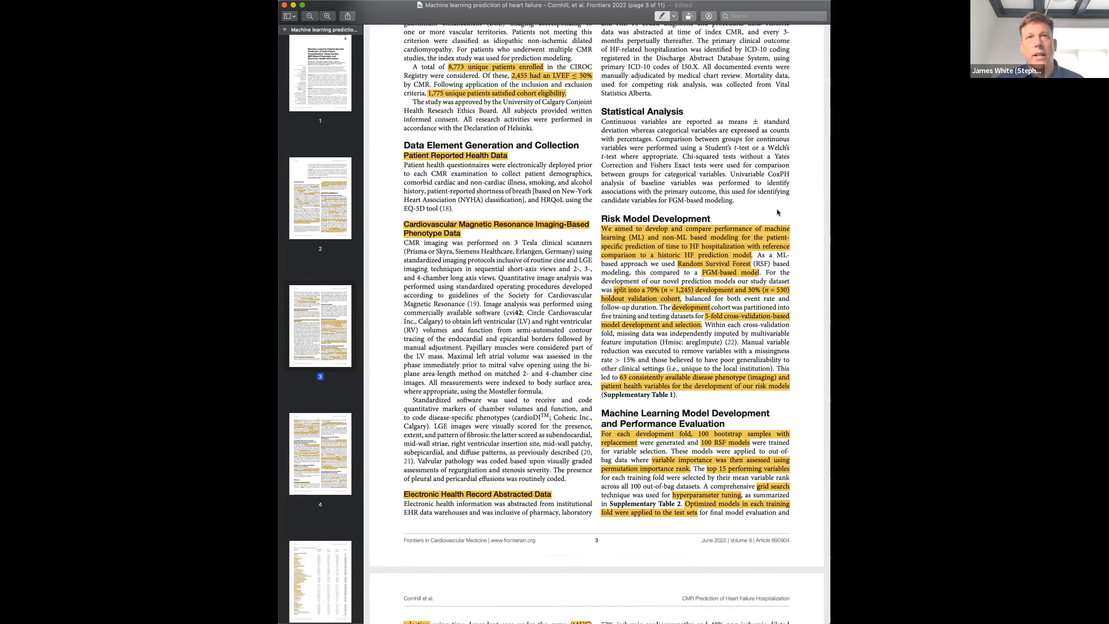
scroll(down, 3)
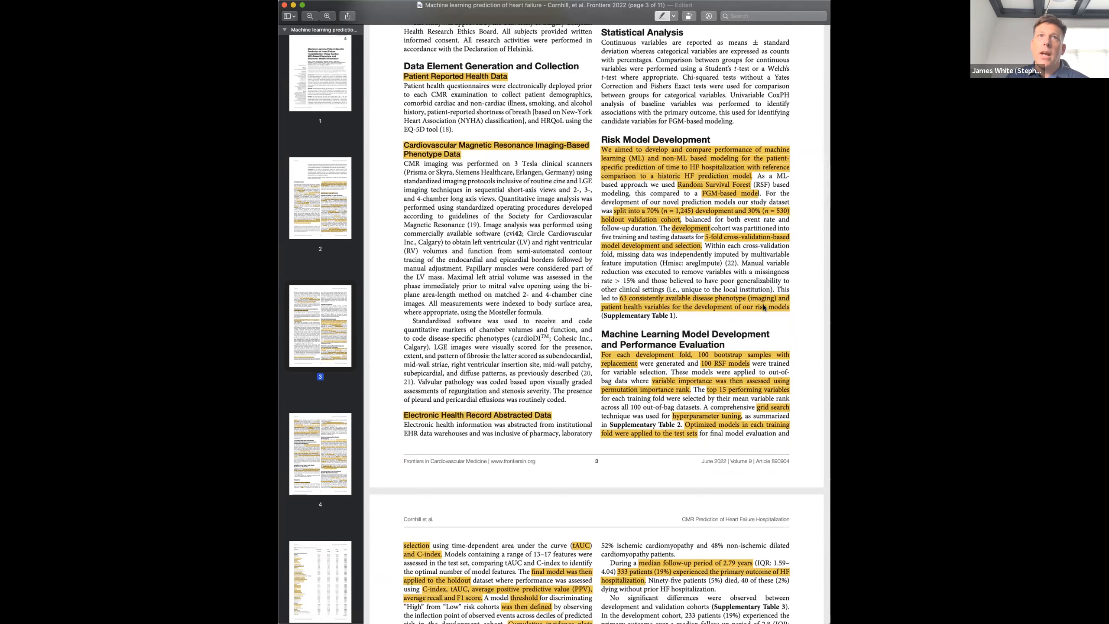
scroll(down, 3)
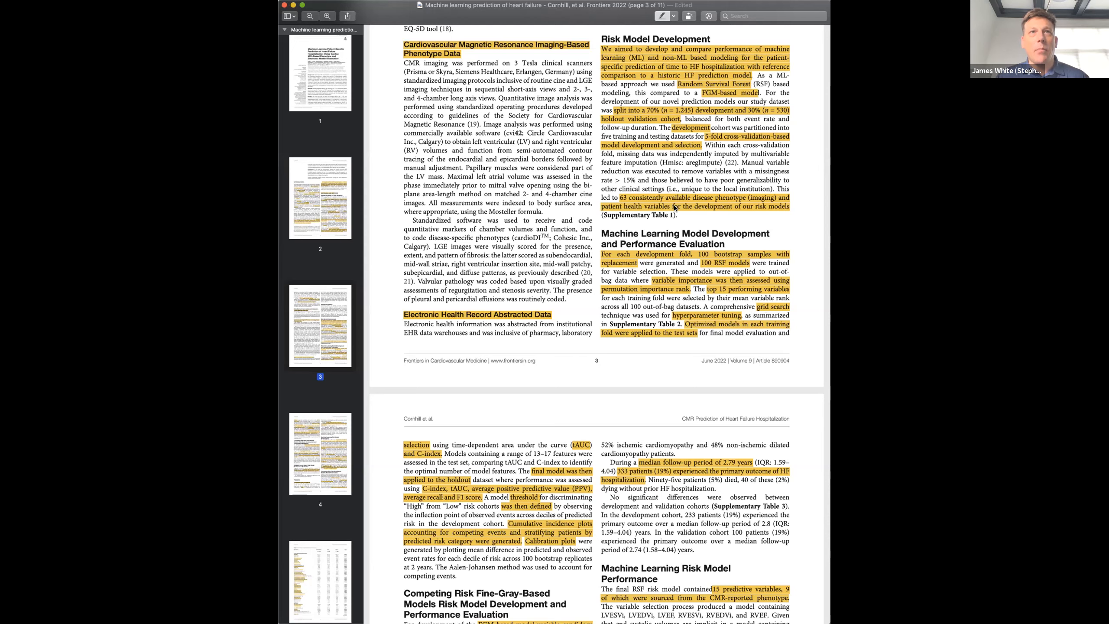
scroll(down, 3)
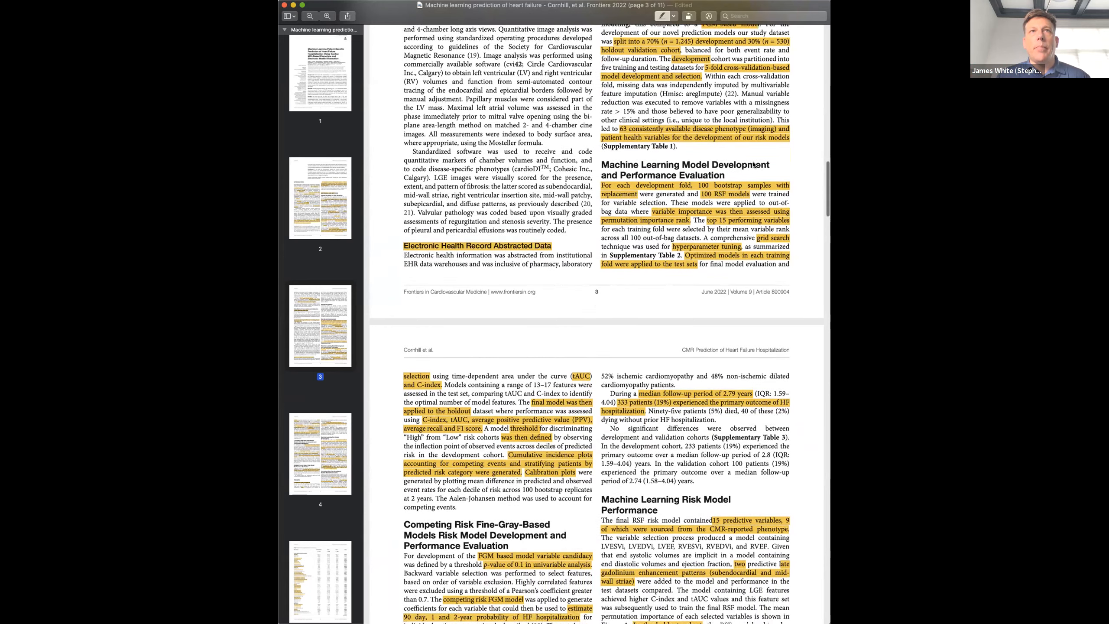
scroll(down, 3)
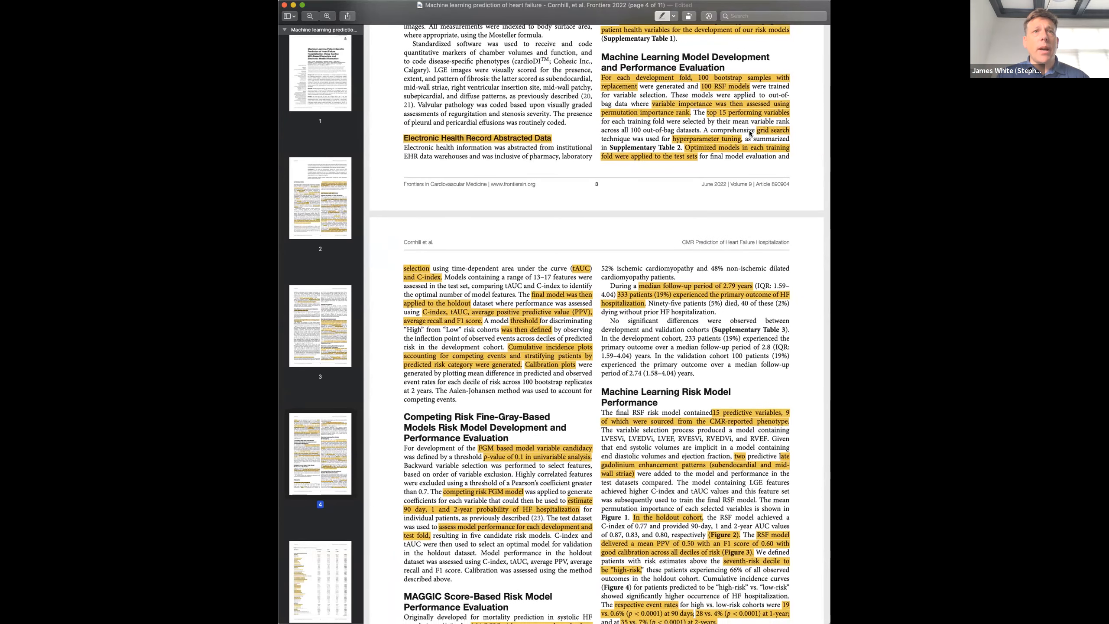
scroll(down, 3)
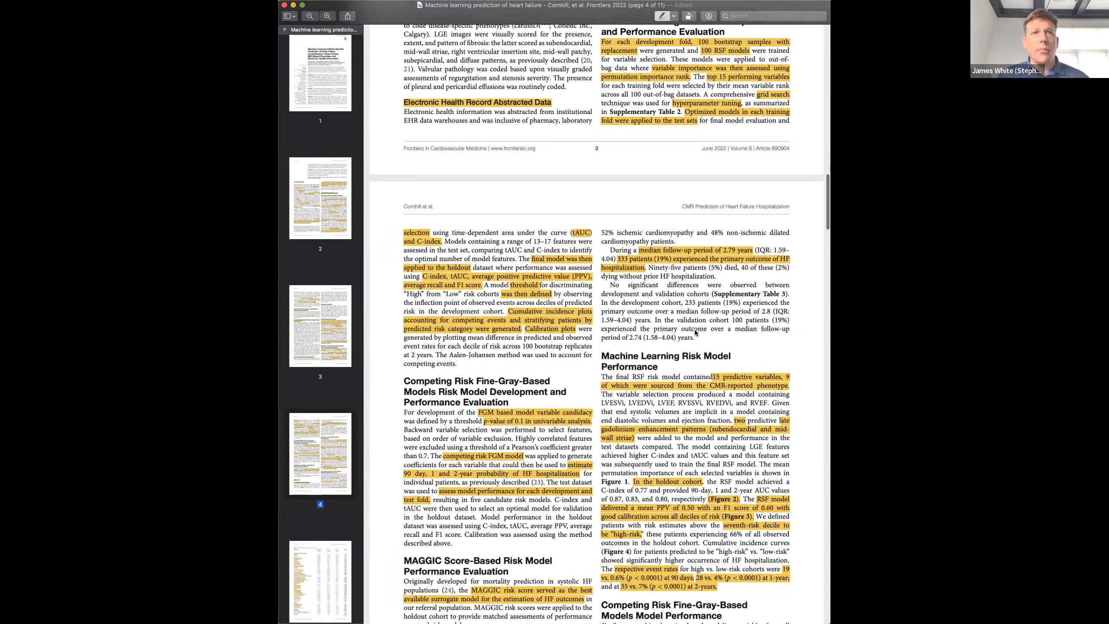
scroll(down, 3)
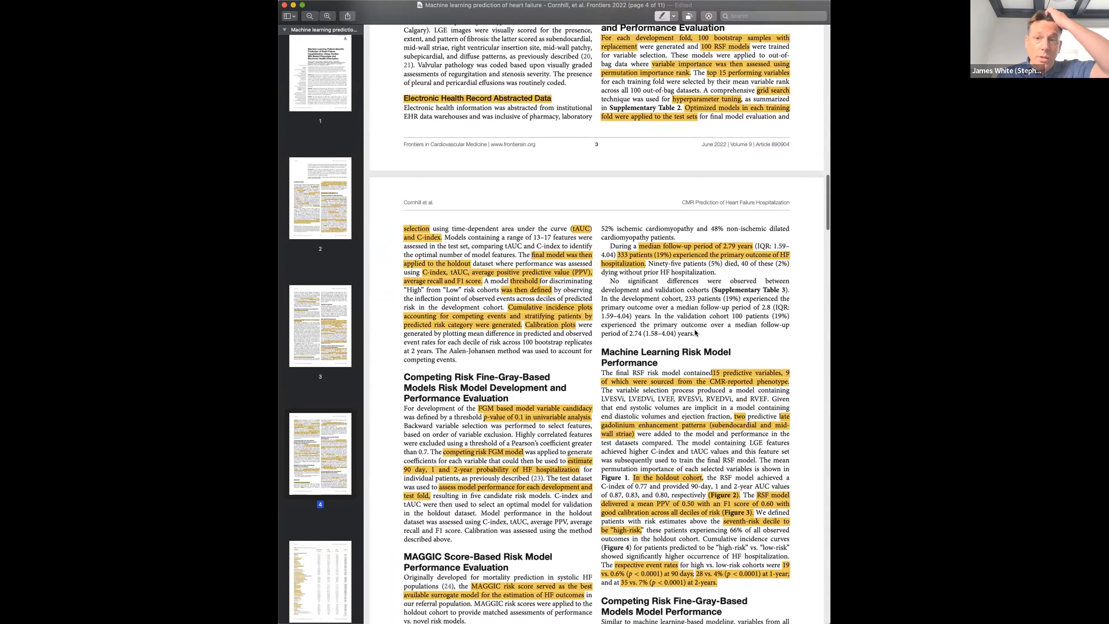
scroll(down, 3)
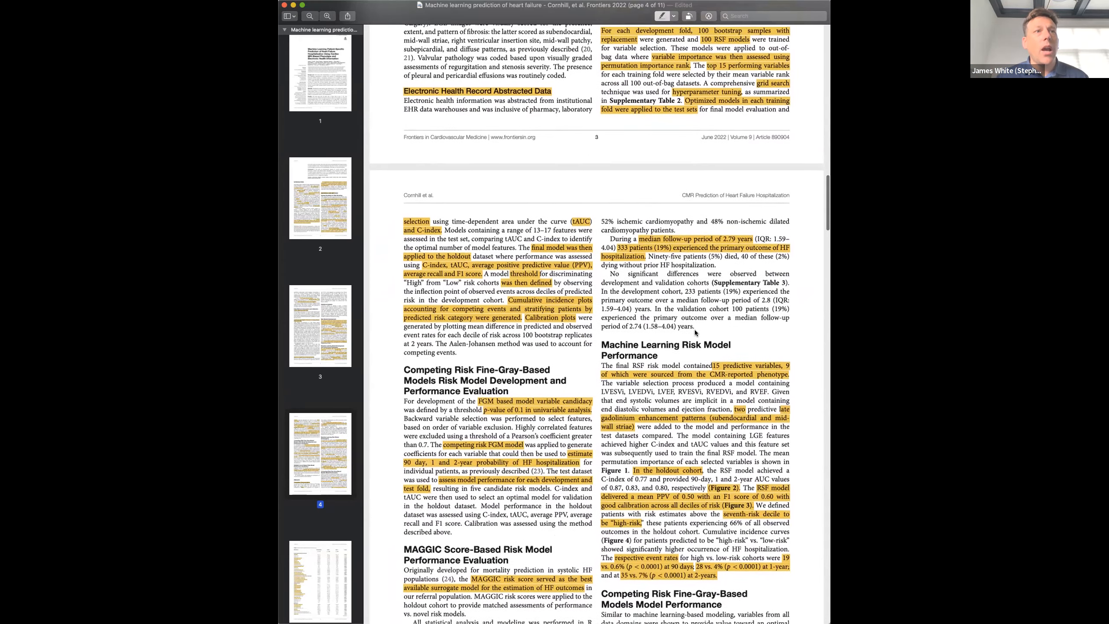
scroll(down, 3)
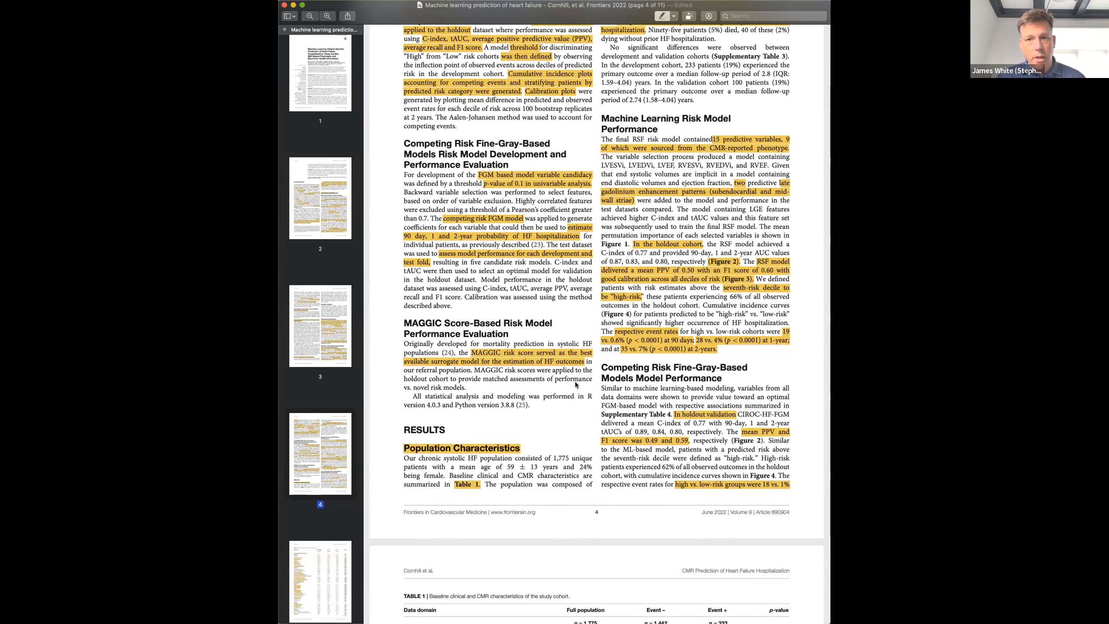
mouse_move(574, 383)
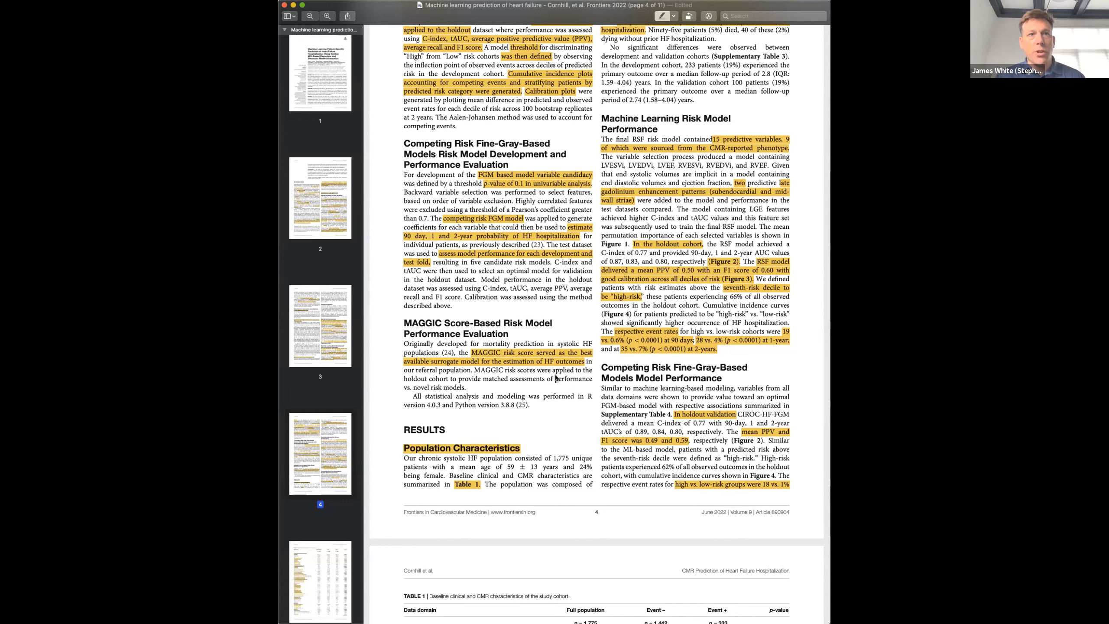
mouse_move(733, 284)
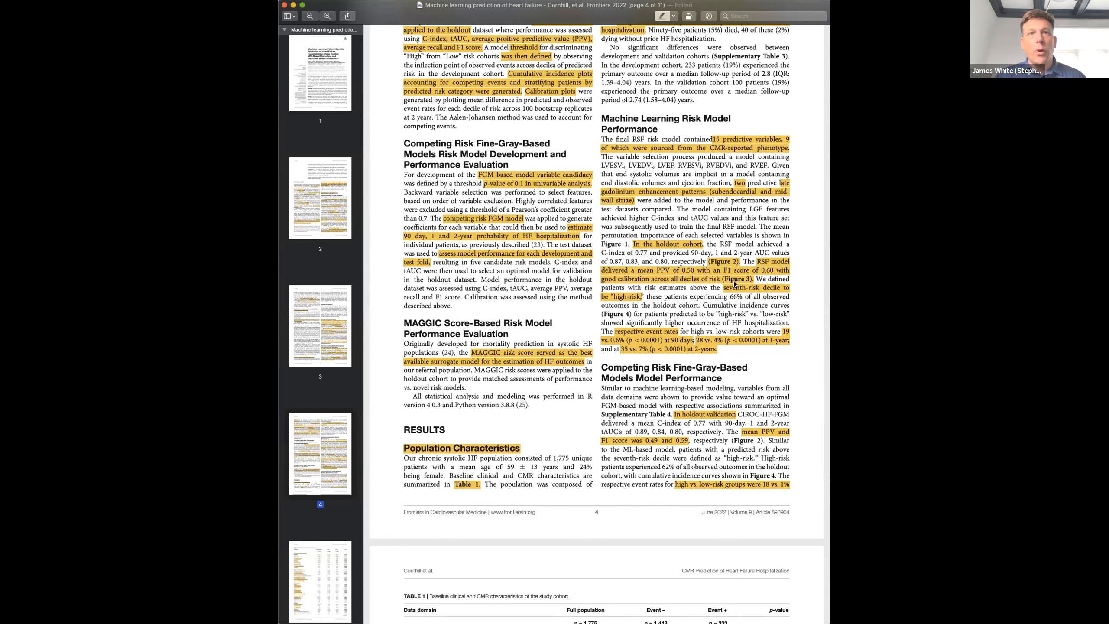
mouse_move(770, 389)
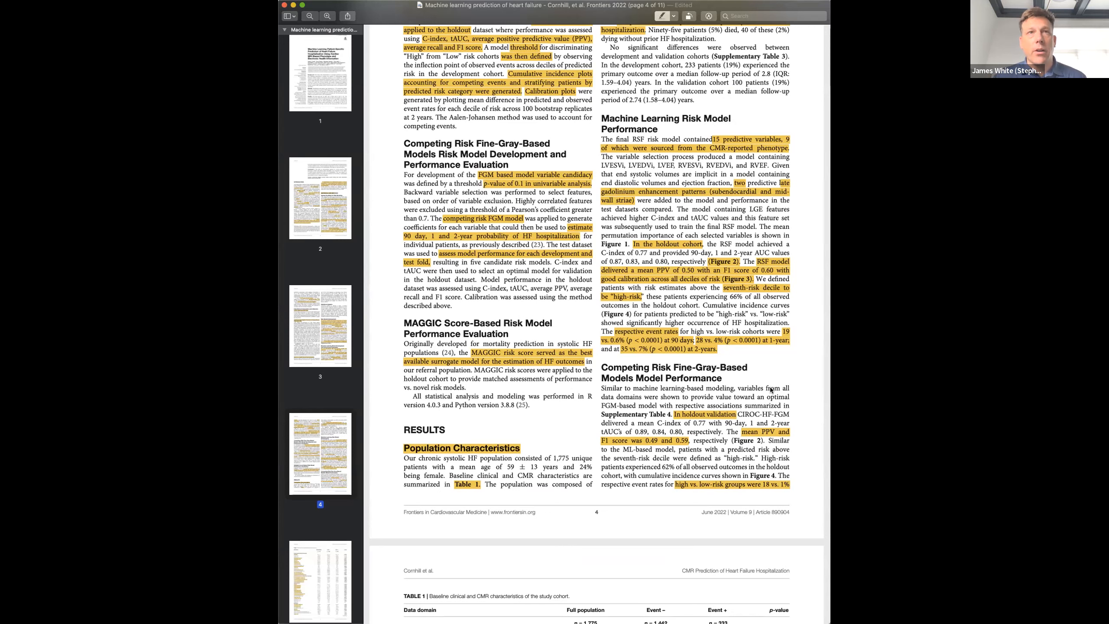
scroll(down, 3)
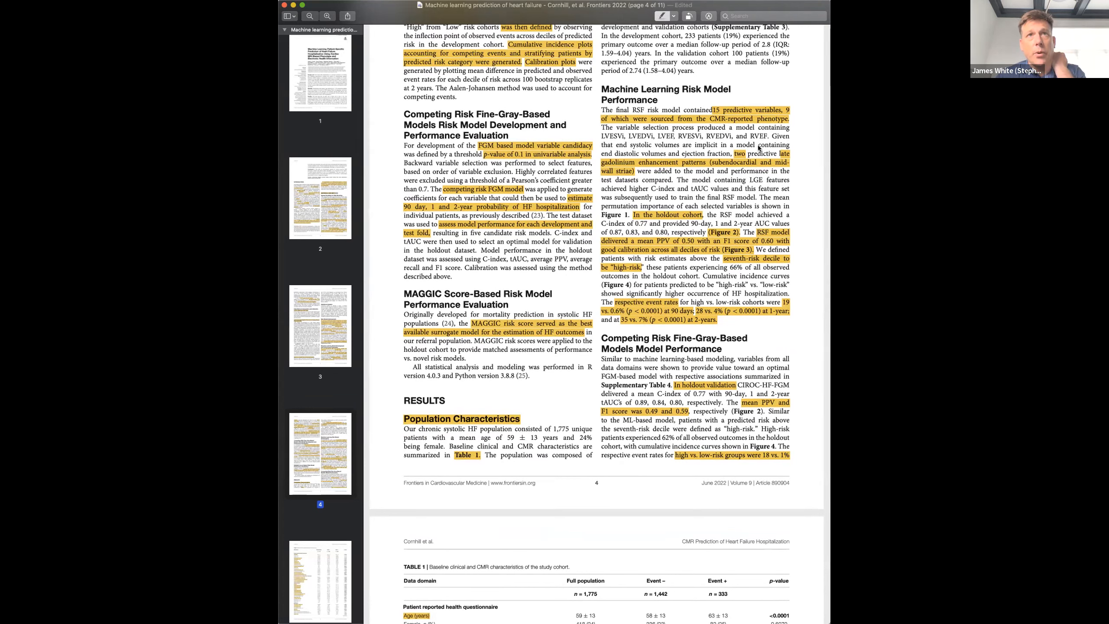
scroll(down, 3)
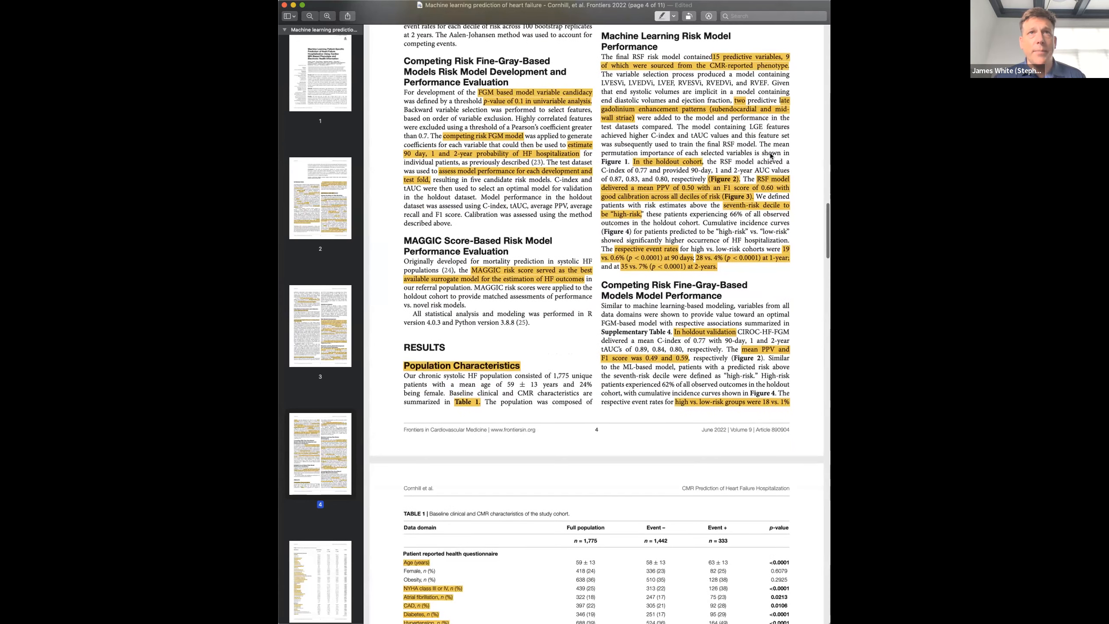
scroll(down, 3)
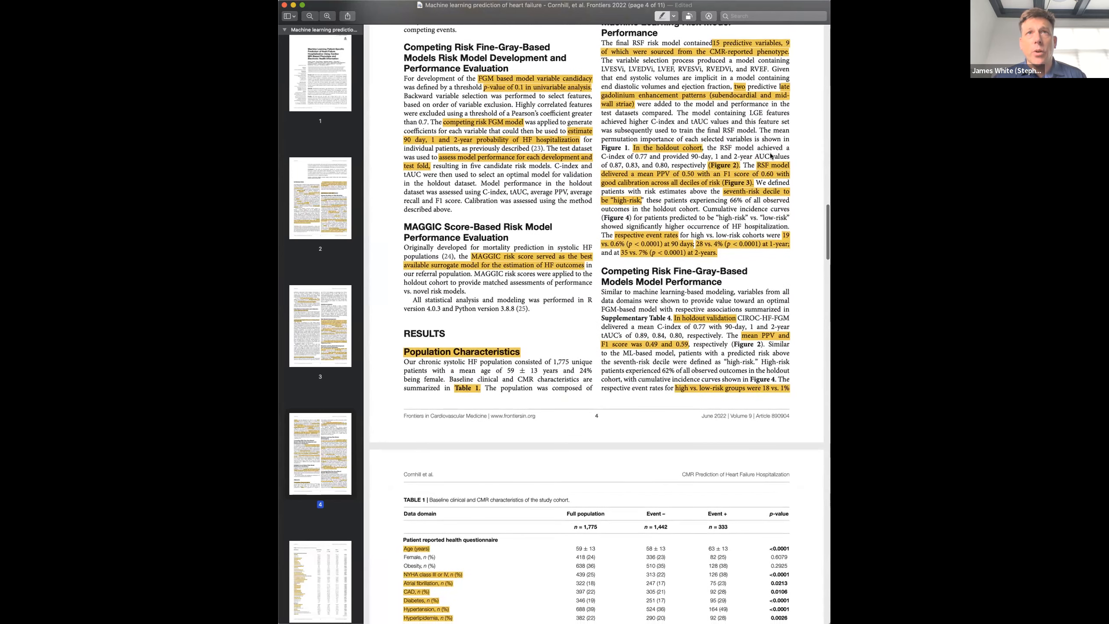
scroll(down, 3)
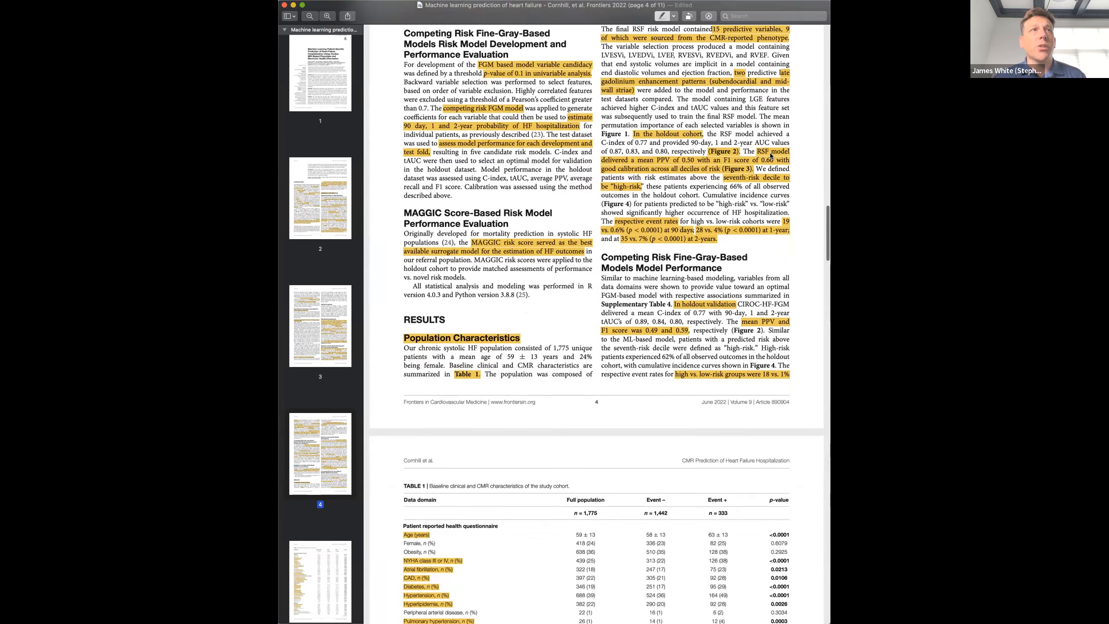
scroll(down, 3)
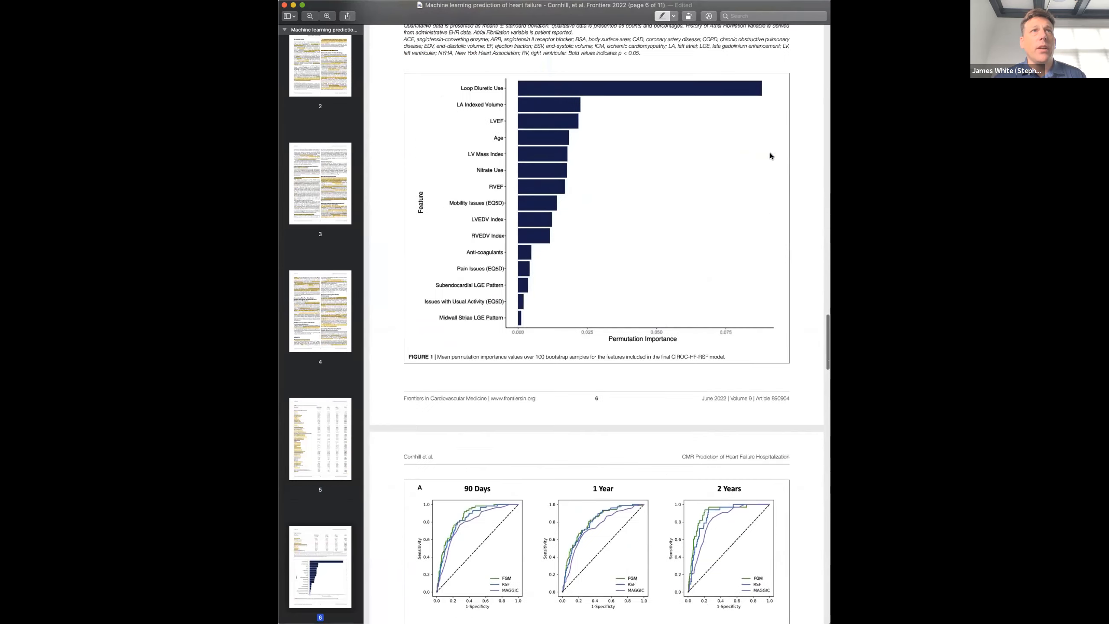
scroll(down, 3)
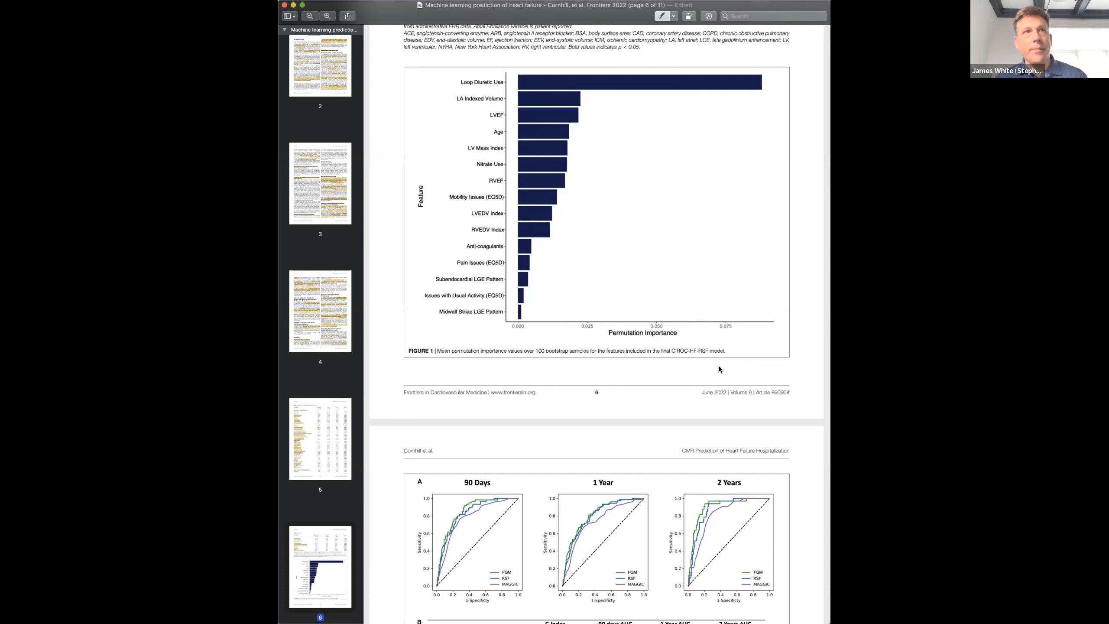
mouse_move(473, 351)
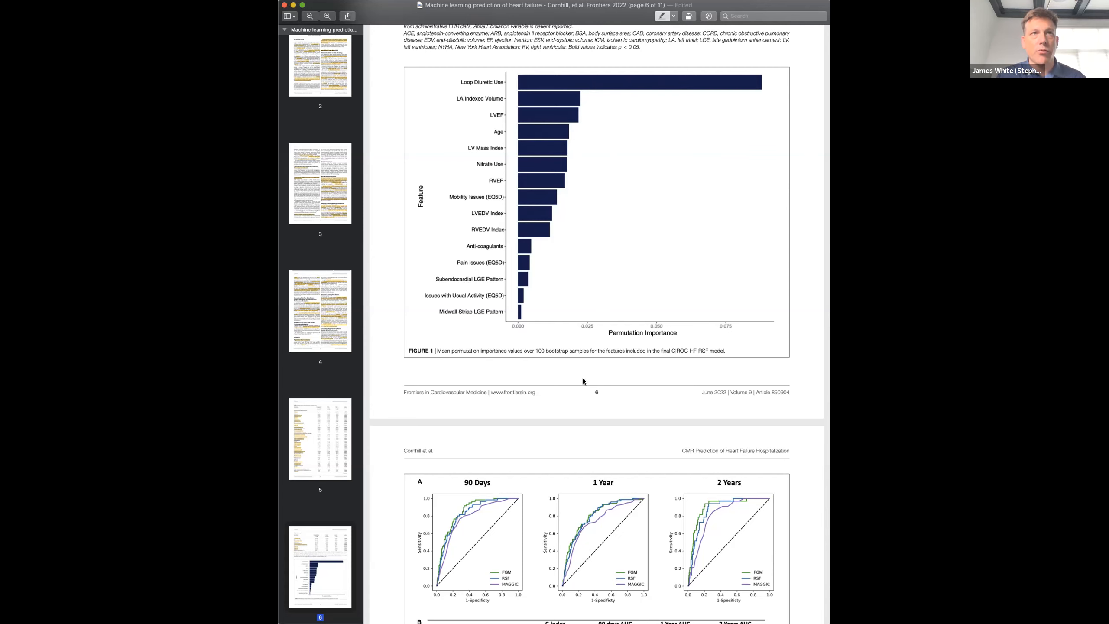
mouse_move(719, 104)
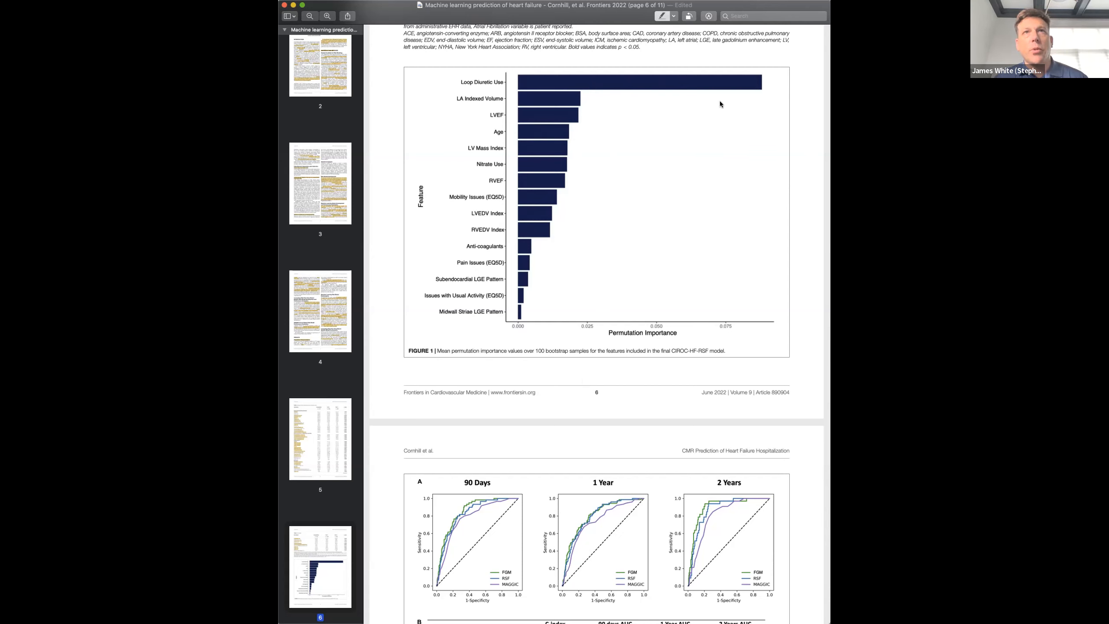
mouse_move(655, 113)
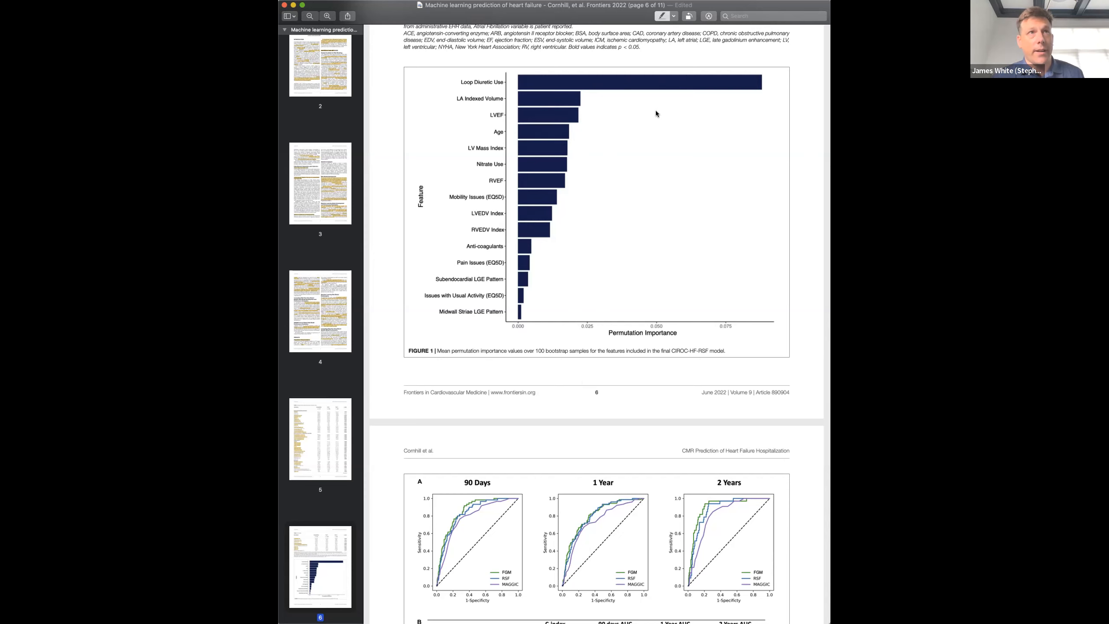
mouse_move(485, 105)
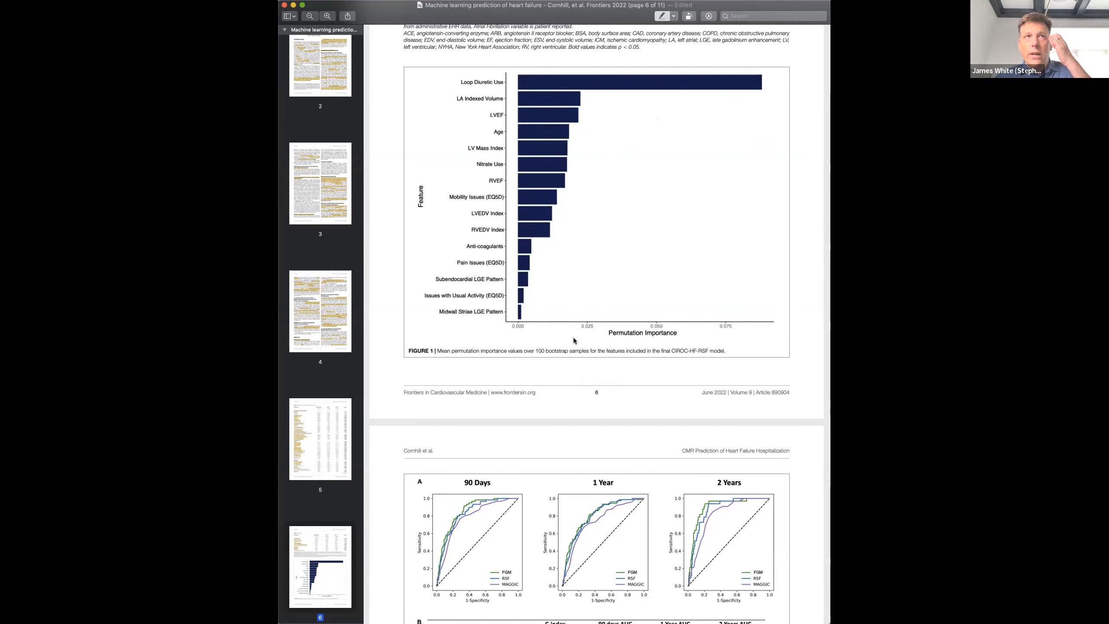
mouse_move(548, 191)
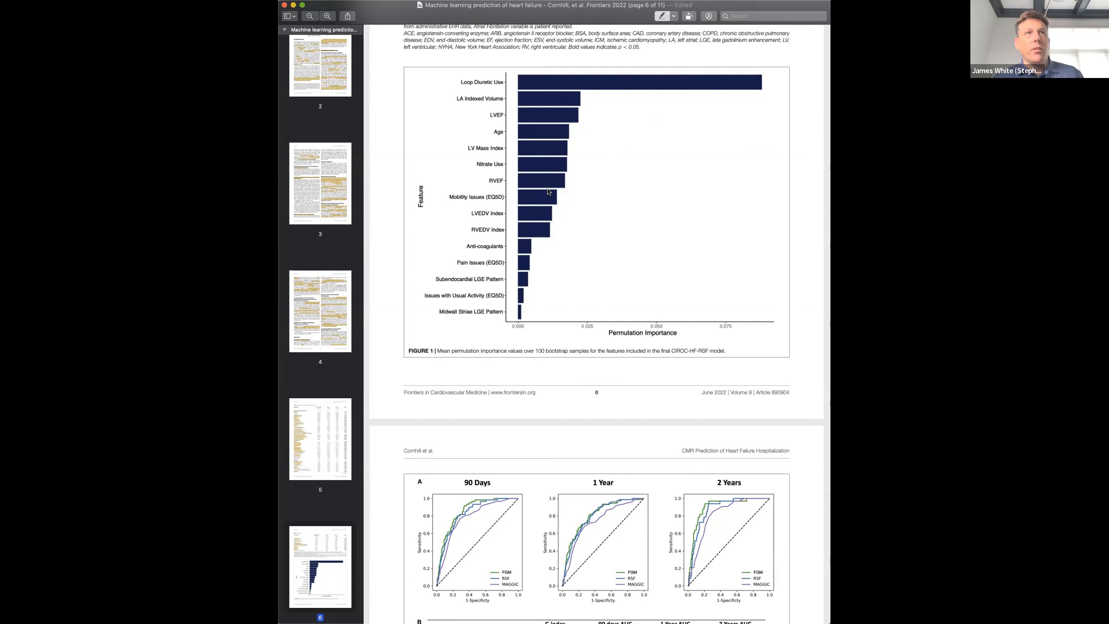
mouse_move(524, 218)
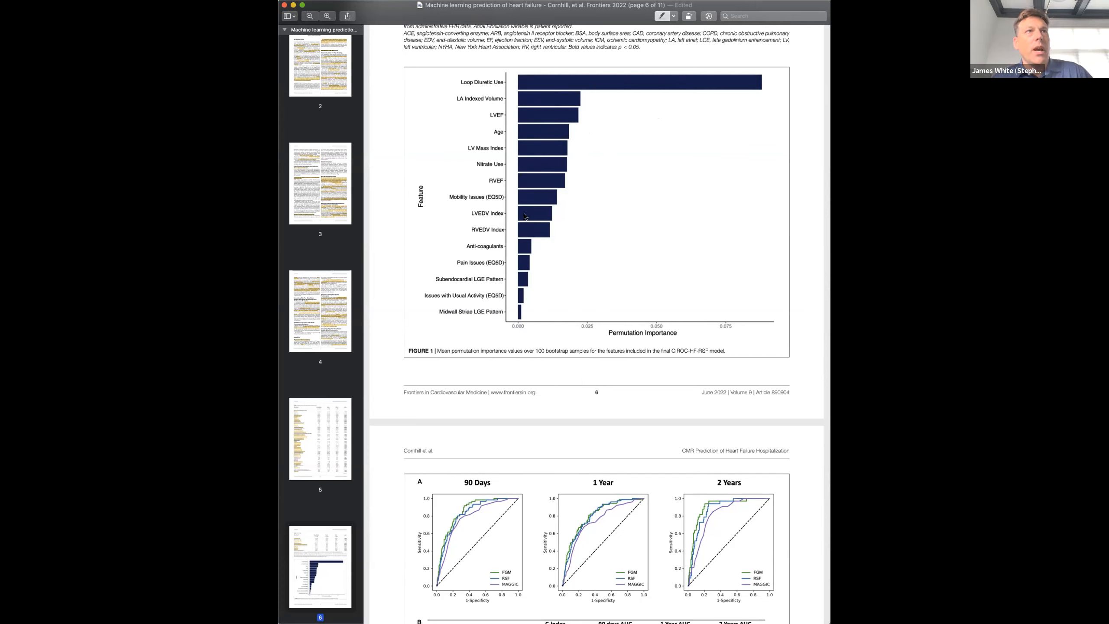
mouse_move(536, 265)
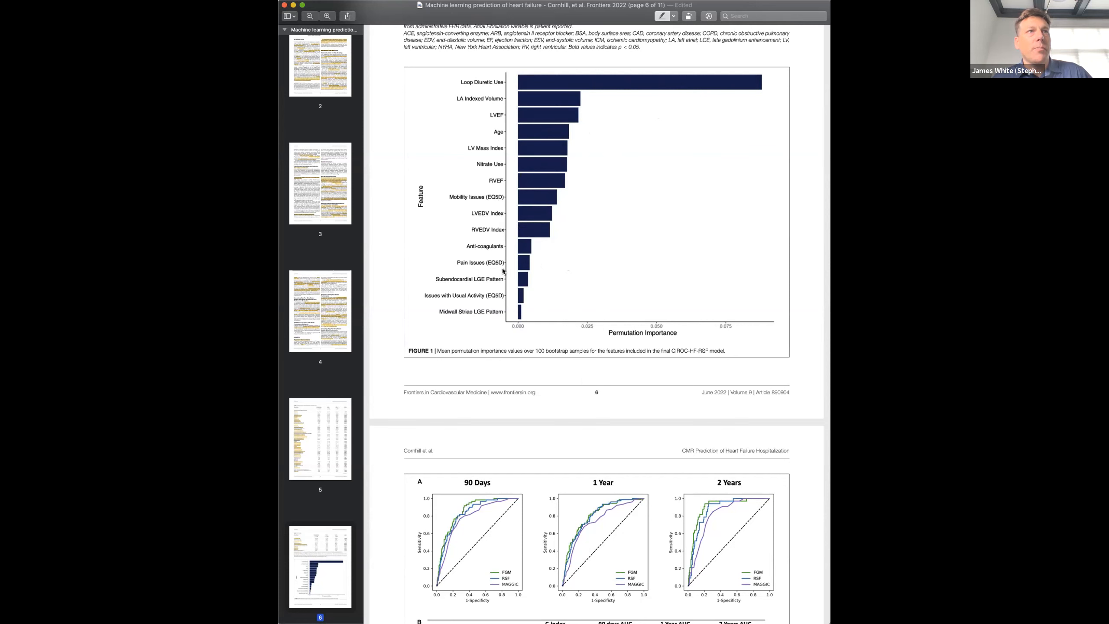
mouse_move(490, 300)
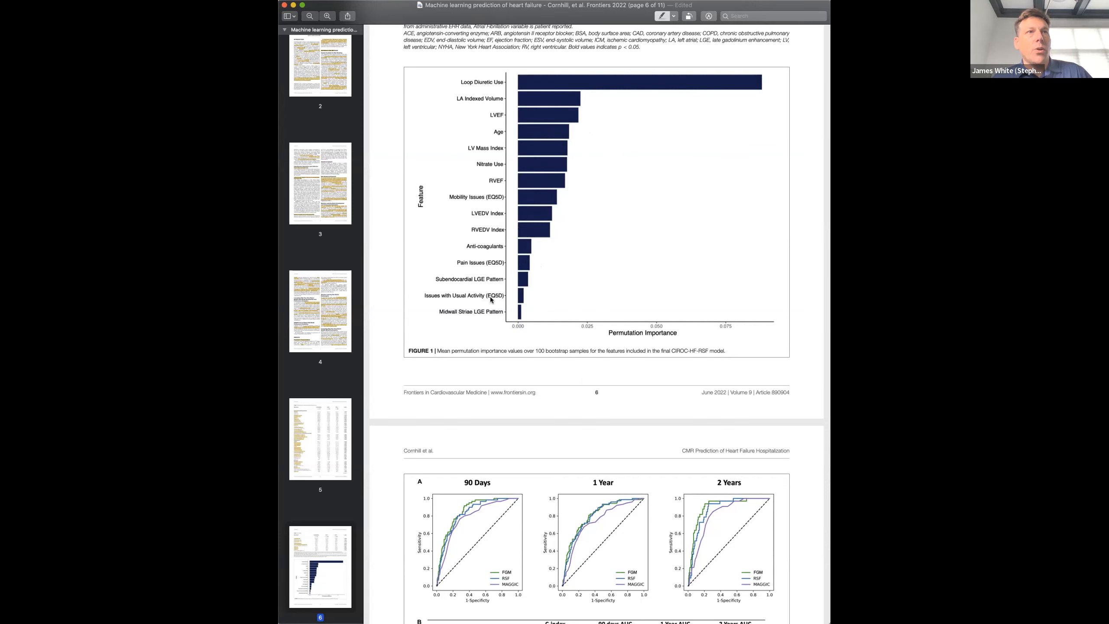
mouse_move(521, 341)
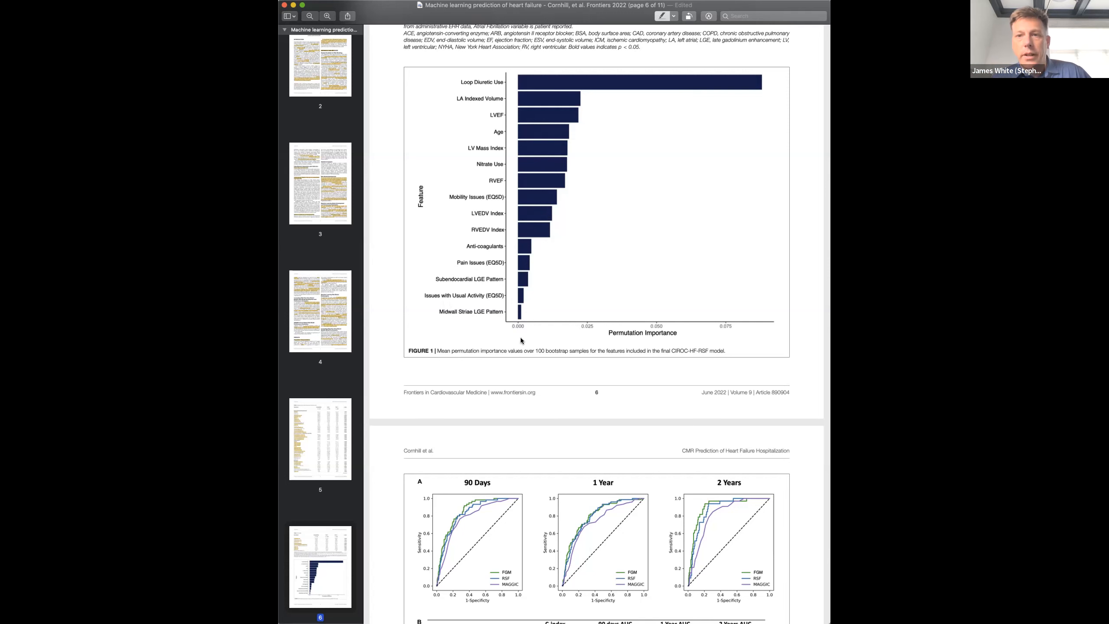
scroll(down, 3)
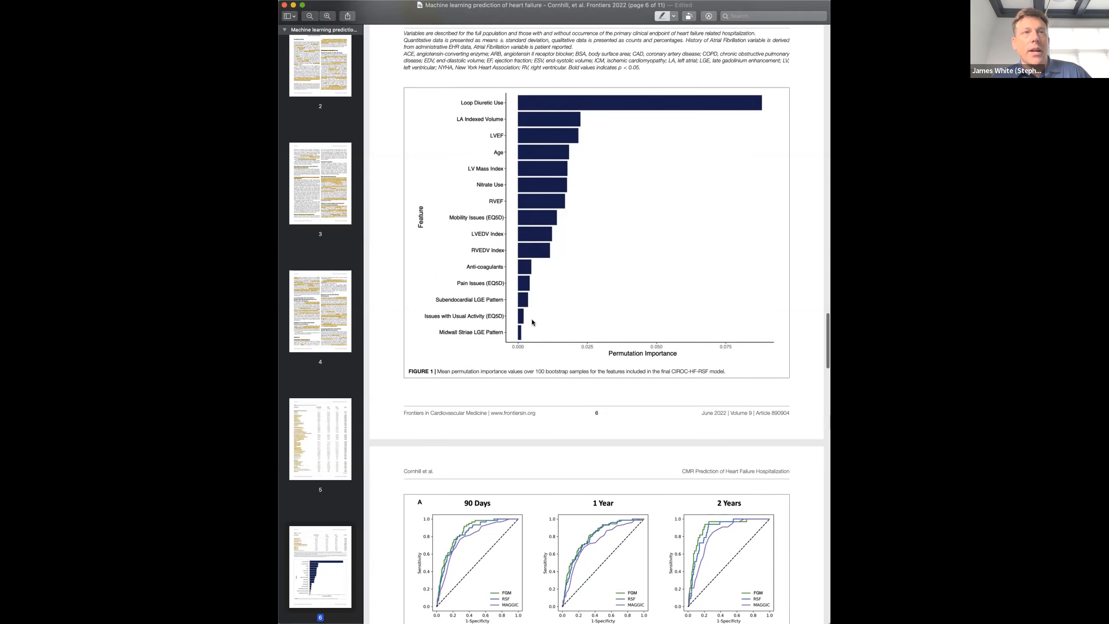
scroll(down, 3)
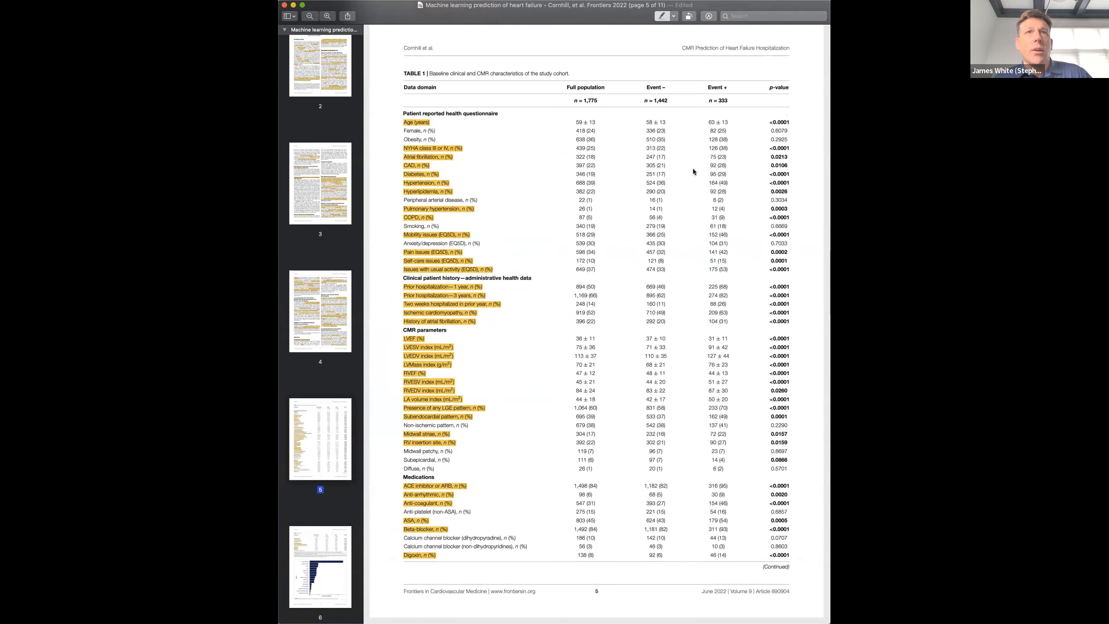
scroll(down, 3)
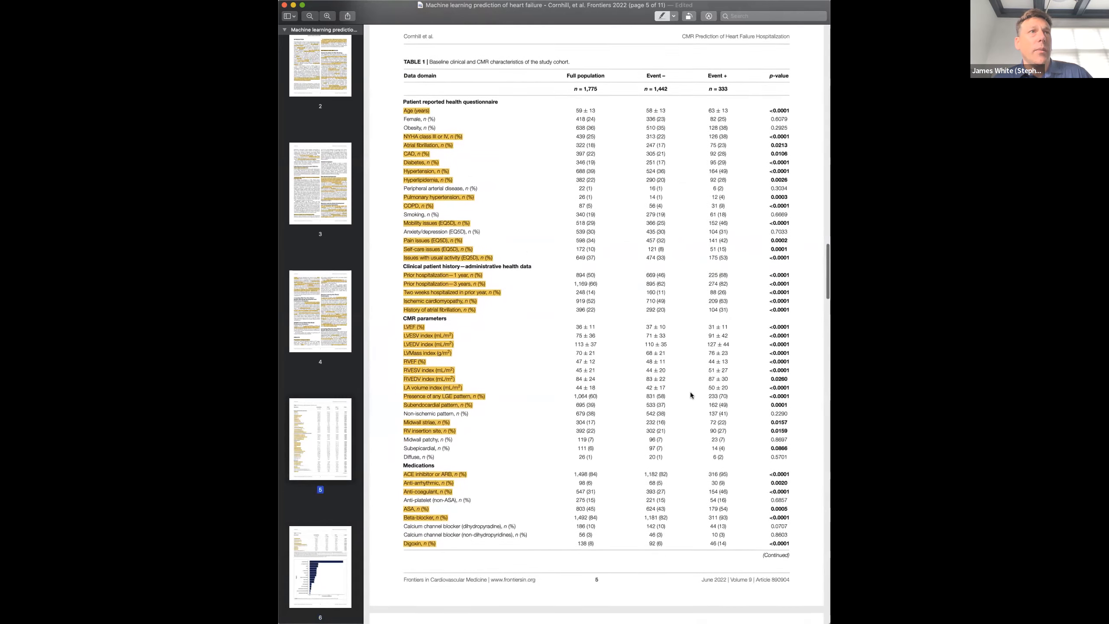
scroll(down, 3)
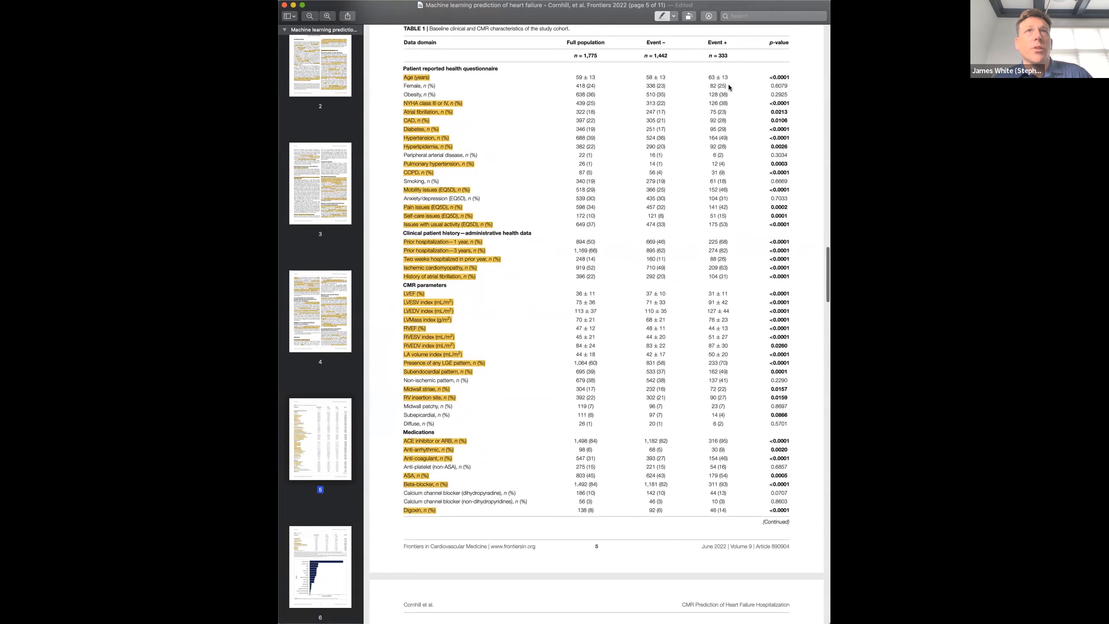
mouse_move(502, 77)
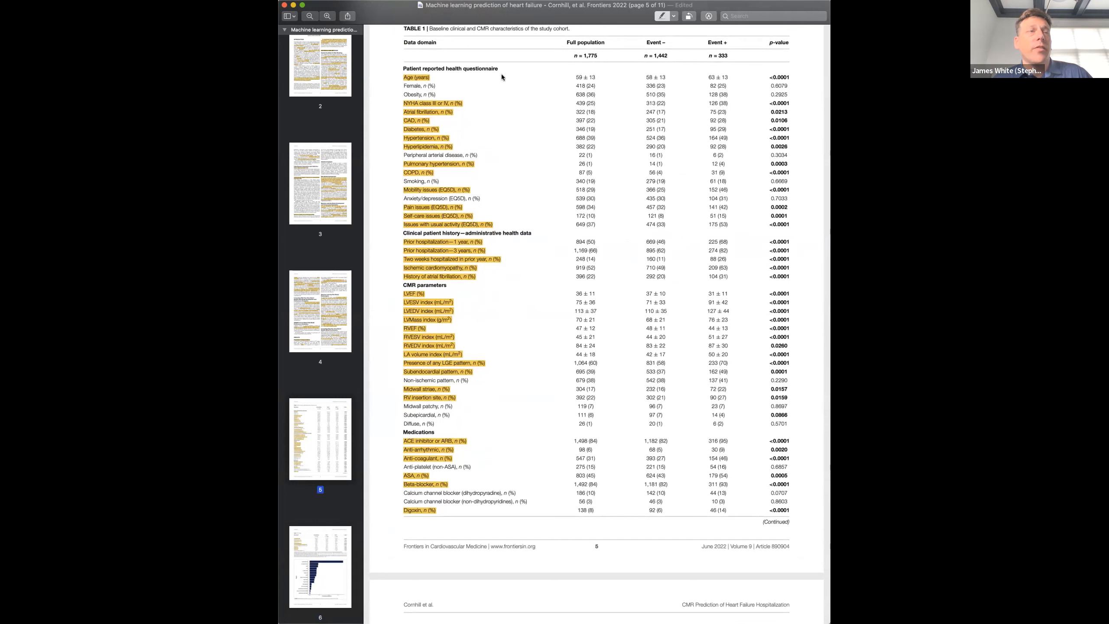
mouse_move(706, 125)
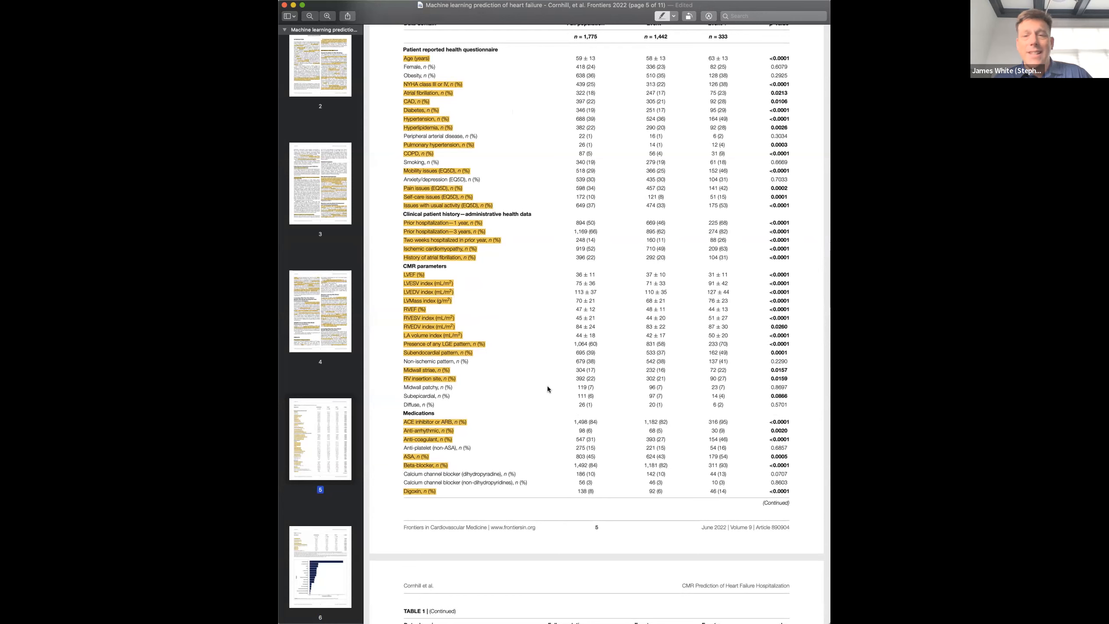
mouse_move(616, 406)
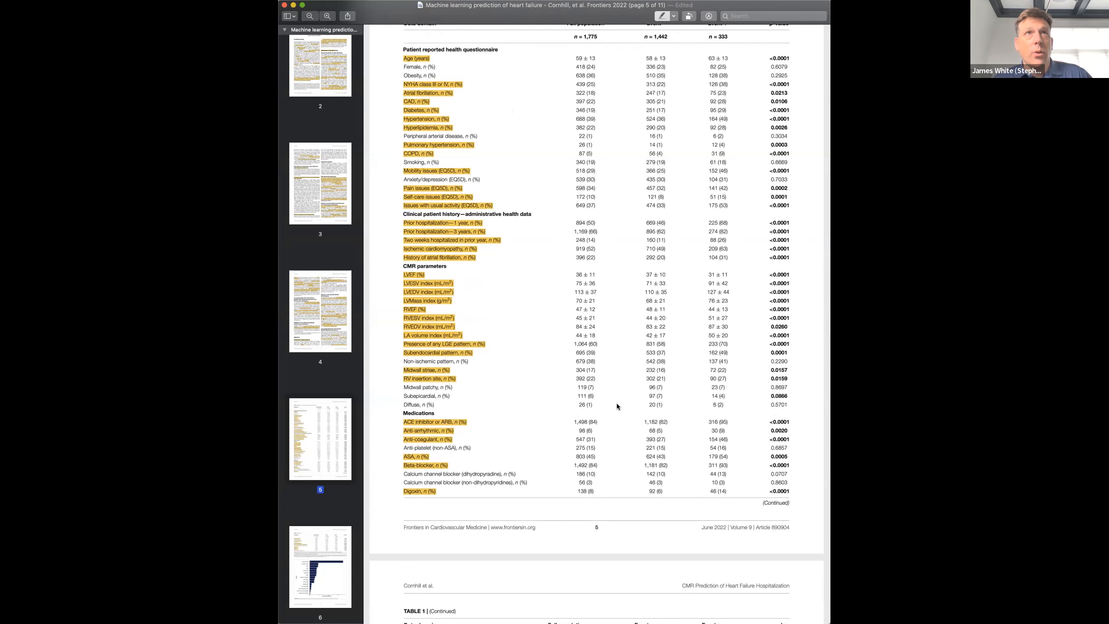
scroll(down, 3)
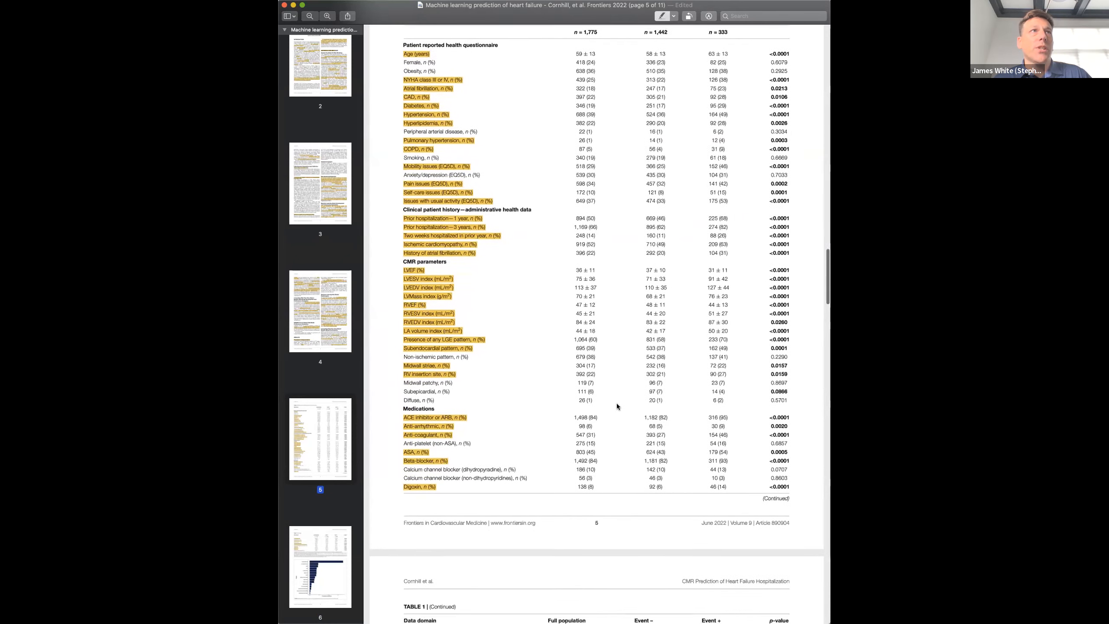
scroll(down, 3)
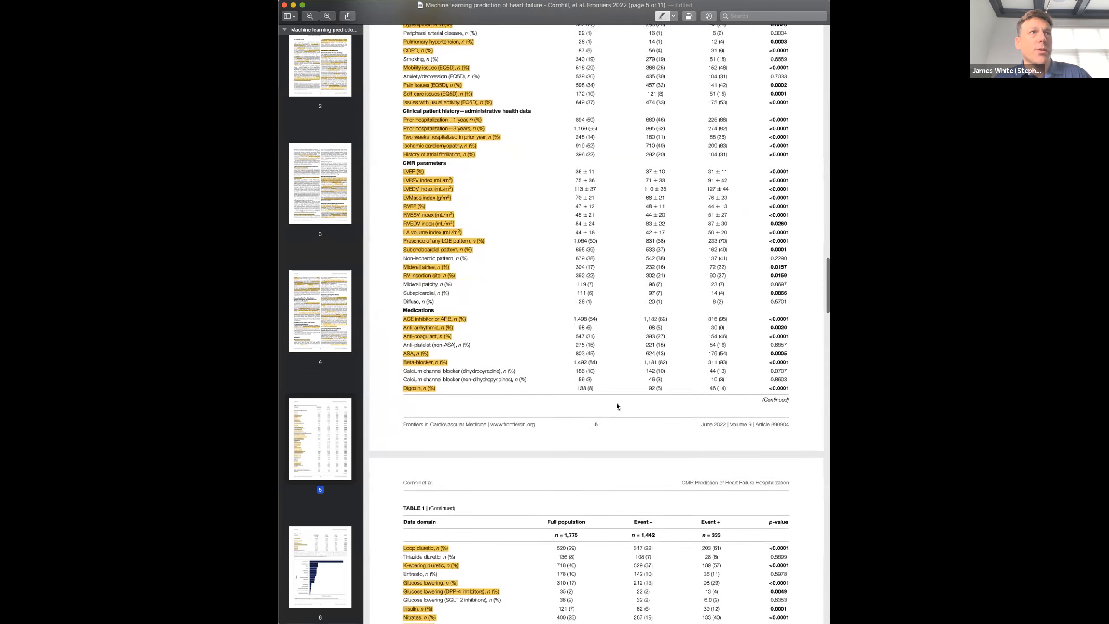
scroll(down, 3)
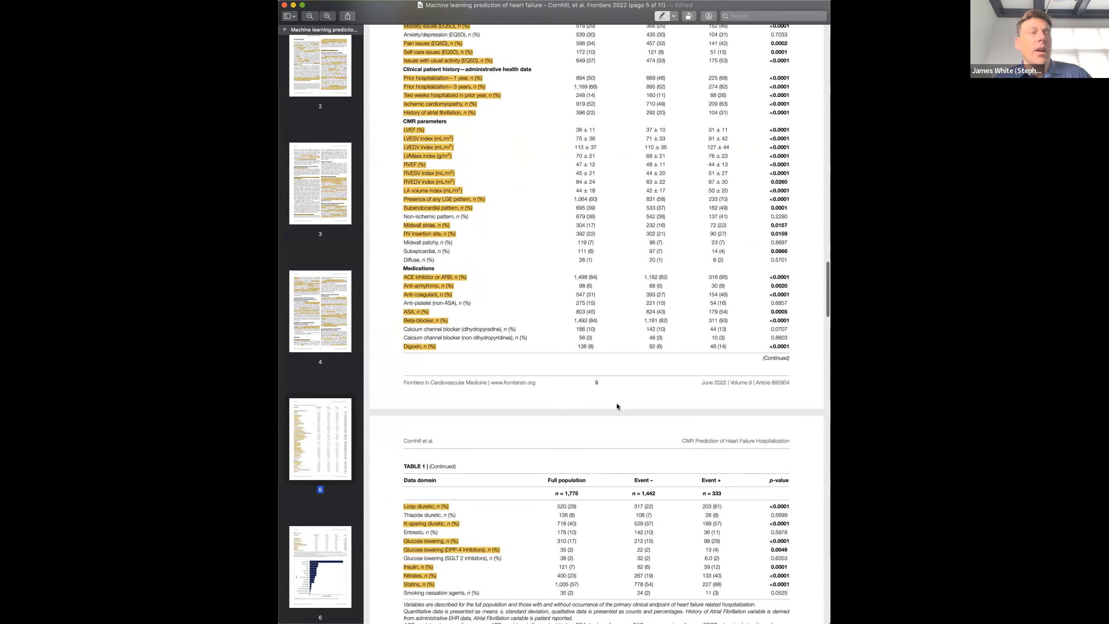
scroll(down, 3)
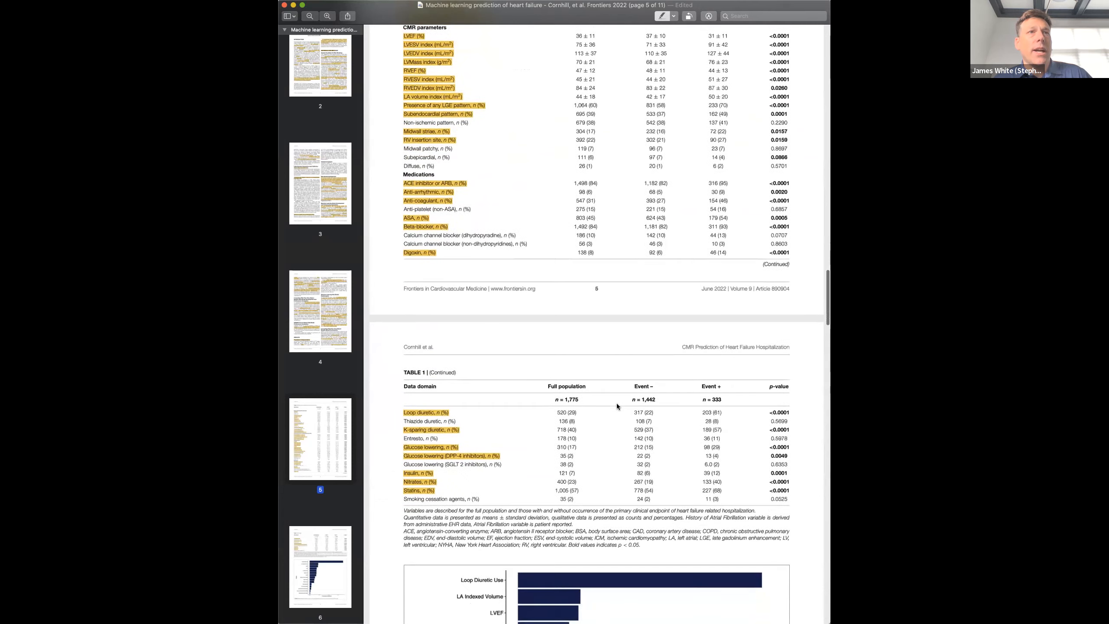
scroll(down, 3)
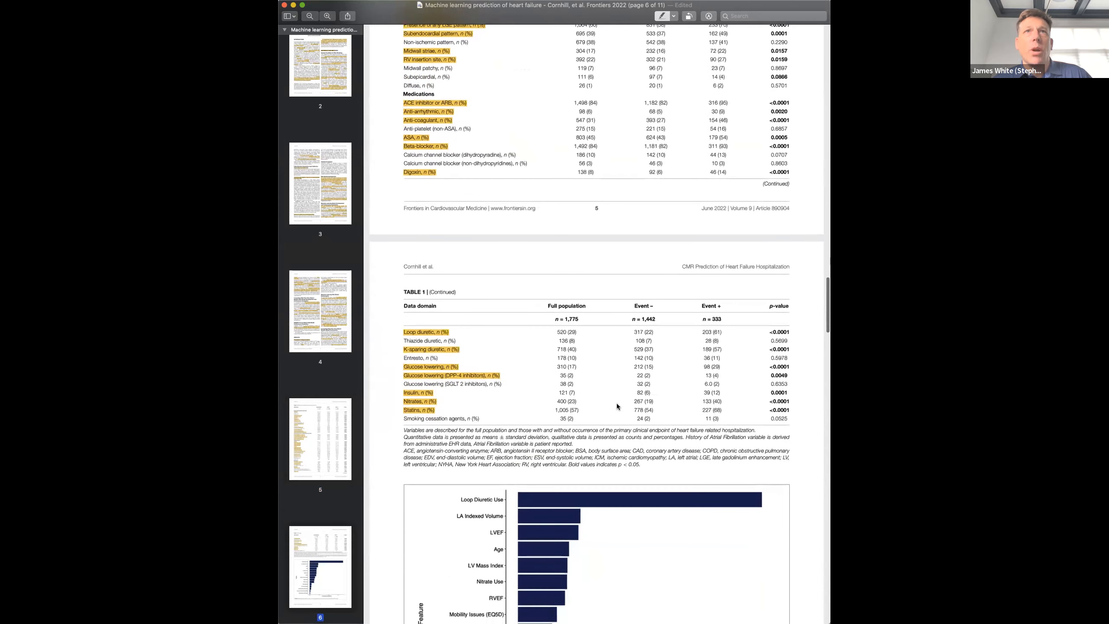
scroll(down, 3)
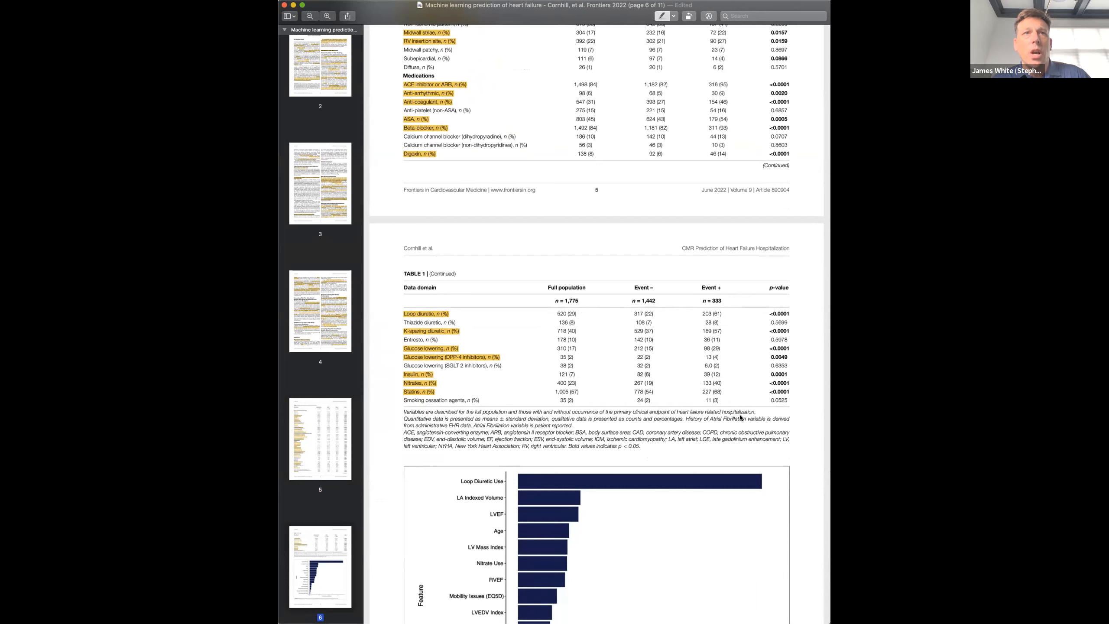
scroll(down, 3)
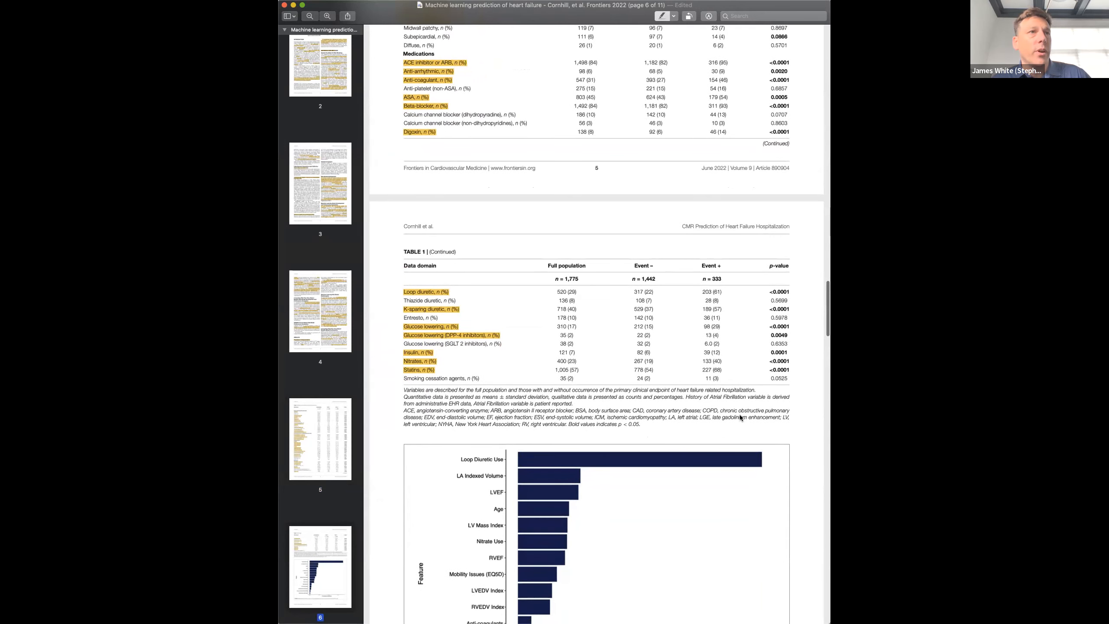
scroll(down, 3)
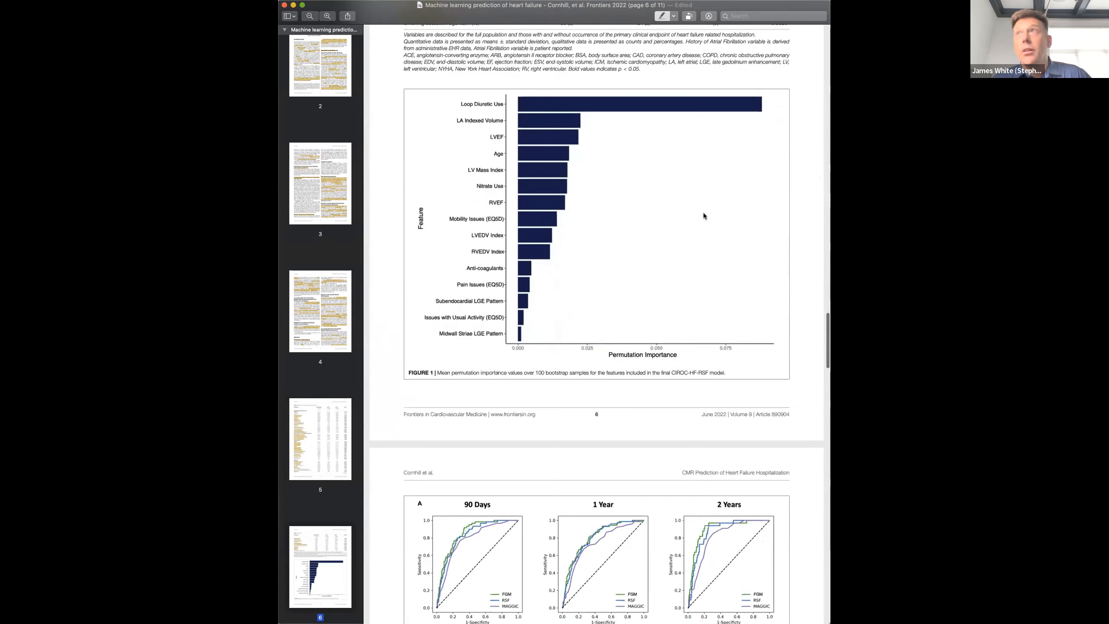
scroll(down, 3)
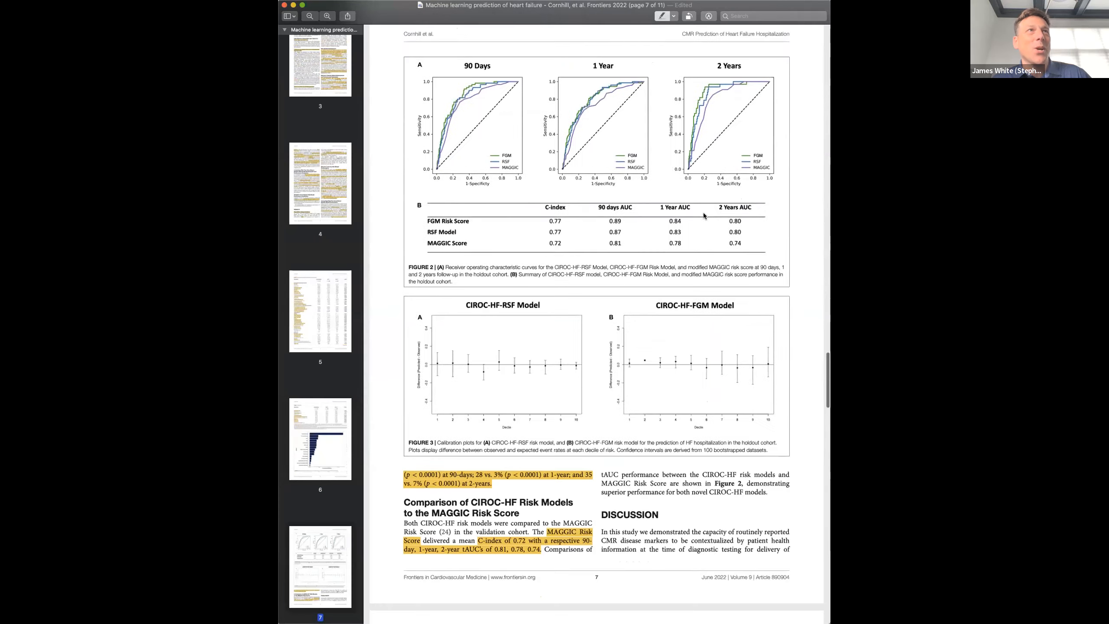
scroll(down, 3)
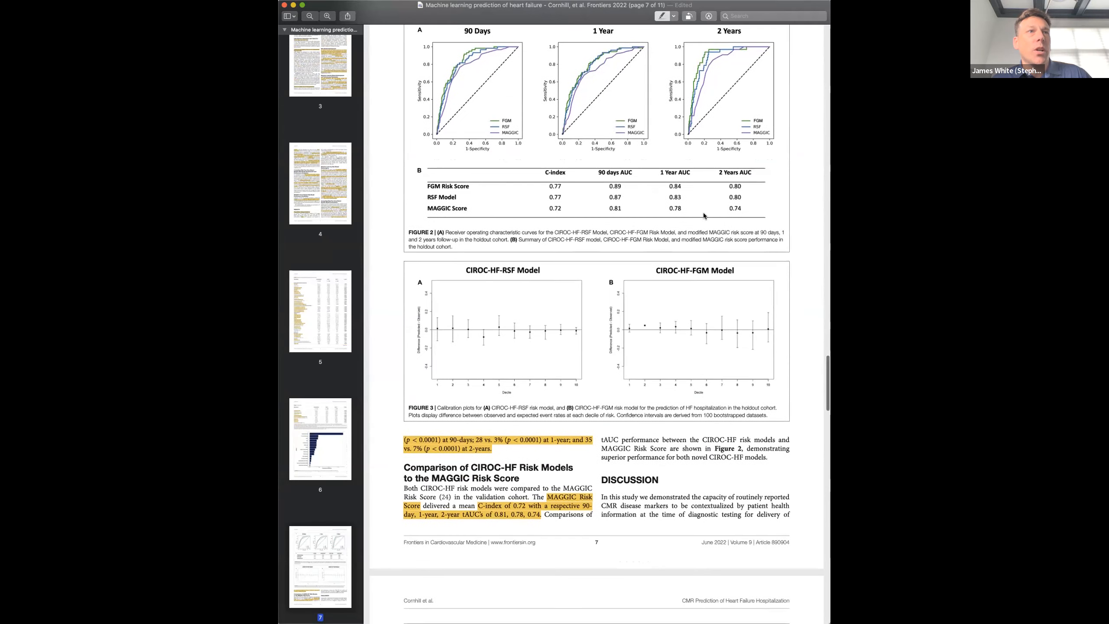
scroll(down, 3)
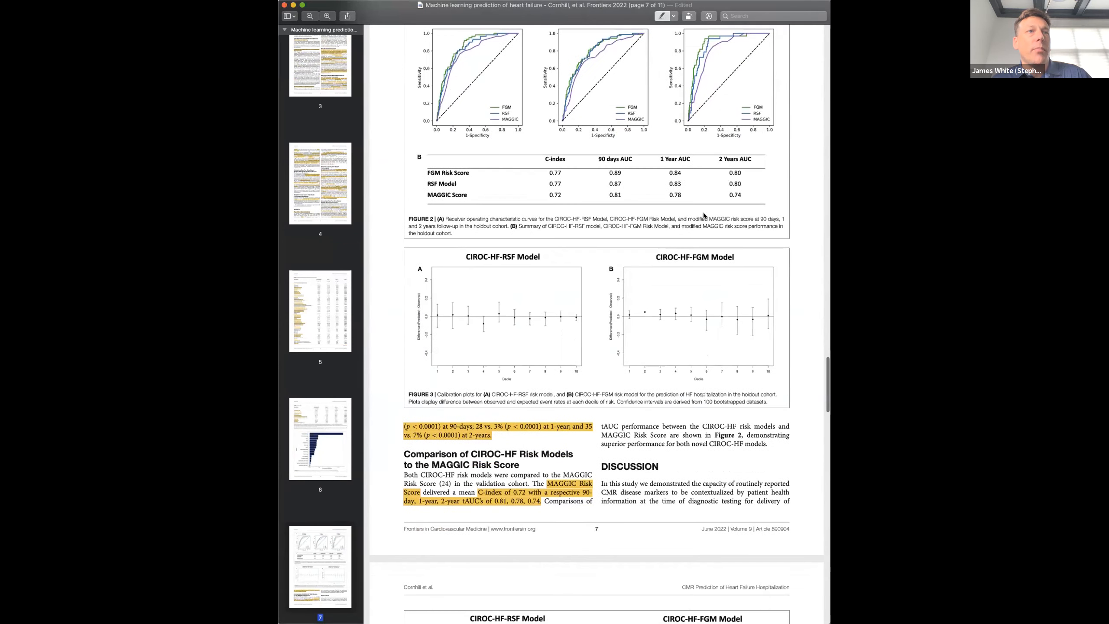
scroll(down, 3)
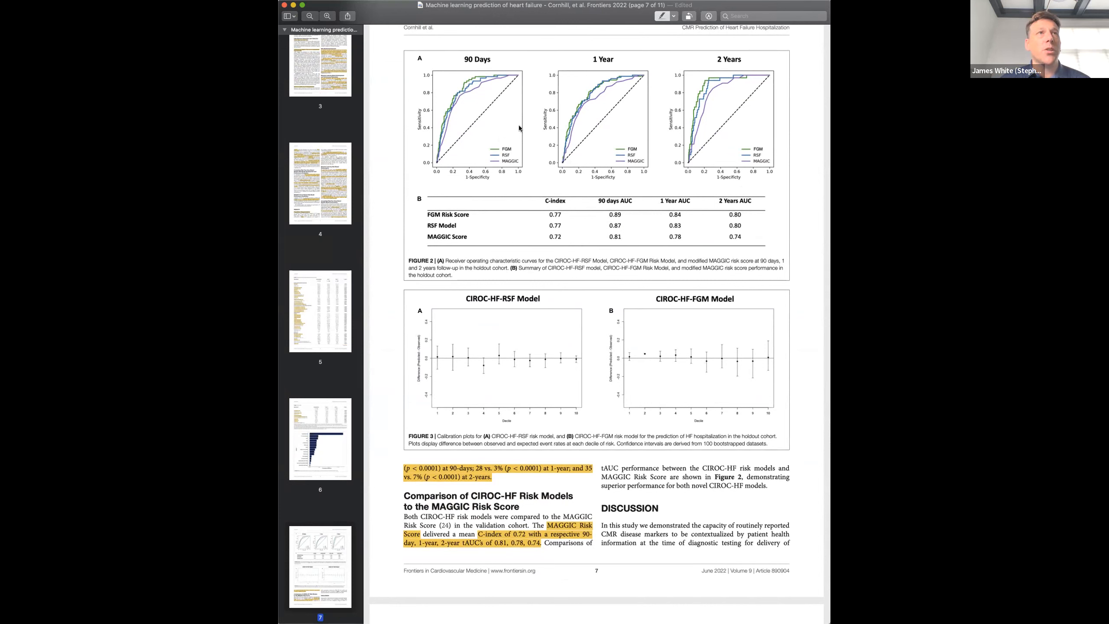
mouse_move(482, 184)
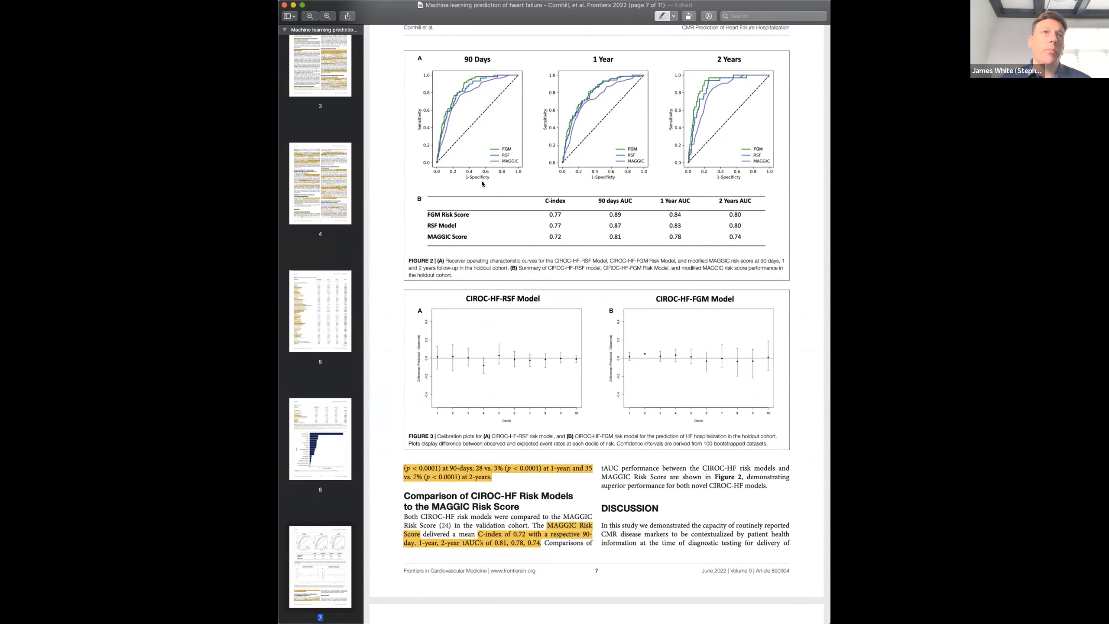
mouse_move(569, 231)
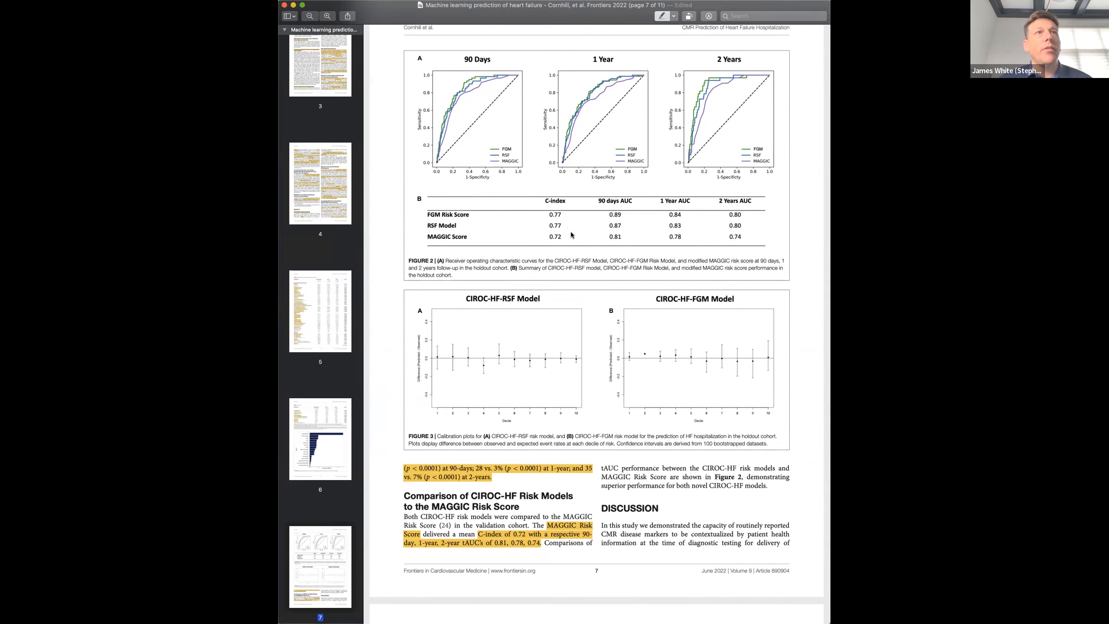
mouse_move(628, 230)
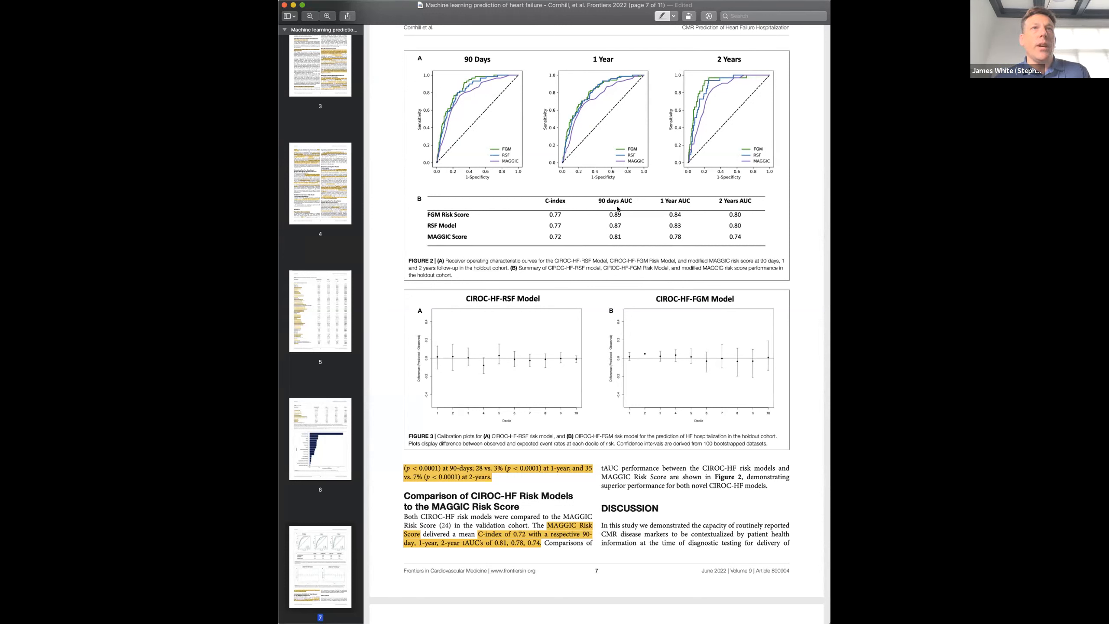
mouse_move(629, 233)
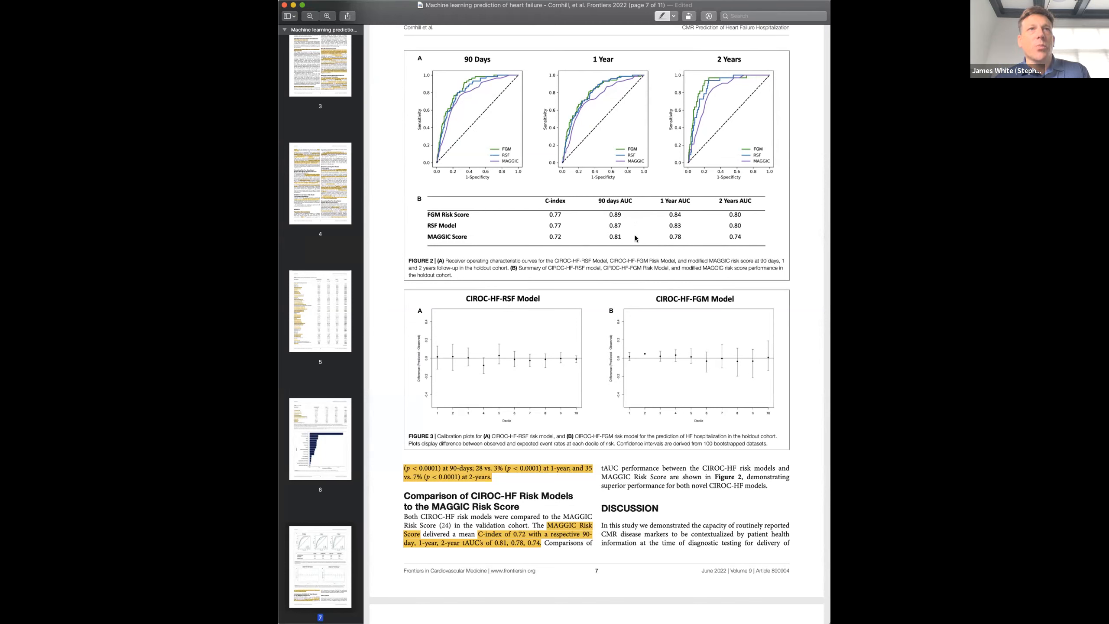
mouse_move(626, 229)
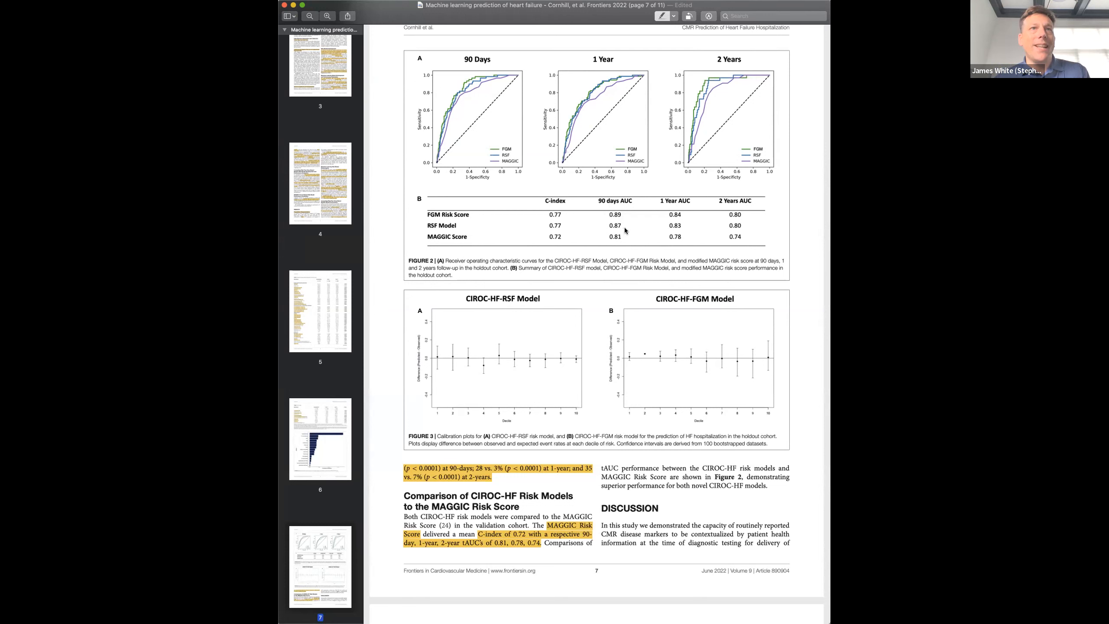
mouse_move(634, 244)
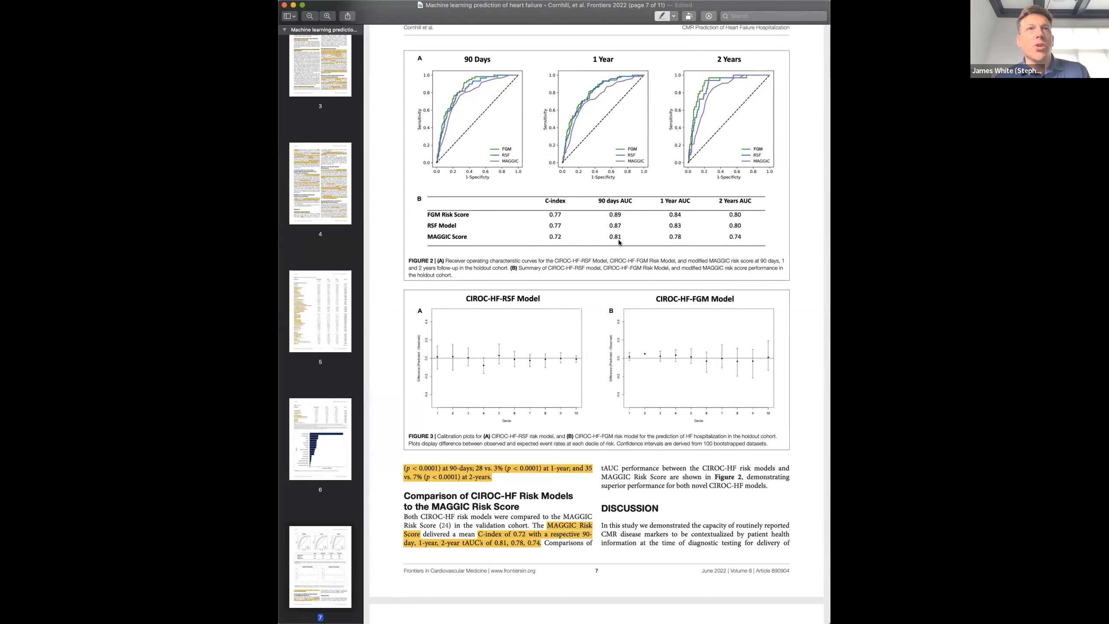
mouse_move(661, 264)
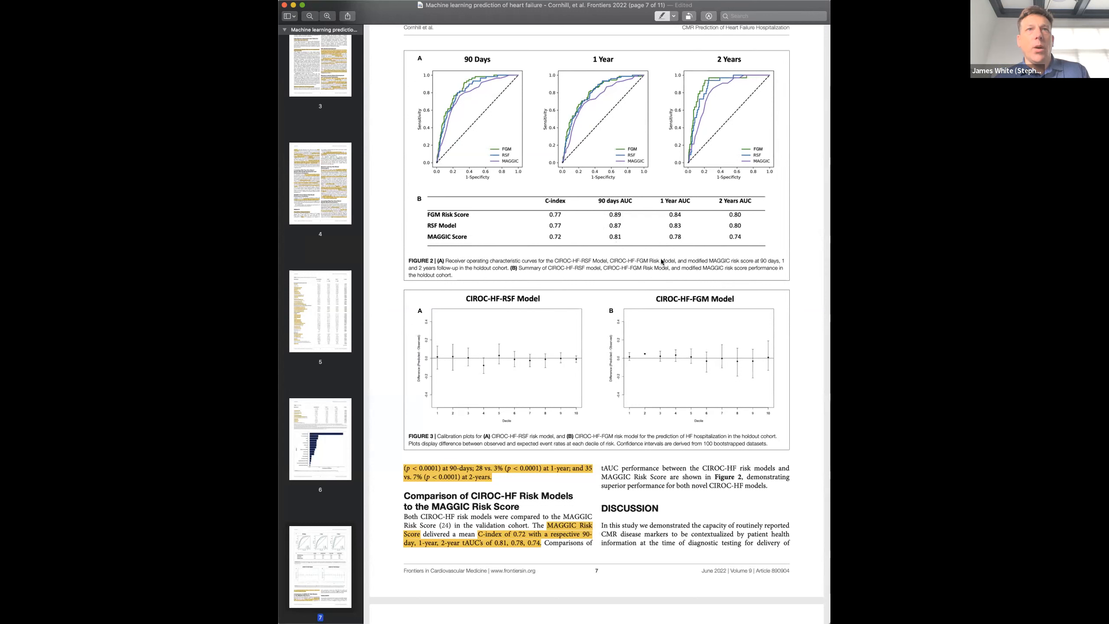
mouse_move(683, 228)
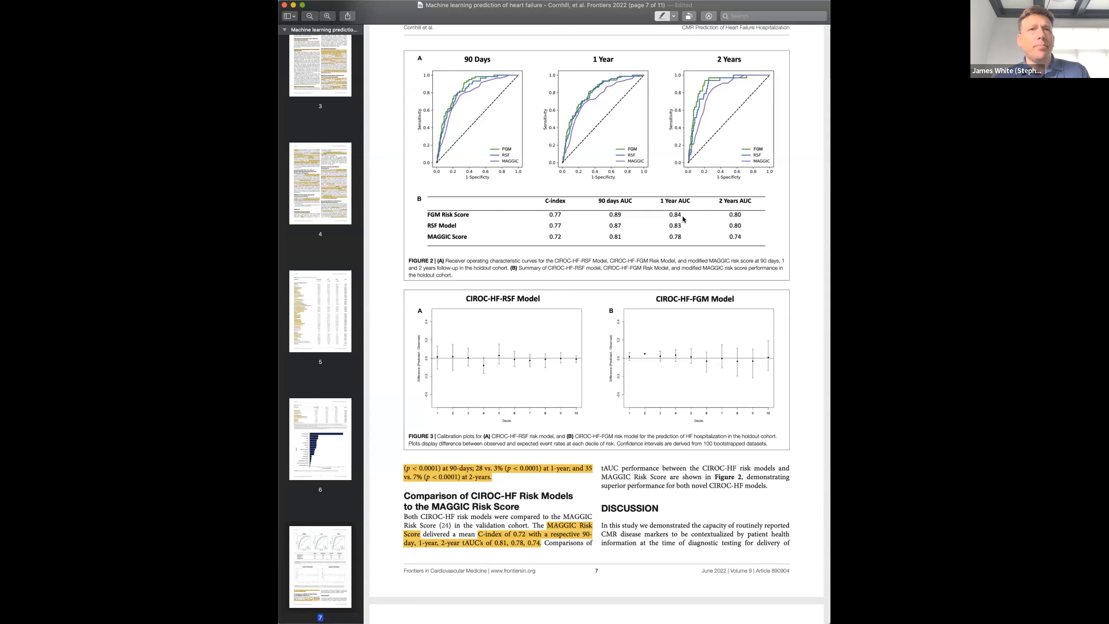
mouse_move(745, 221)
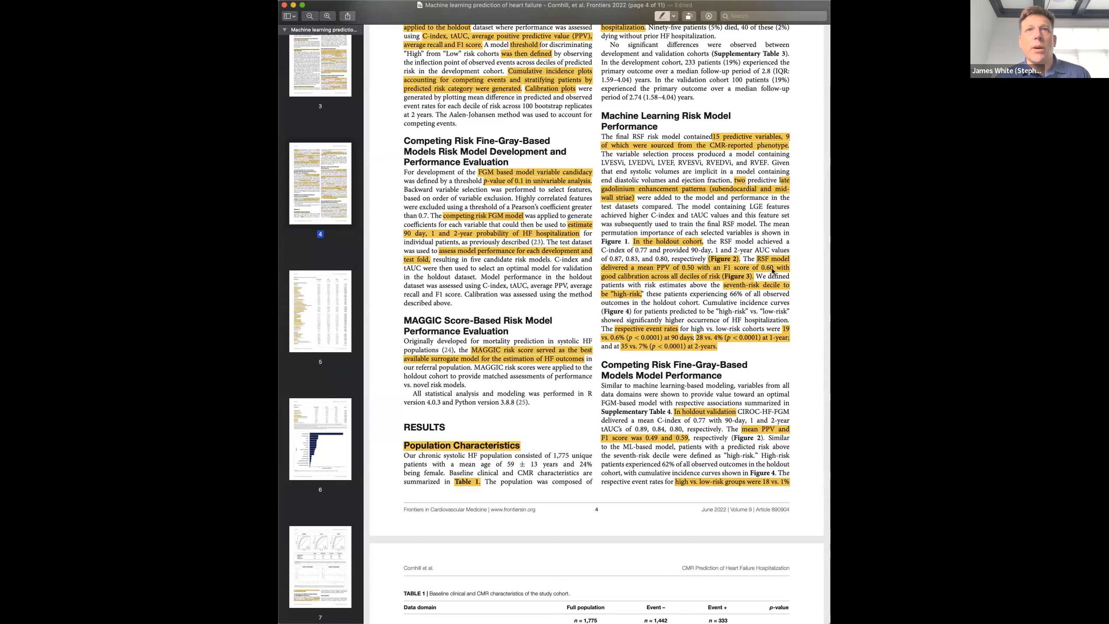
mouse_move(773, 320)
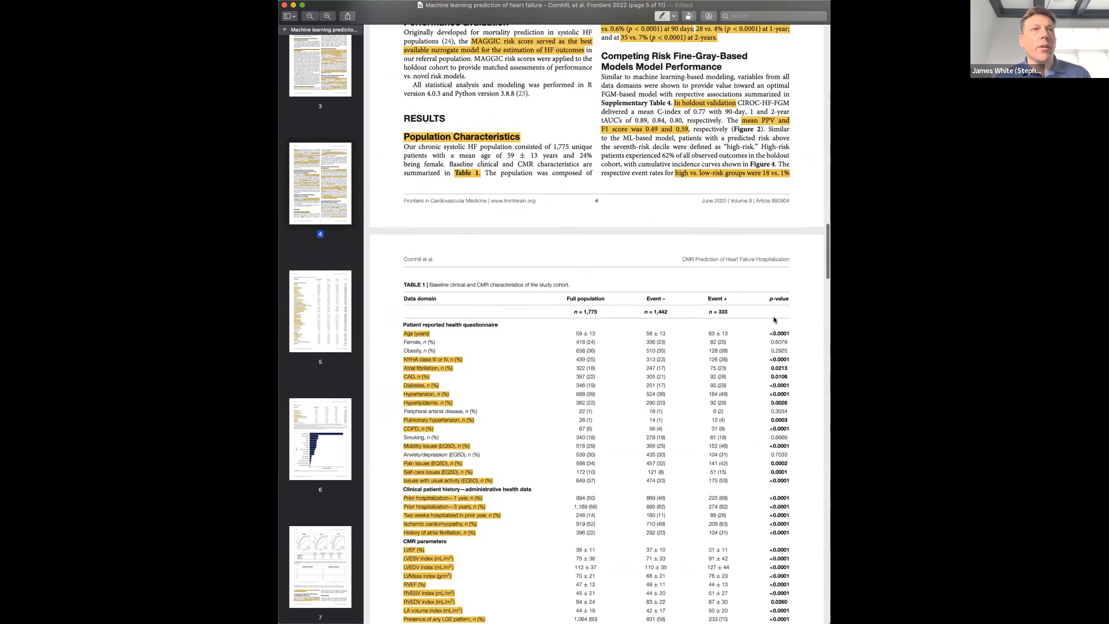
scroll(down, 3)
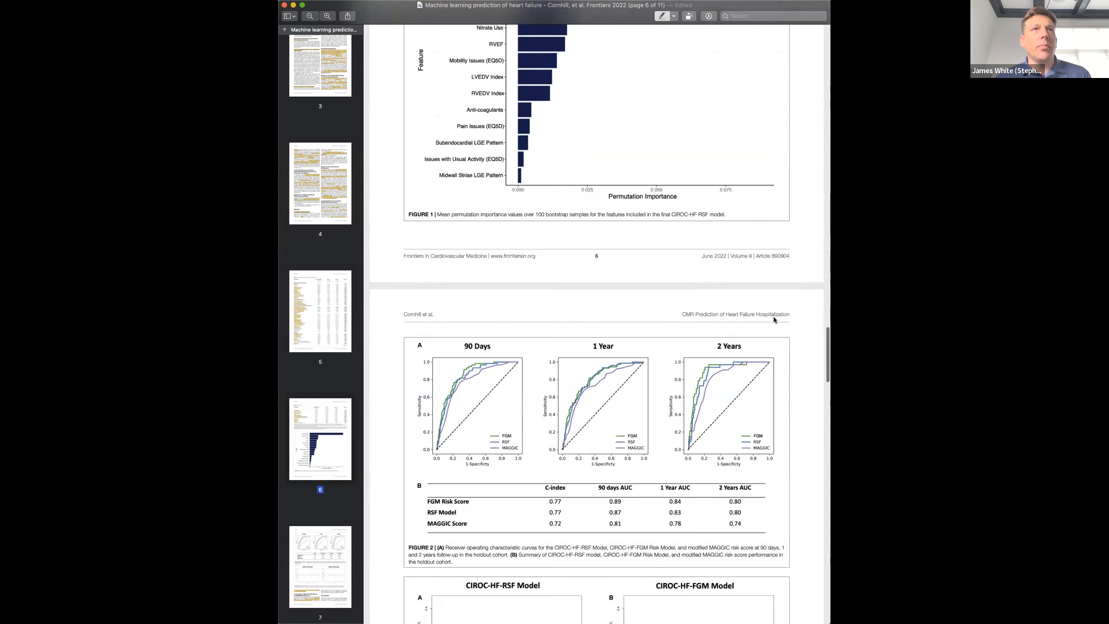
scroll(down, 3)
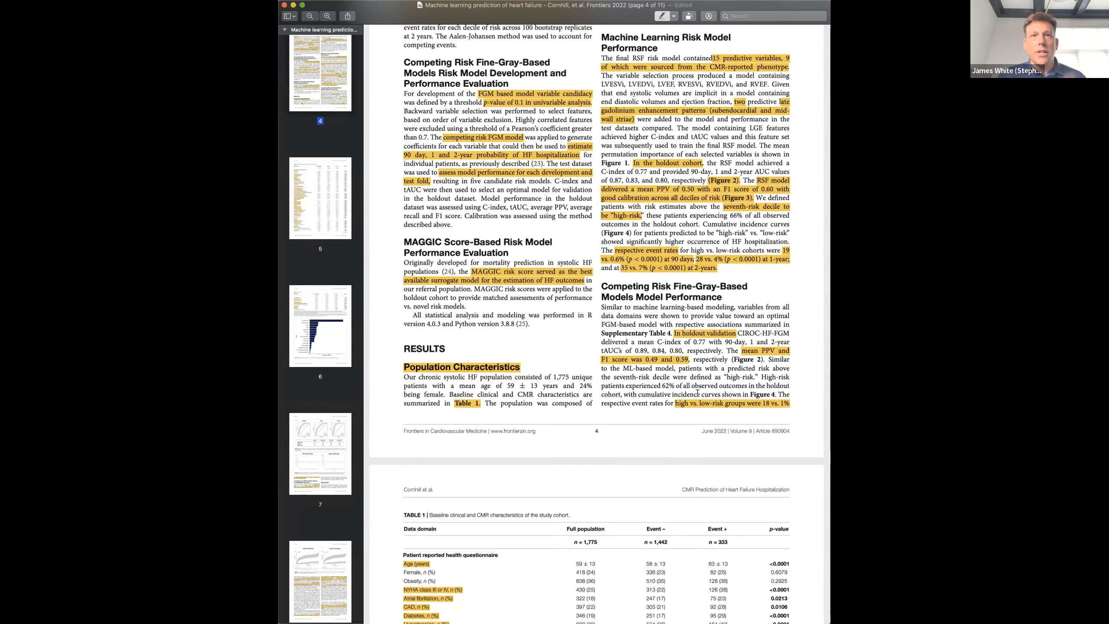
scroll(down, 3)
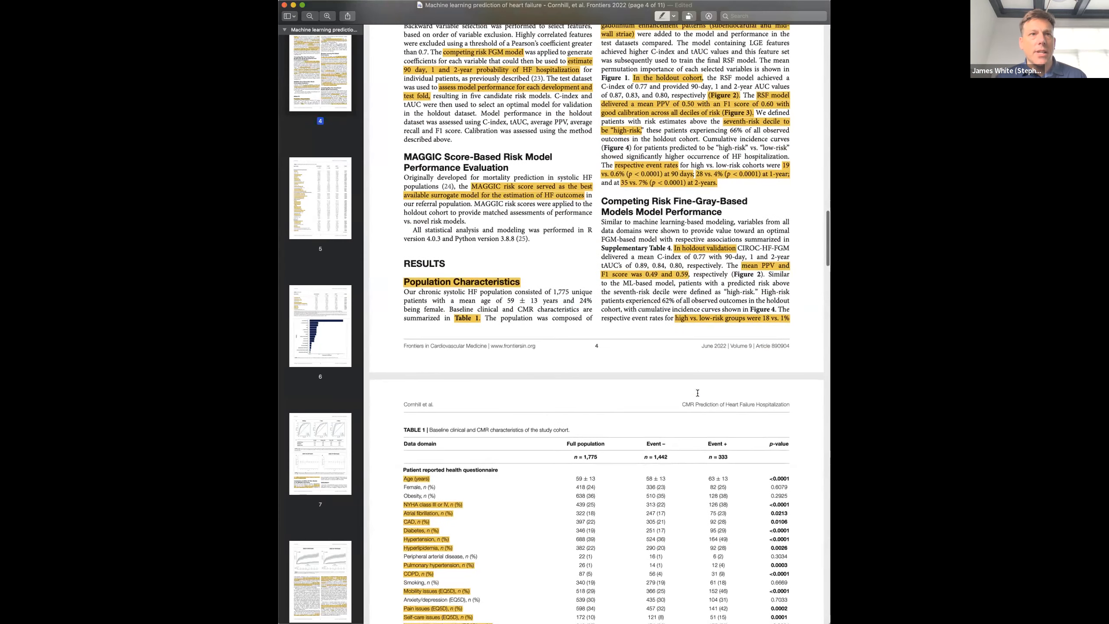
scroll(down, 3)
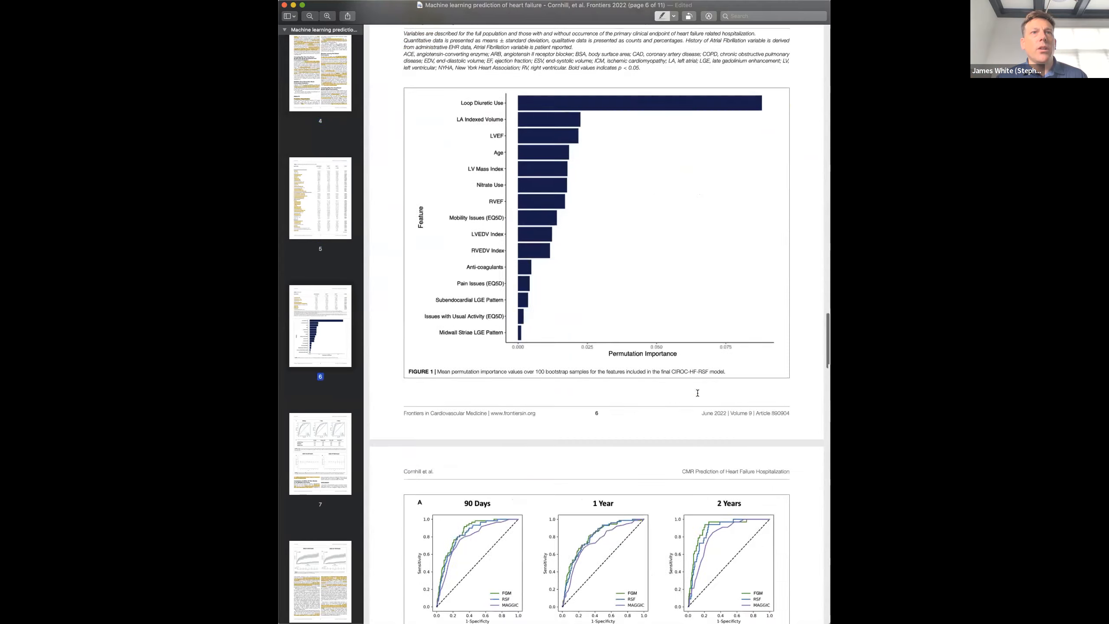
scroll(down, 3)
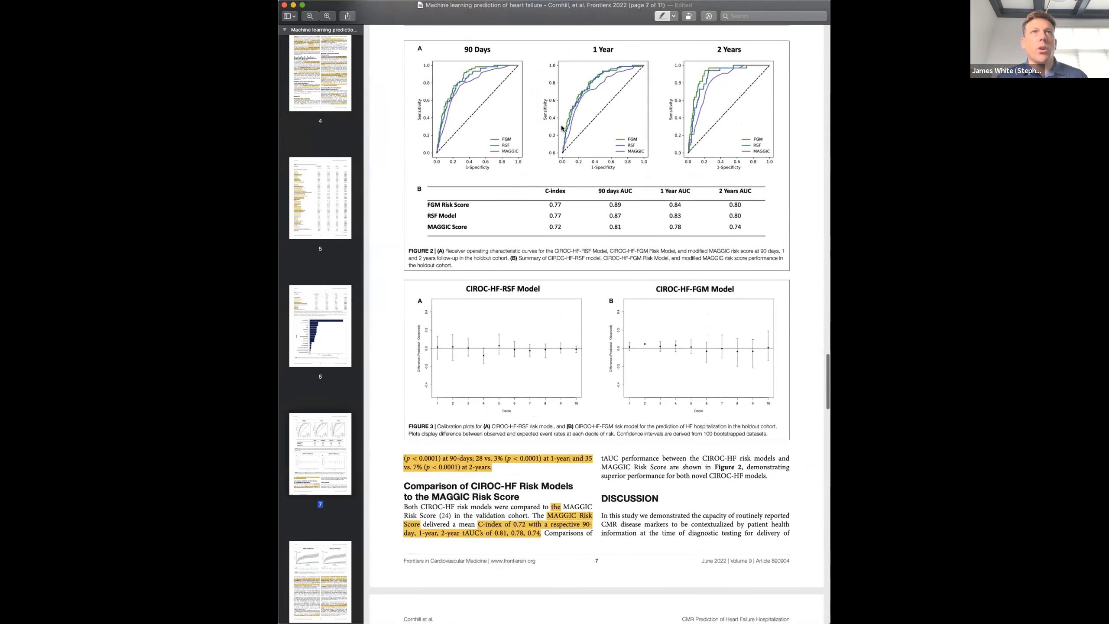
scroll(down, 3)
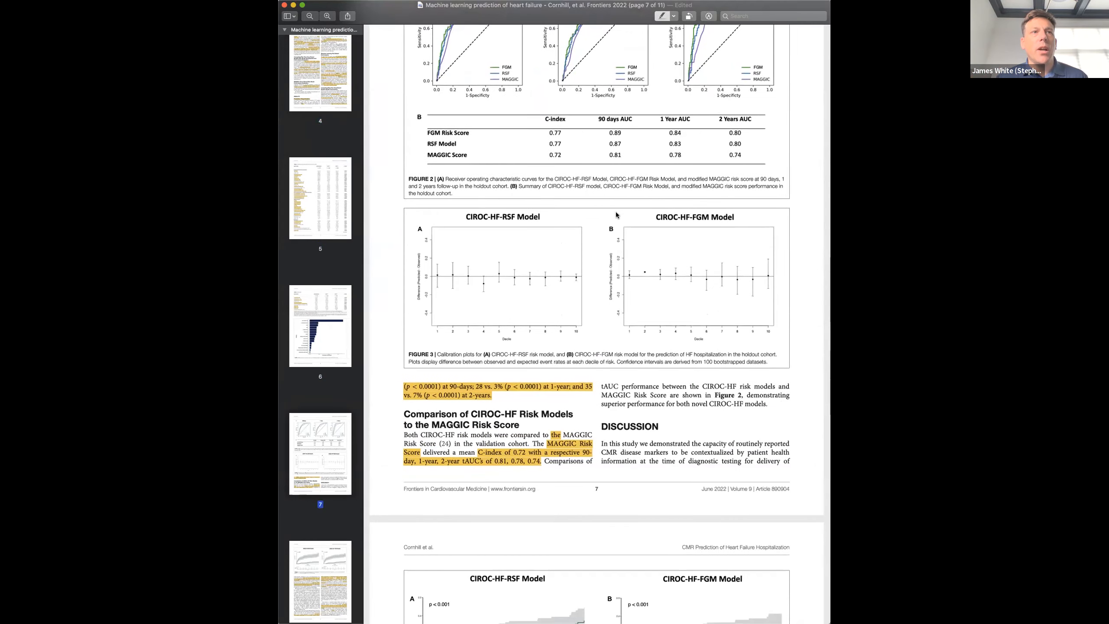
scroll(down, 3)
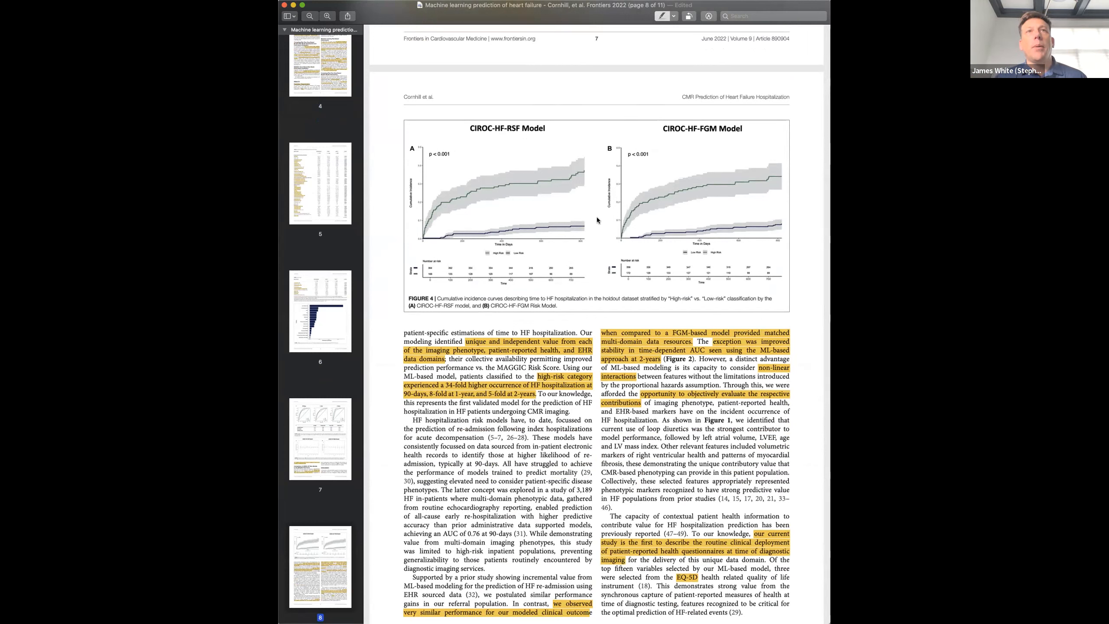
mouse_move(726, 207)
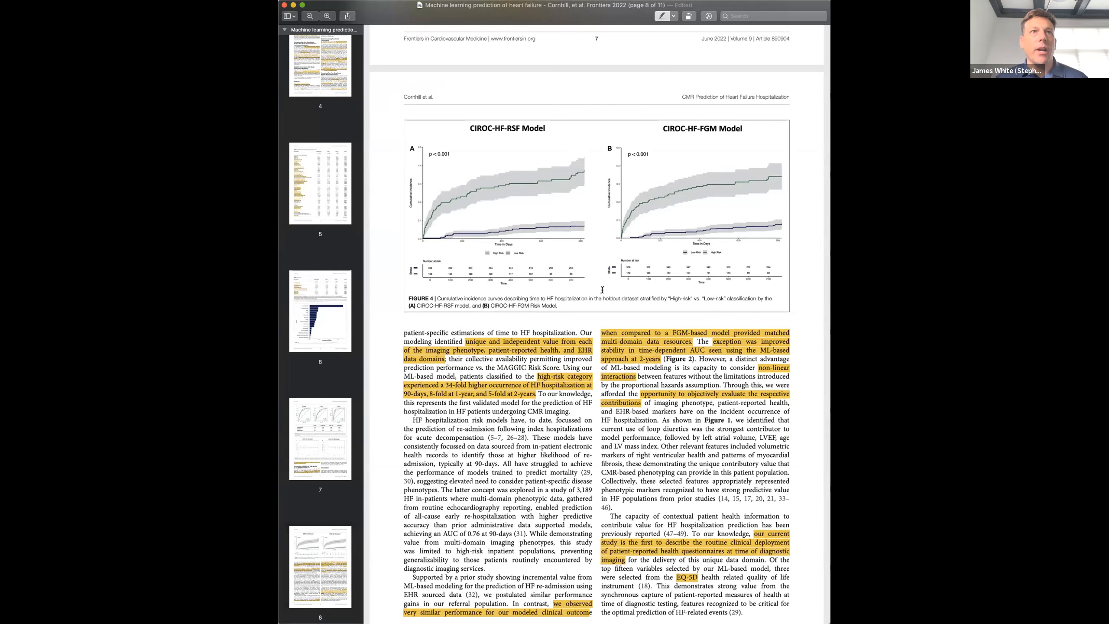
mouse_move(458, 218)
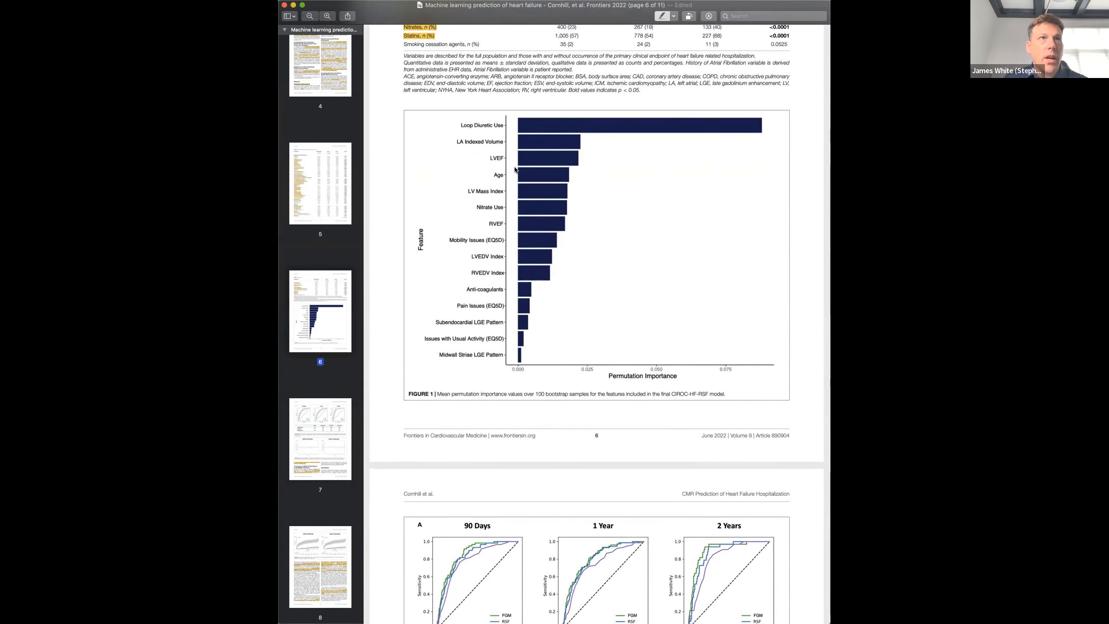
mouse_move(535, 222)
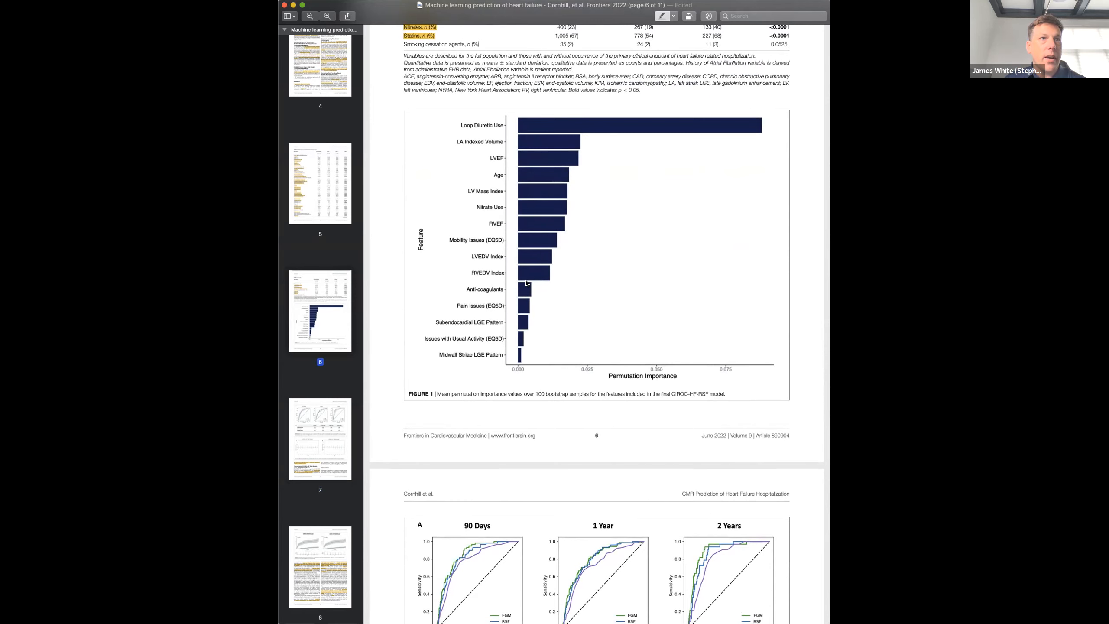
mouse_move(562, 318)
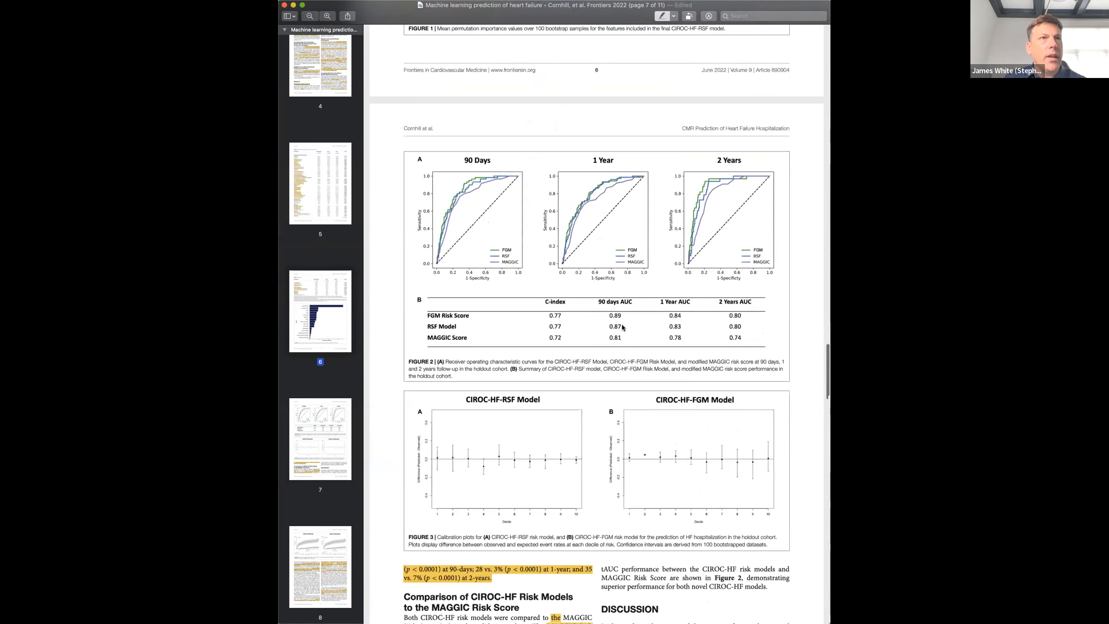
scroll(down, 3)
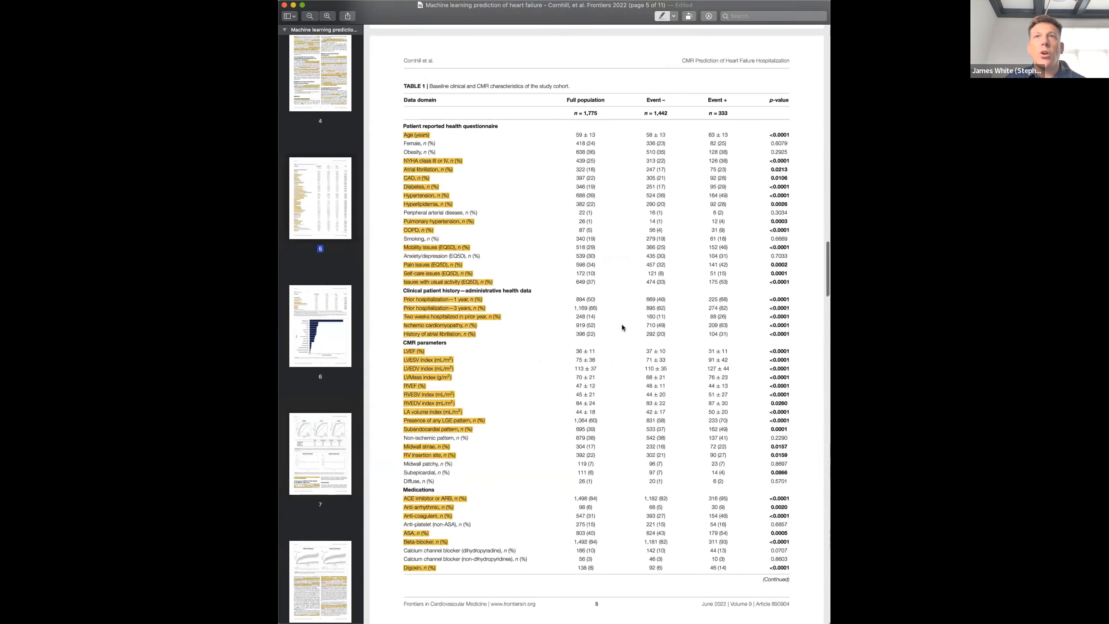
scroll(down, 3)
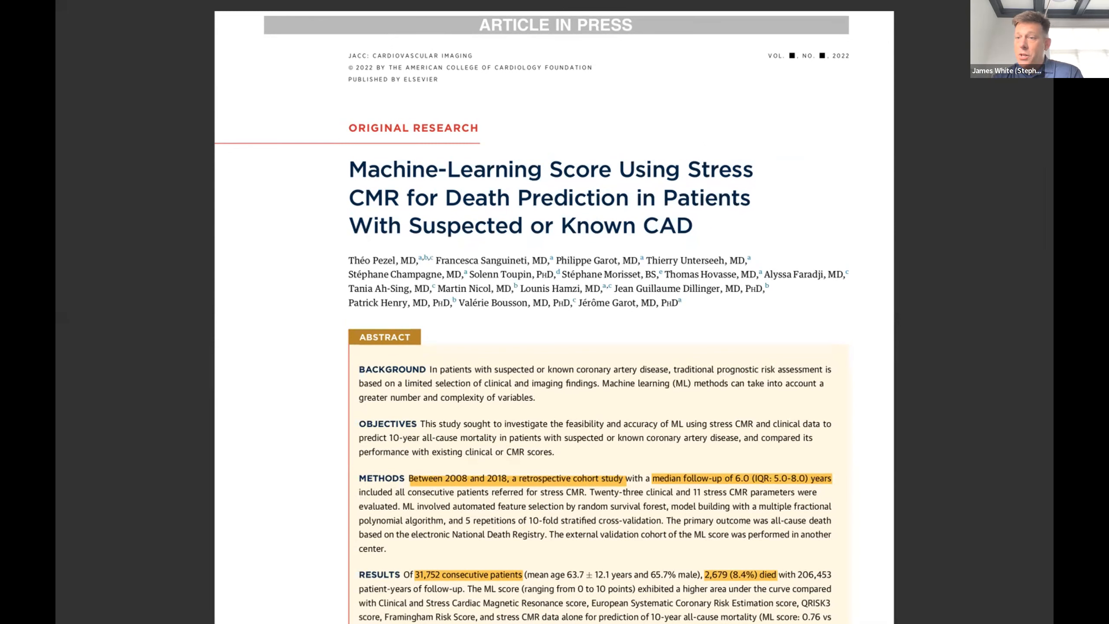
mouse_move(922, 19)
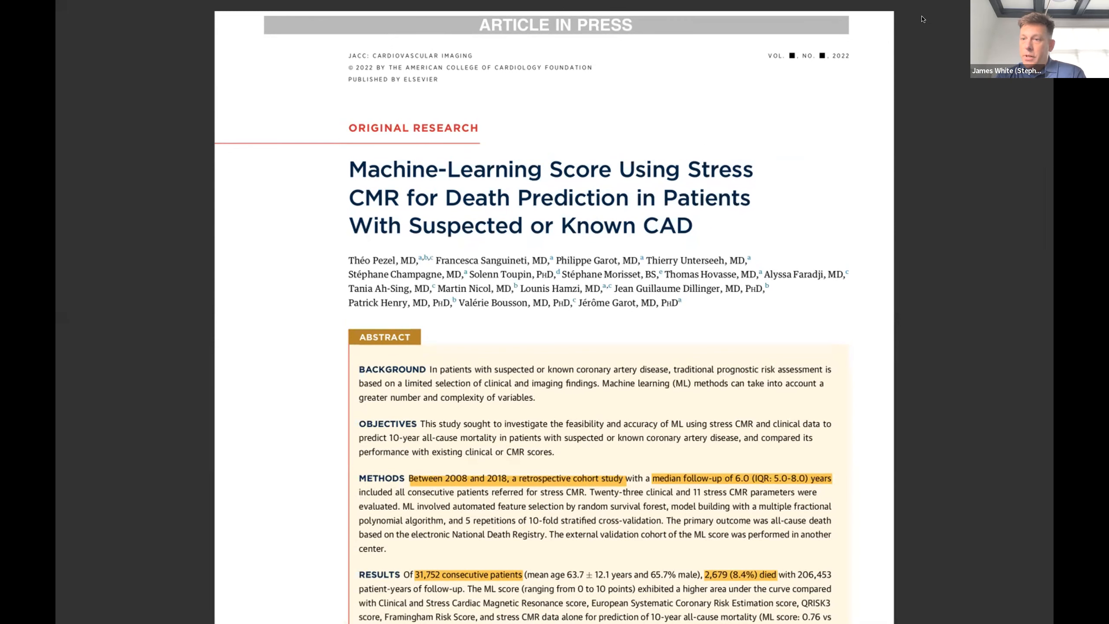
mouse_move(966, 29)
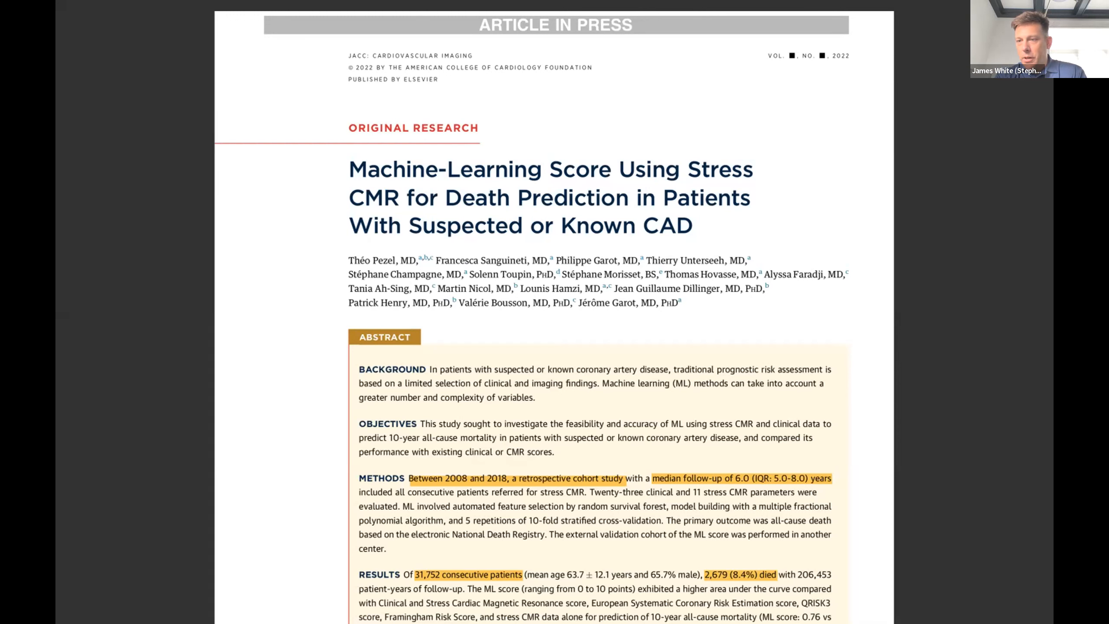
mouse_move(789, 183)
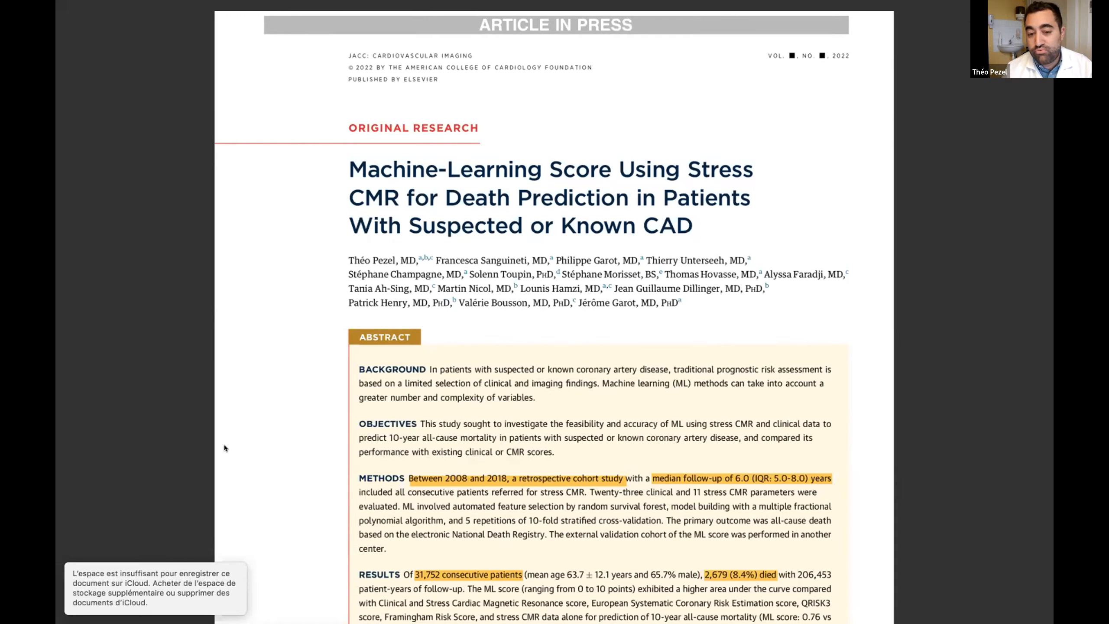
scroll(down, 3)
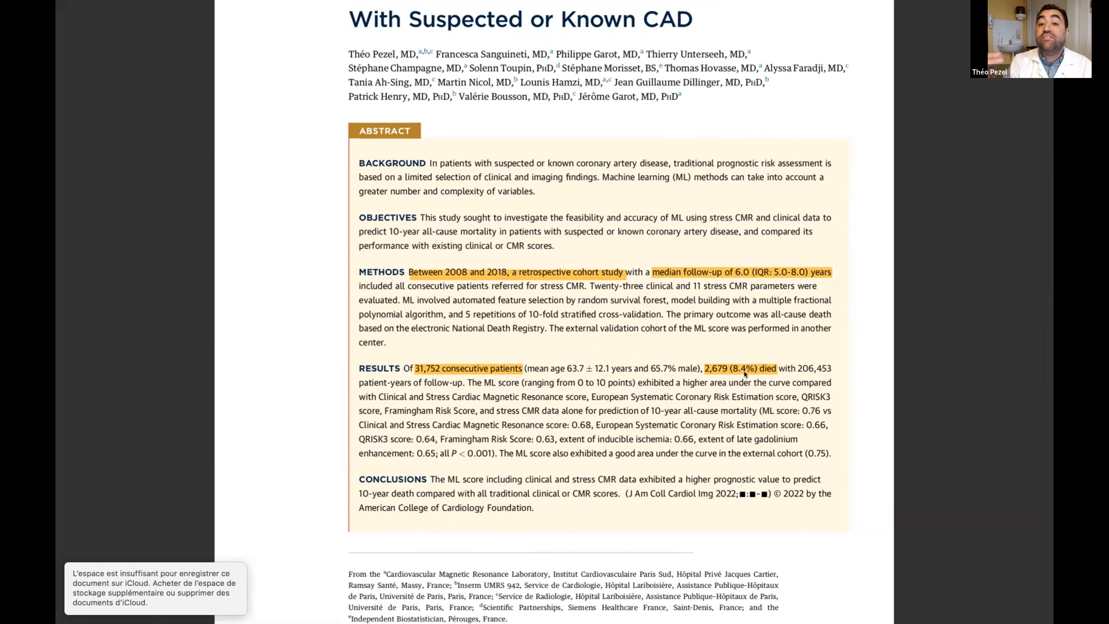
mouse_move(752, 370)
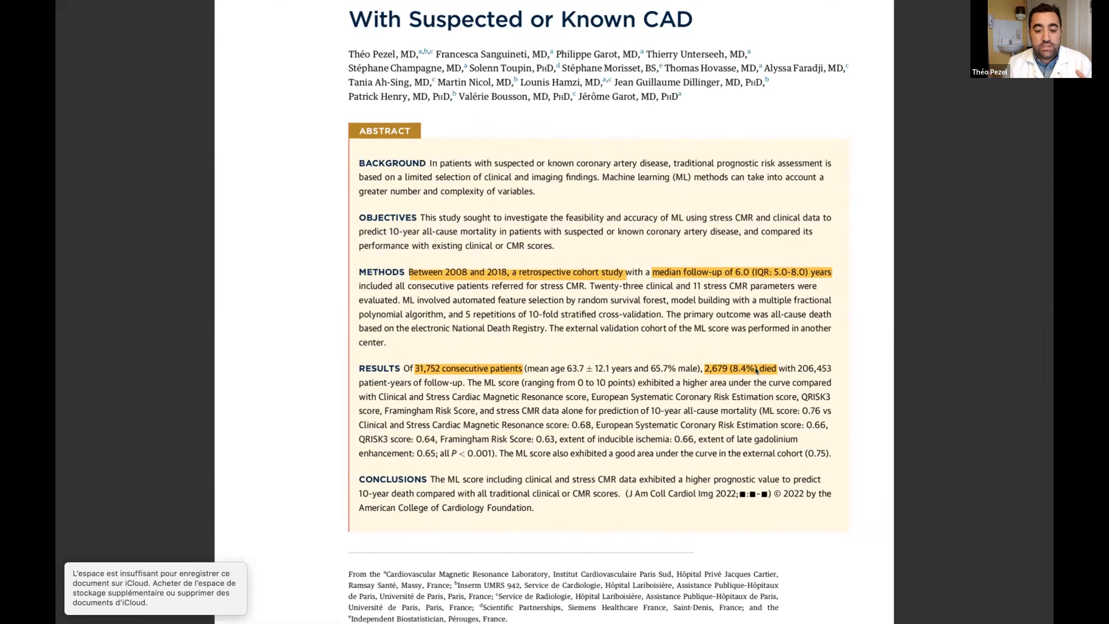
scroll(down, 3)
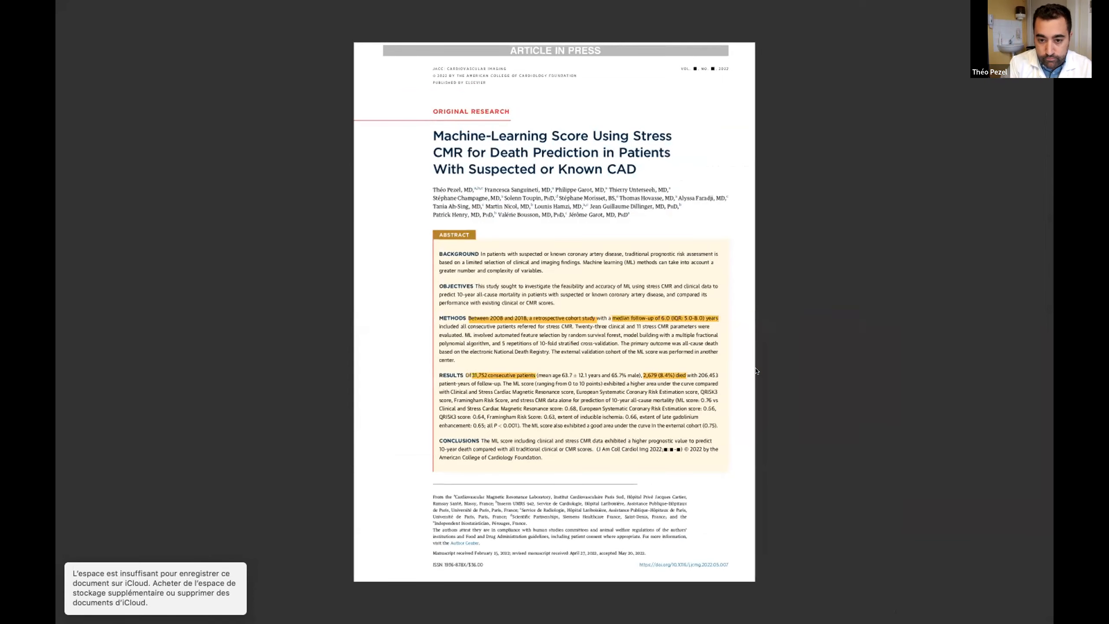
scroll(down, 3)
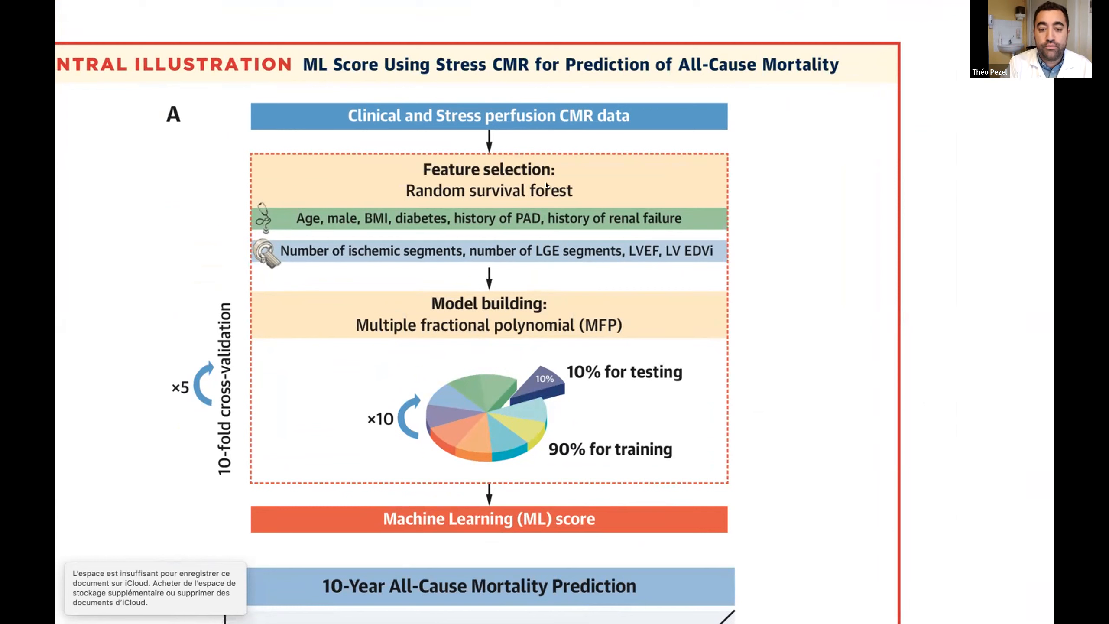
mouse_move(510, 306)
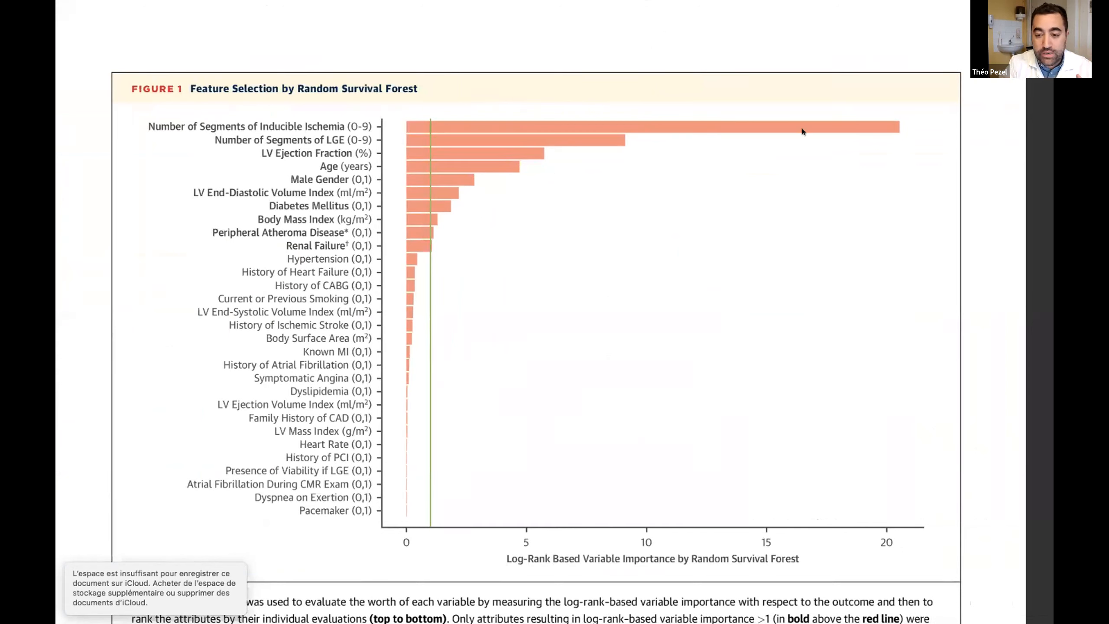
scroll(down, 3)
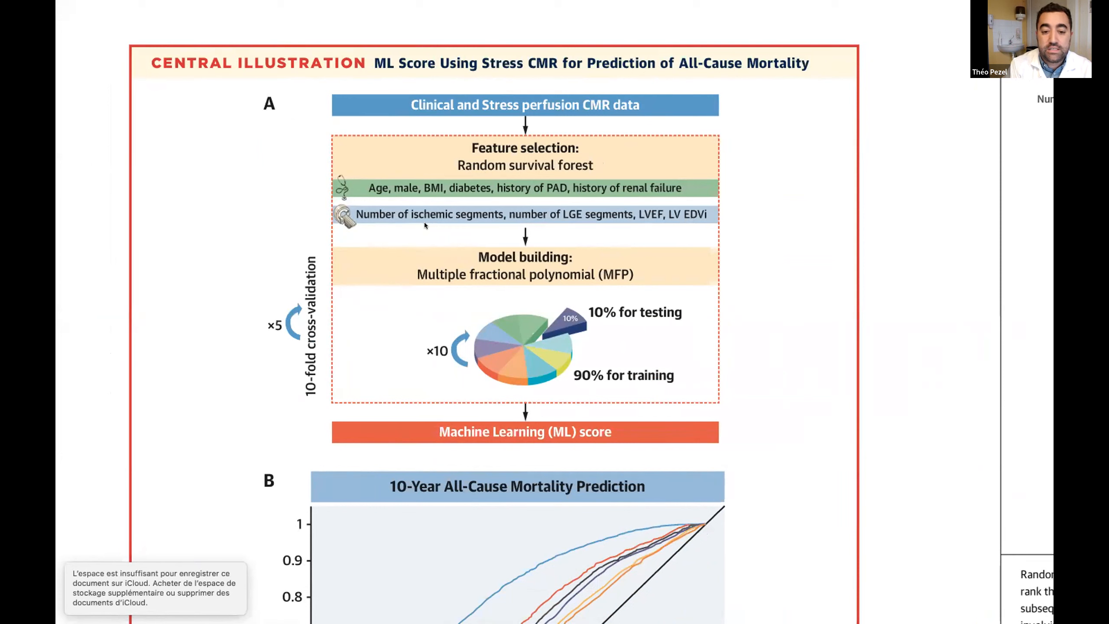
mouse_move(591, 224)
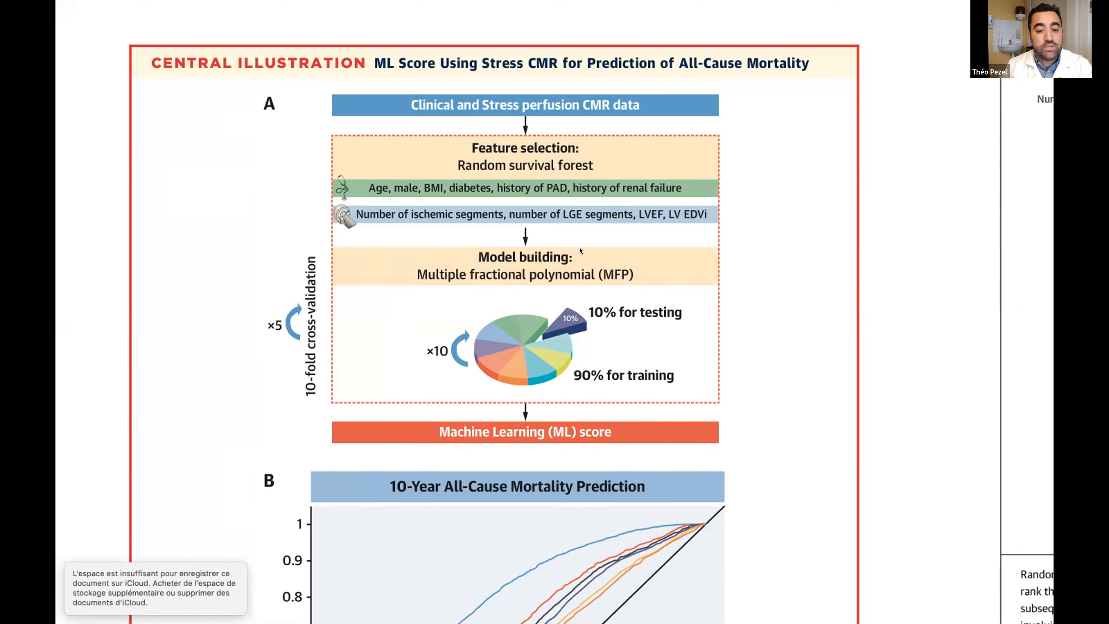
mouse_move(645, 283)
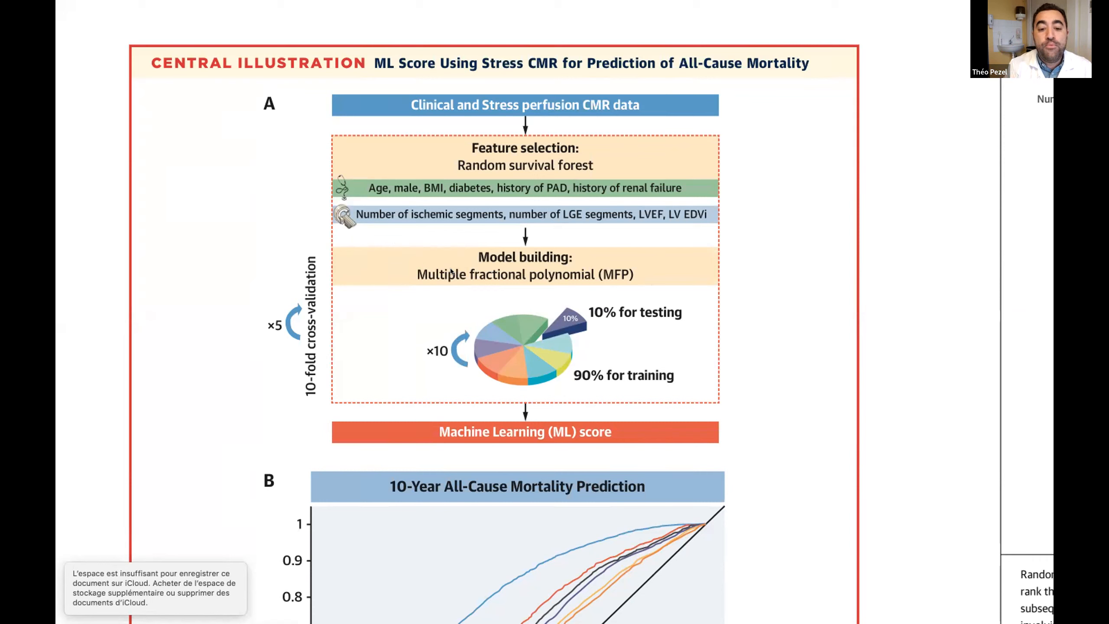
mouse_move(640, 271)
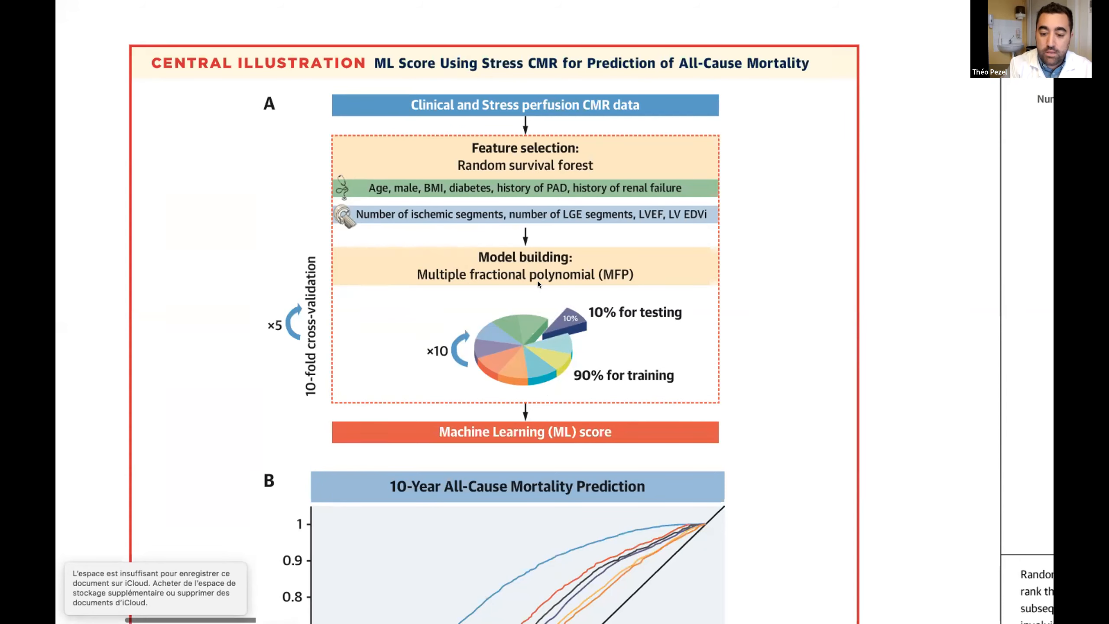
scroll(down, 3)
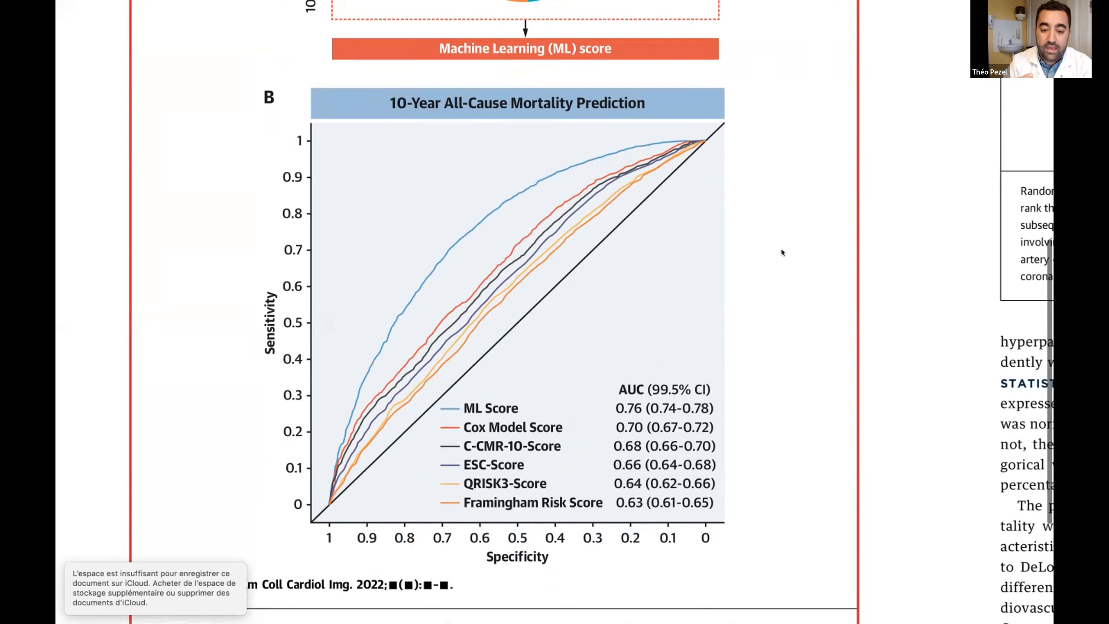
mouse_move(558, 175)
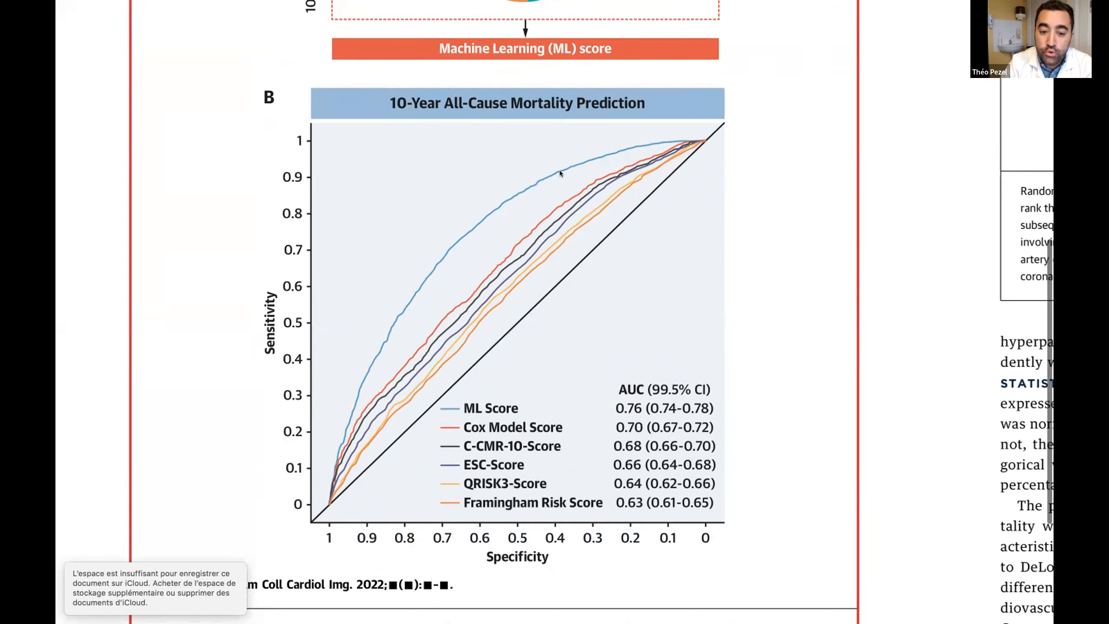
mouse_move(462, 418)
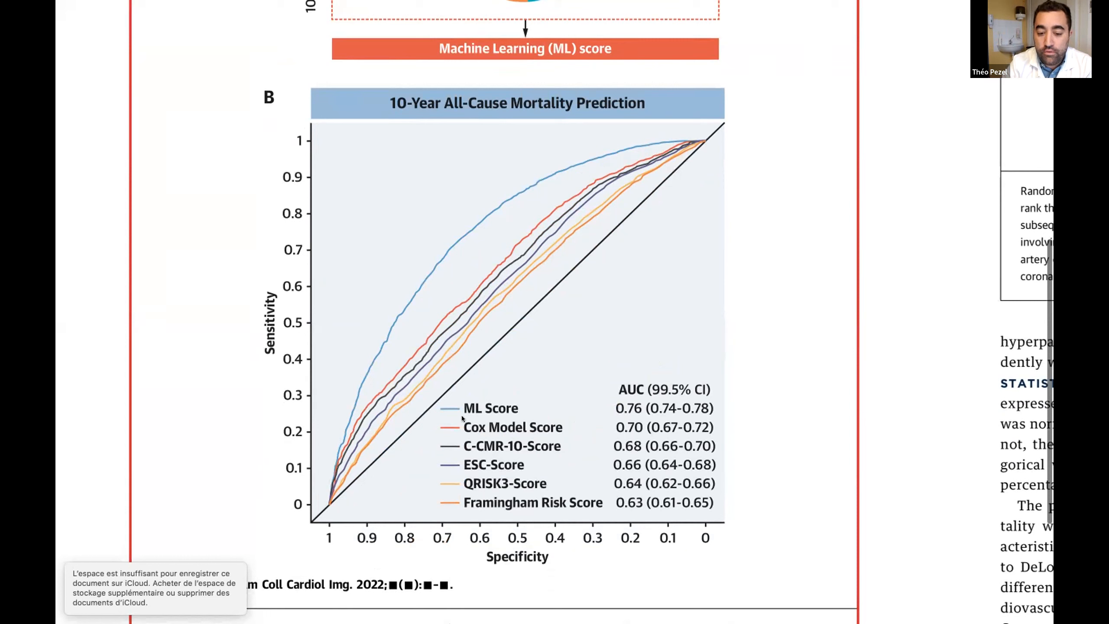
mouse_move(491, 418)
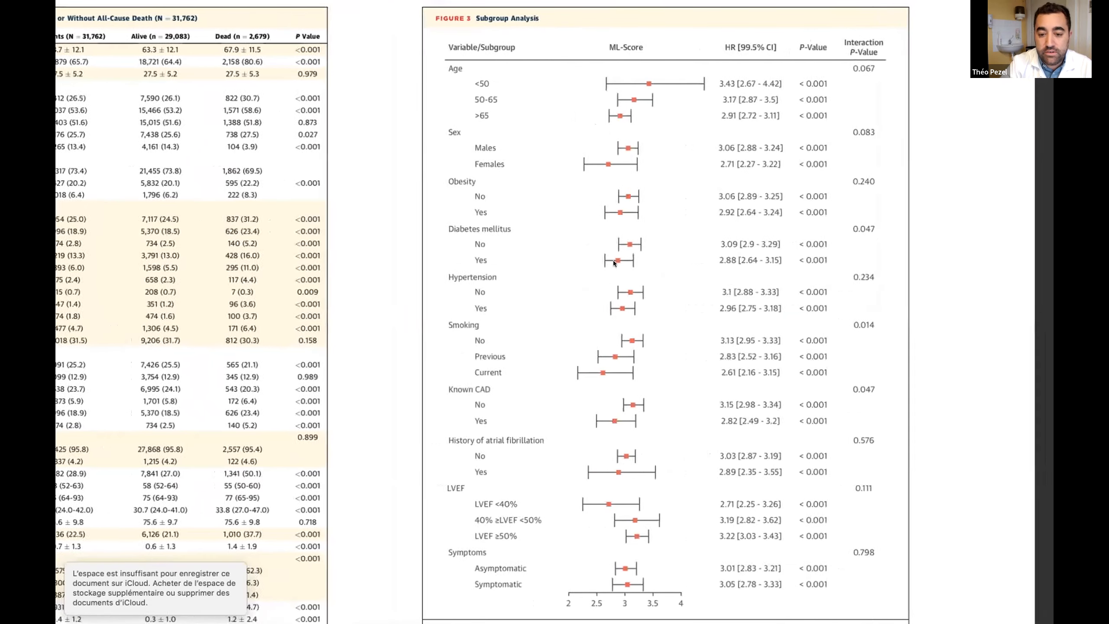
scroll(down, 3)
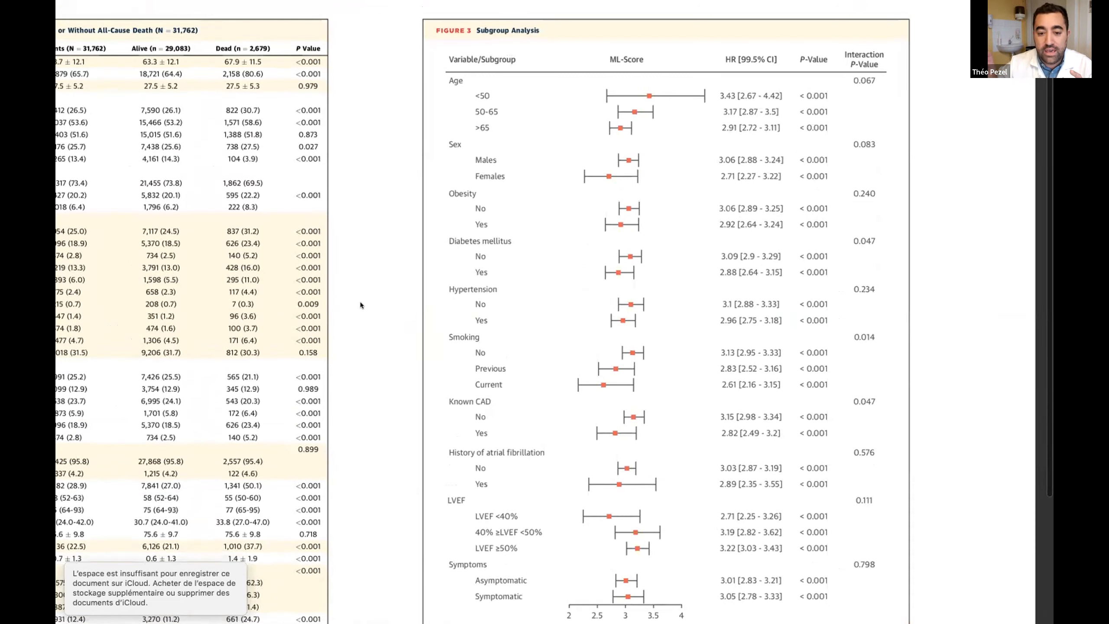
scroll(down, 3)
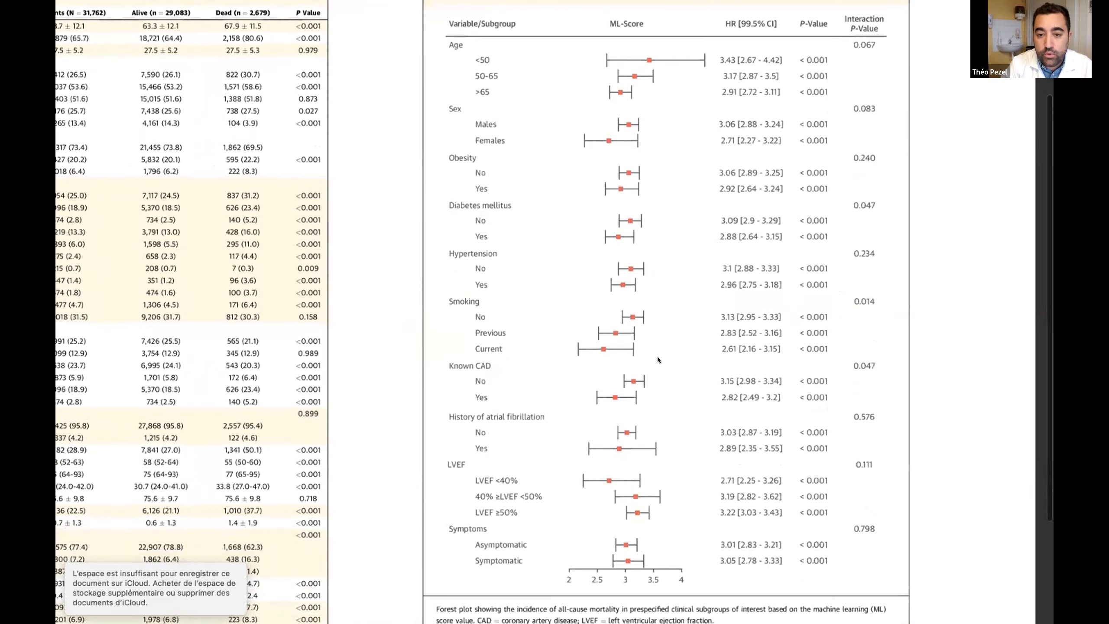
scroll(down, 3)
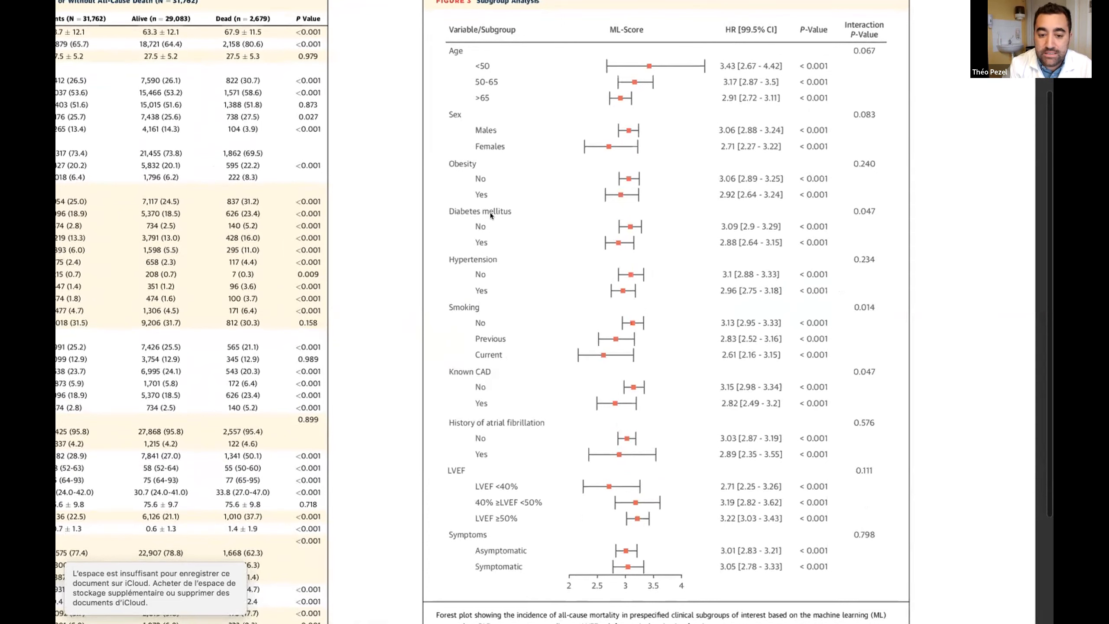
mouse_move(484, 386)
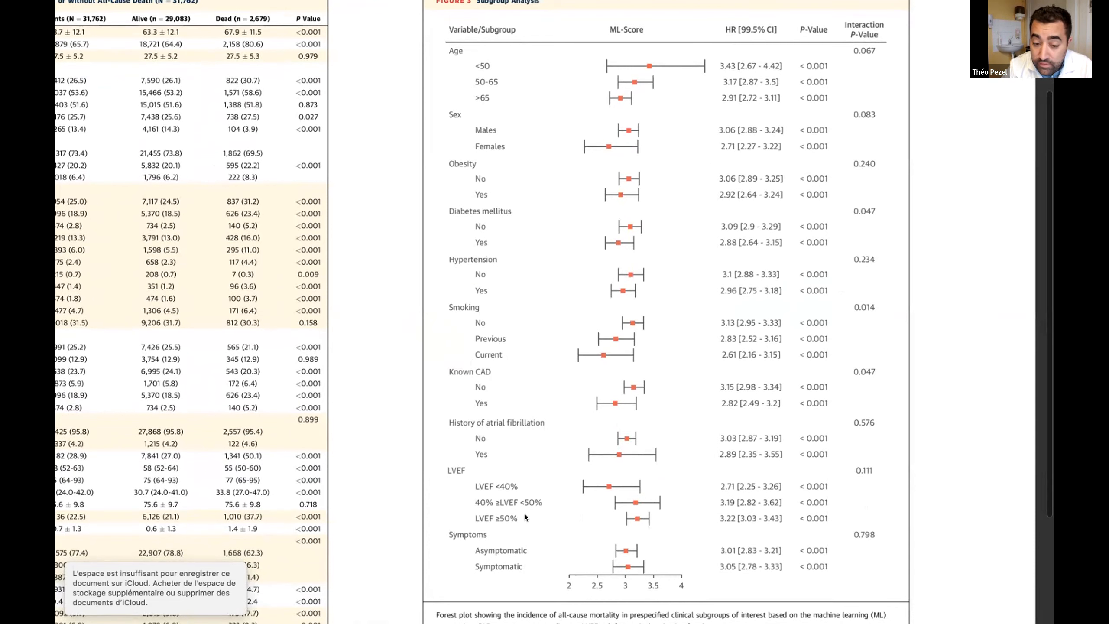
mouse_move(605, 585)
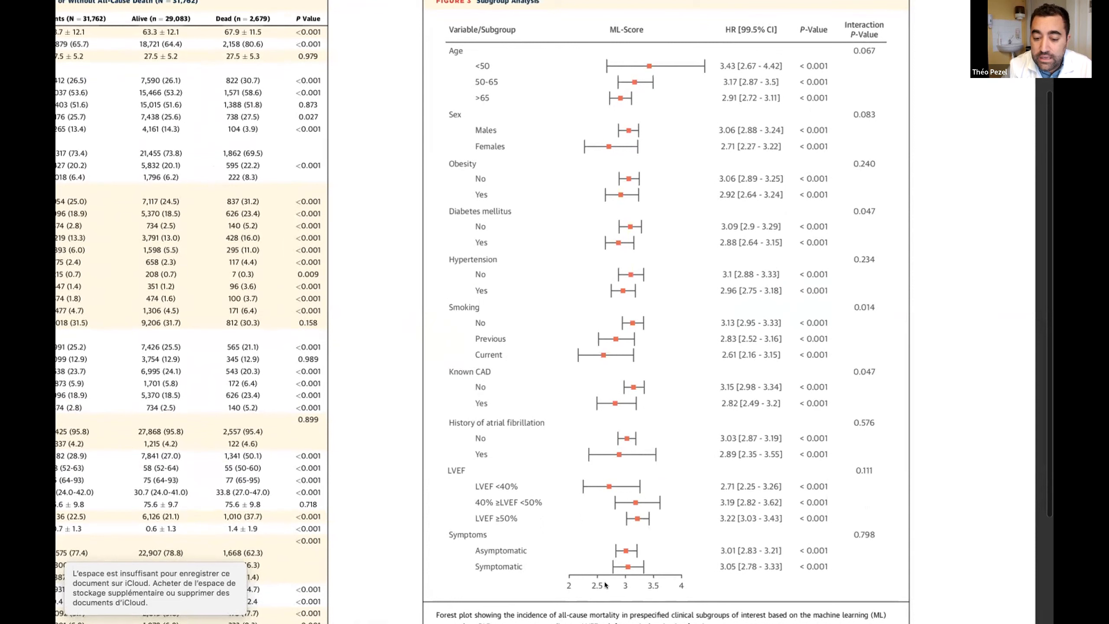
mouse_move(680, 547)
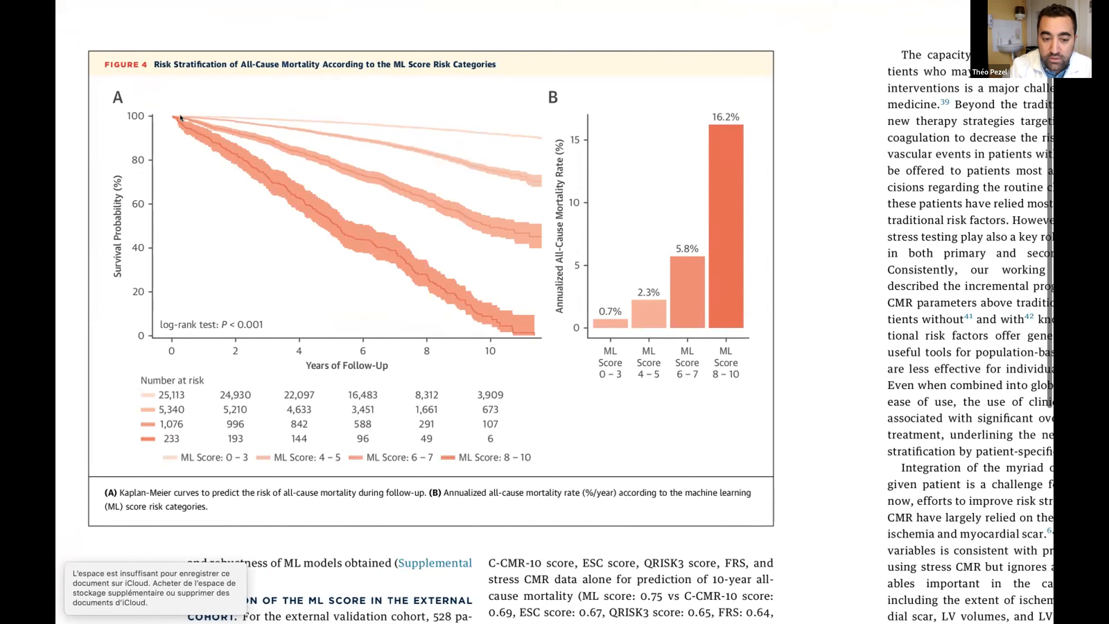
mouse_move(413, 375)
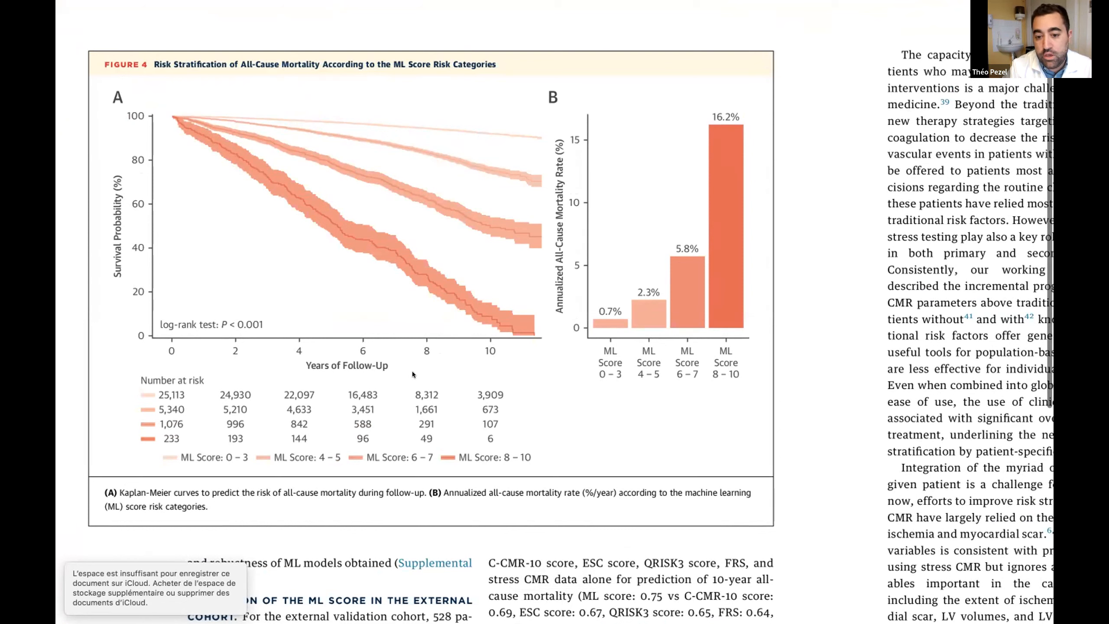
mouse_move(703, 396)
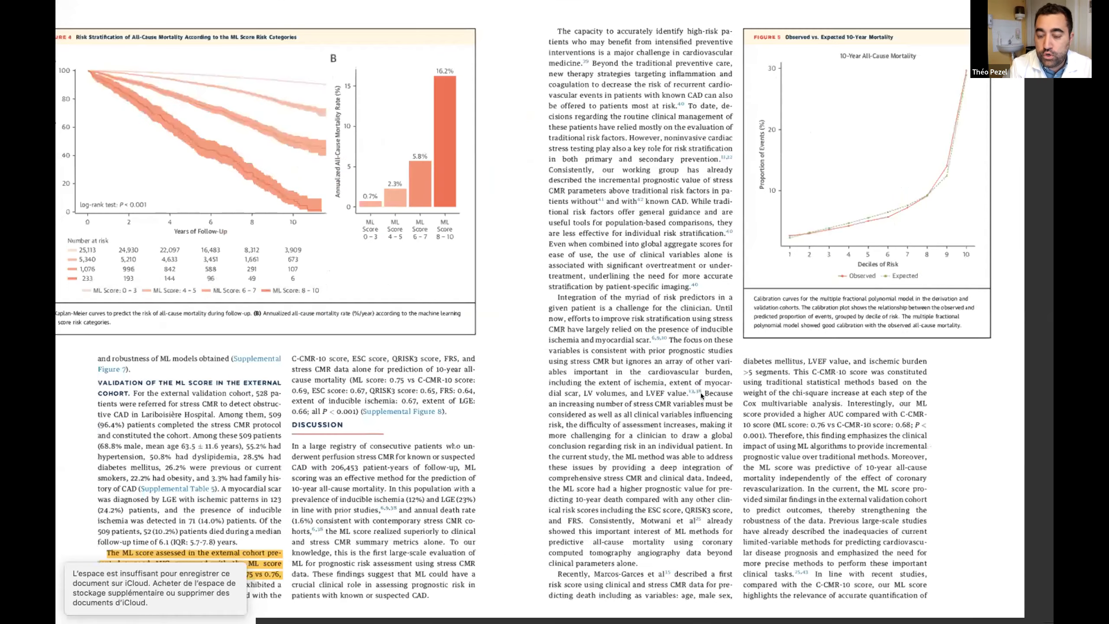
scroll(down, 3)
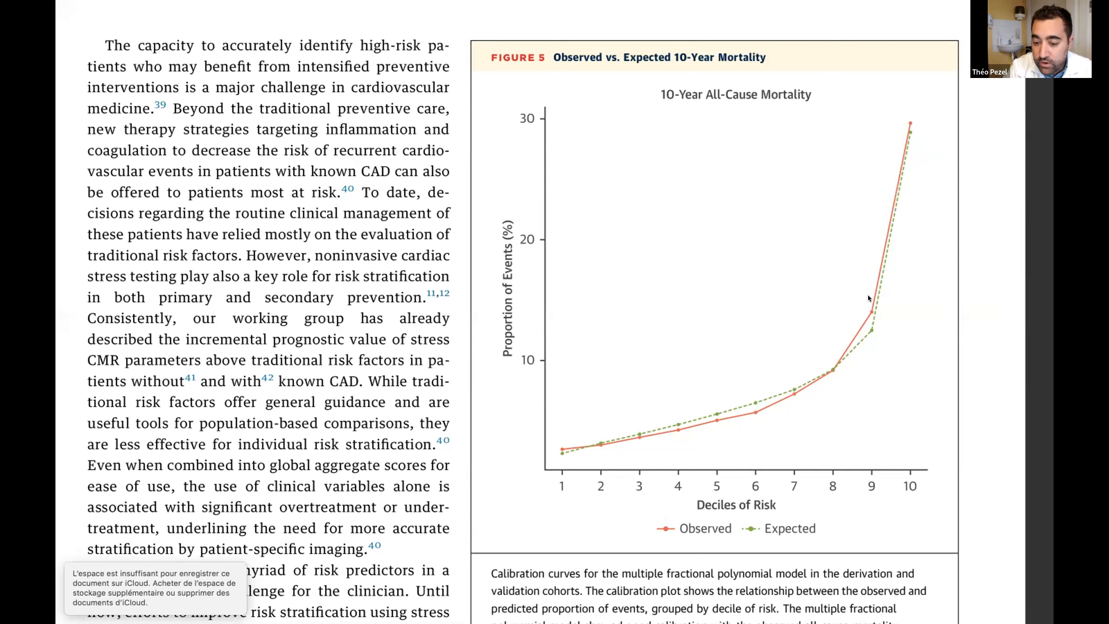
mouse_move(817, 341)
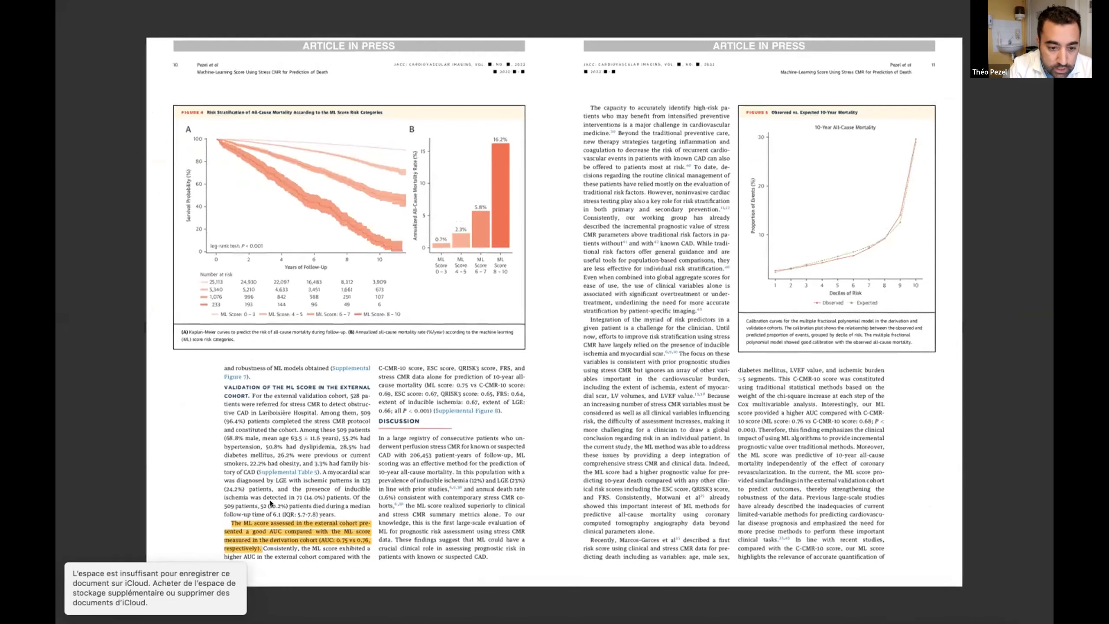
scroll(down, 3)
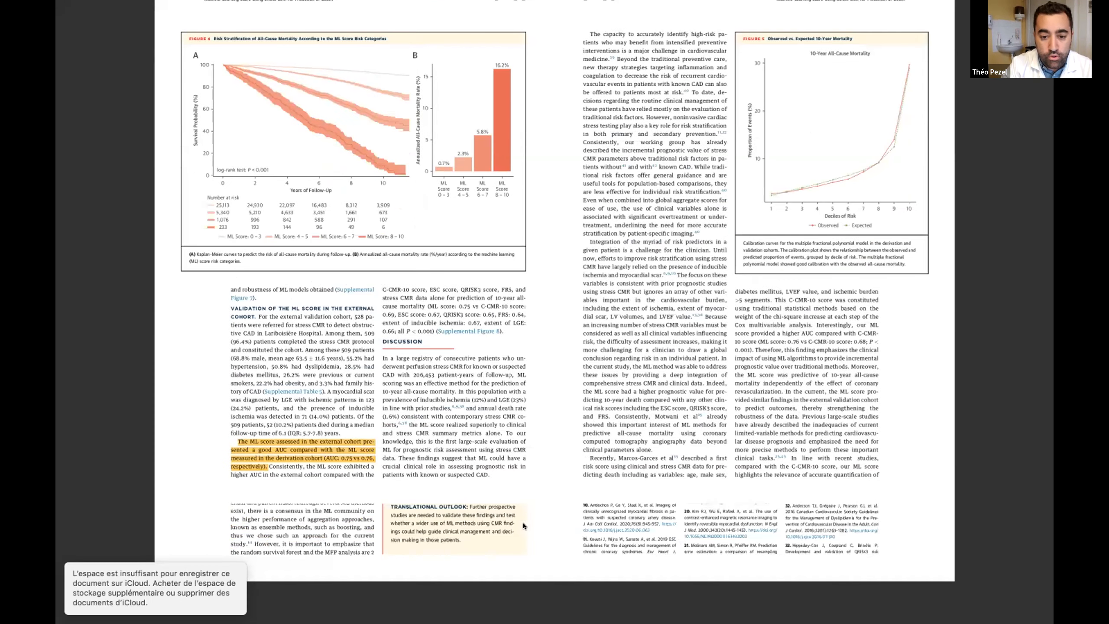
scroll(down, 3)
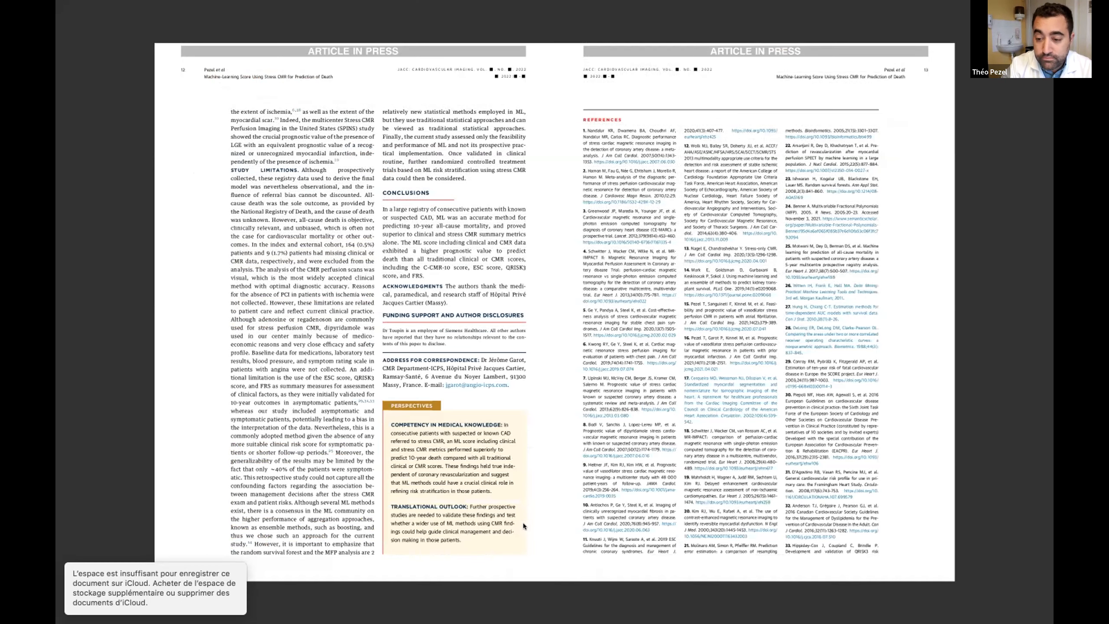